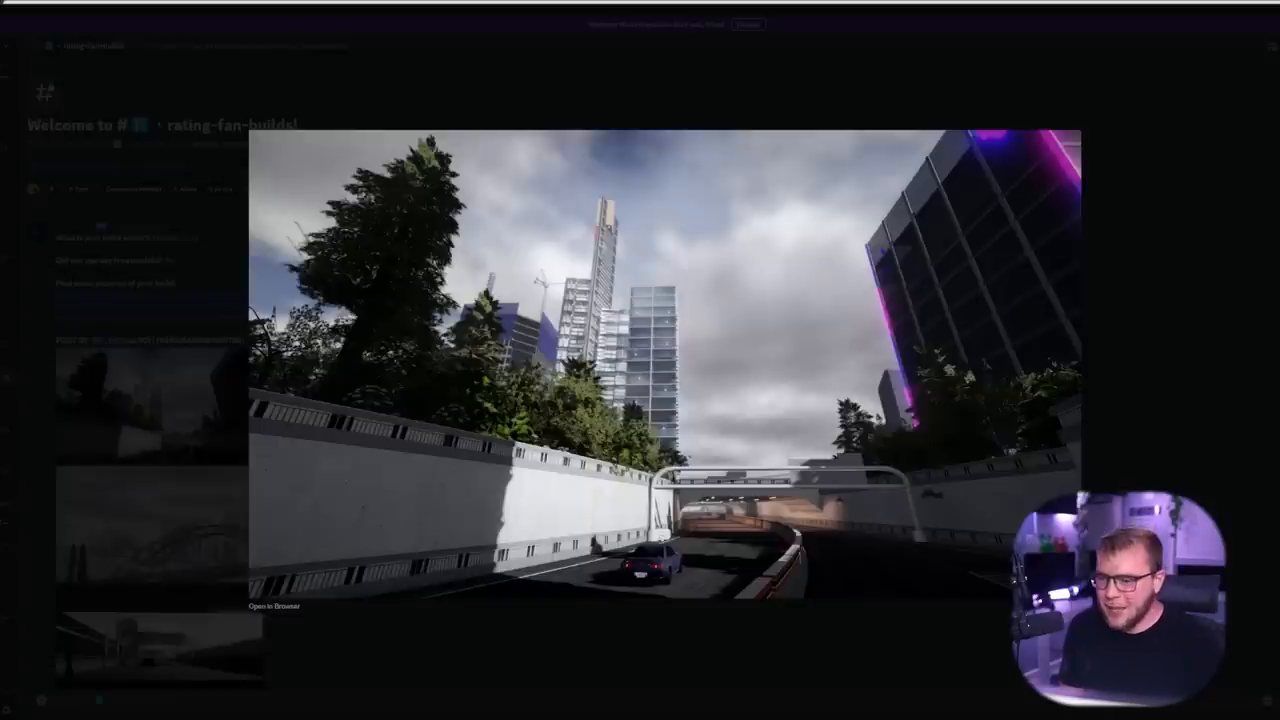
mouse_move(1180, 262)
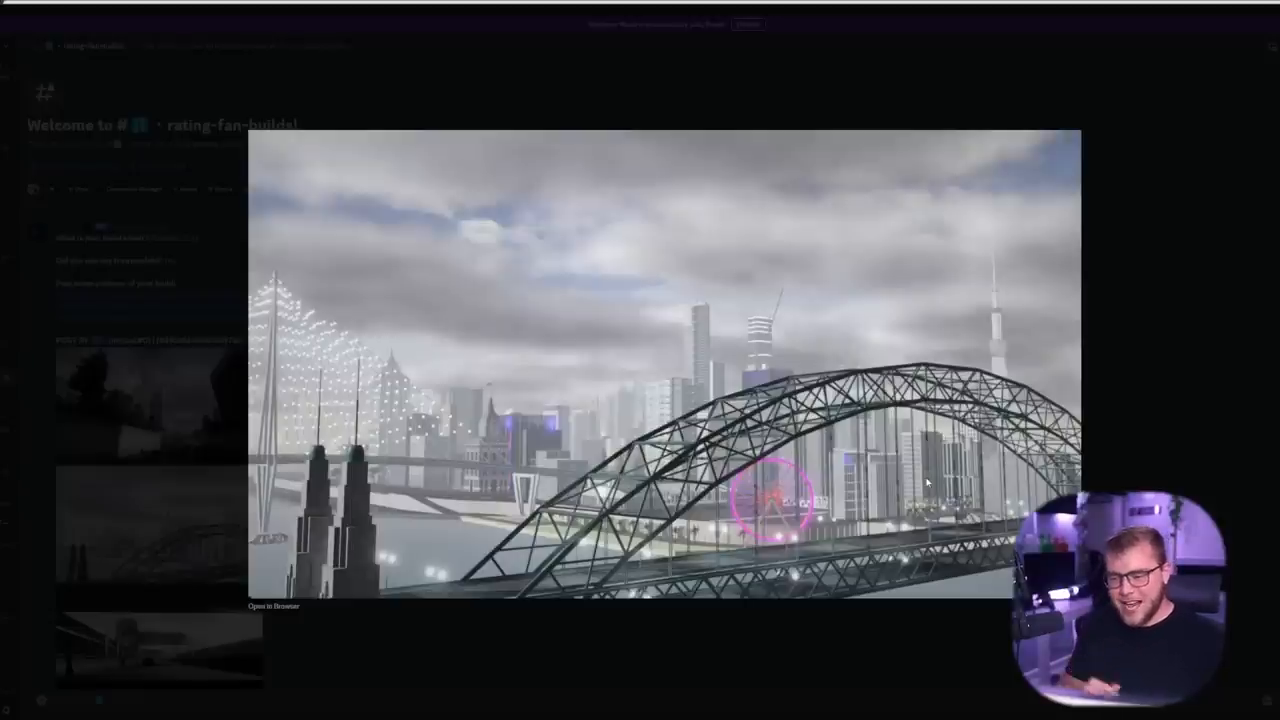
mouse_move(1150, 360)
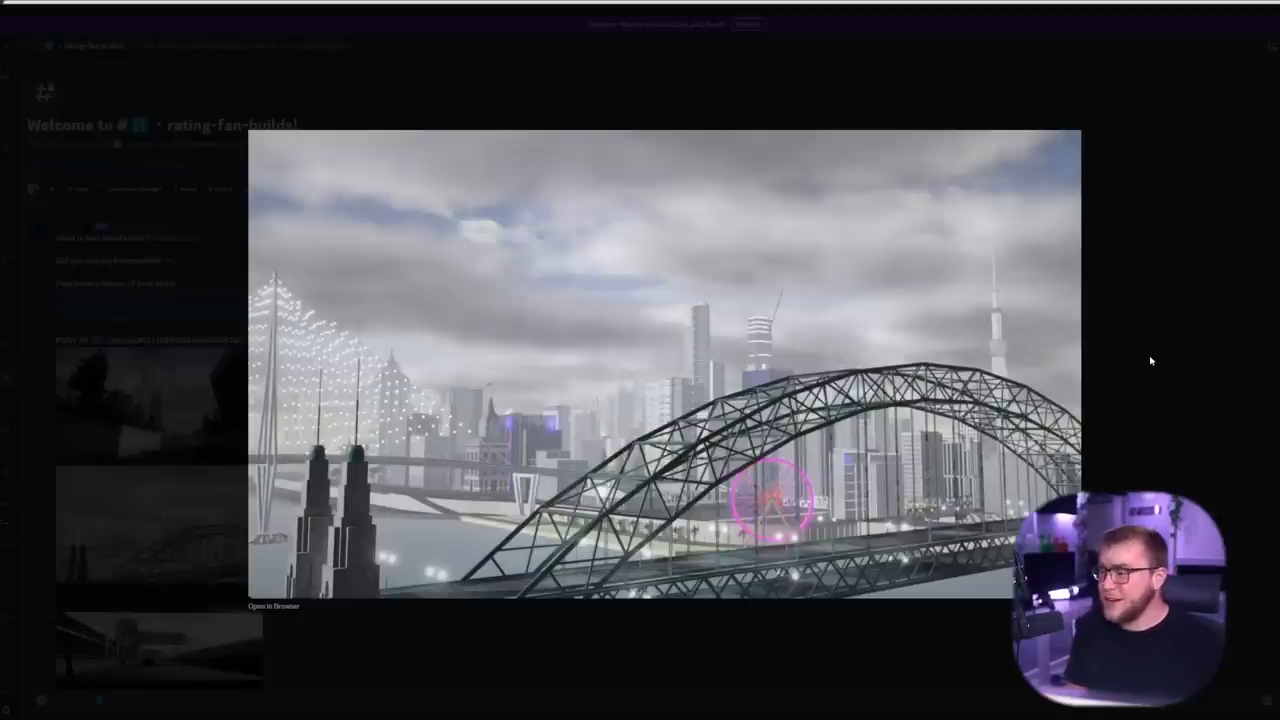
mouse_move(1166, 356)
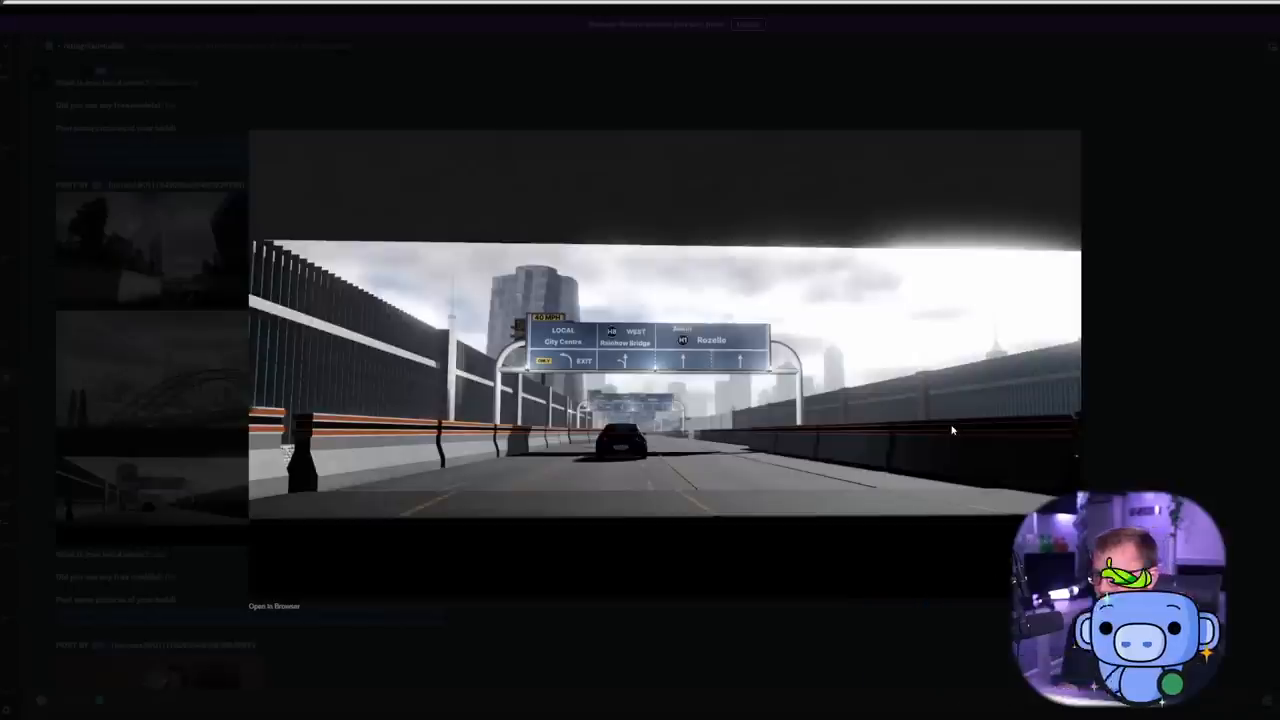
mouse_move(520, 490)
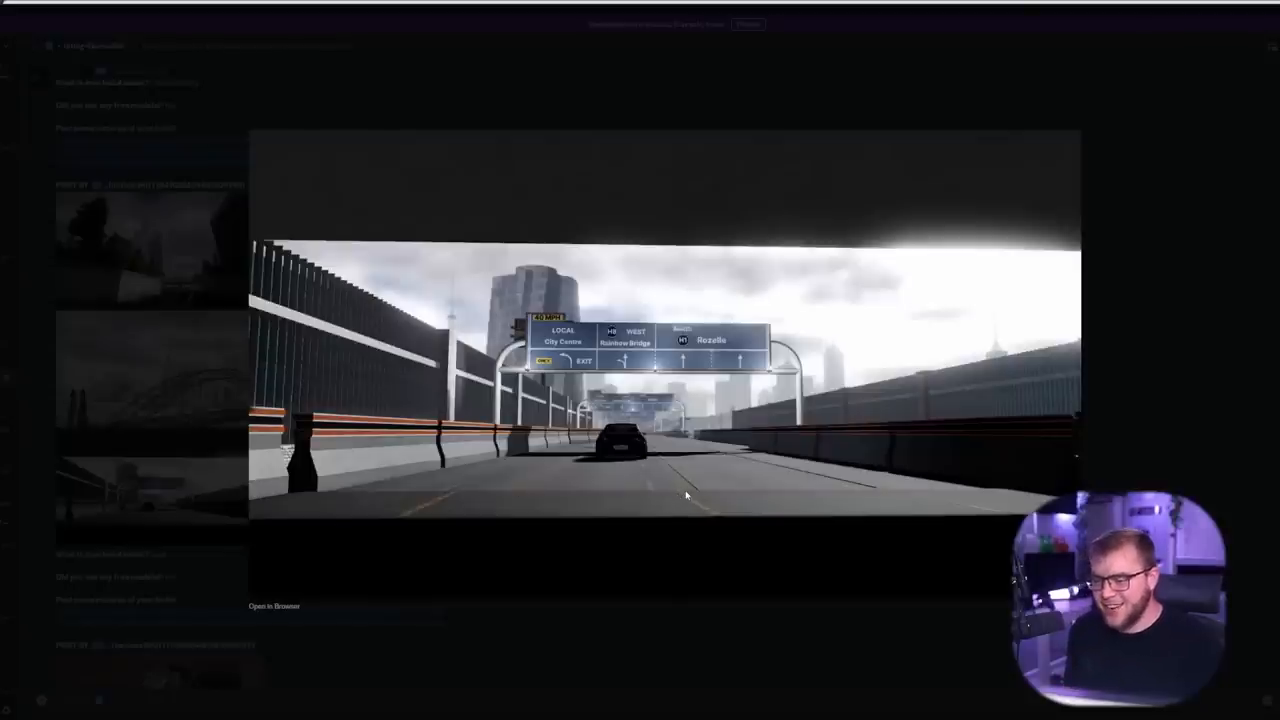
mouse_move(640, 472)
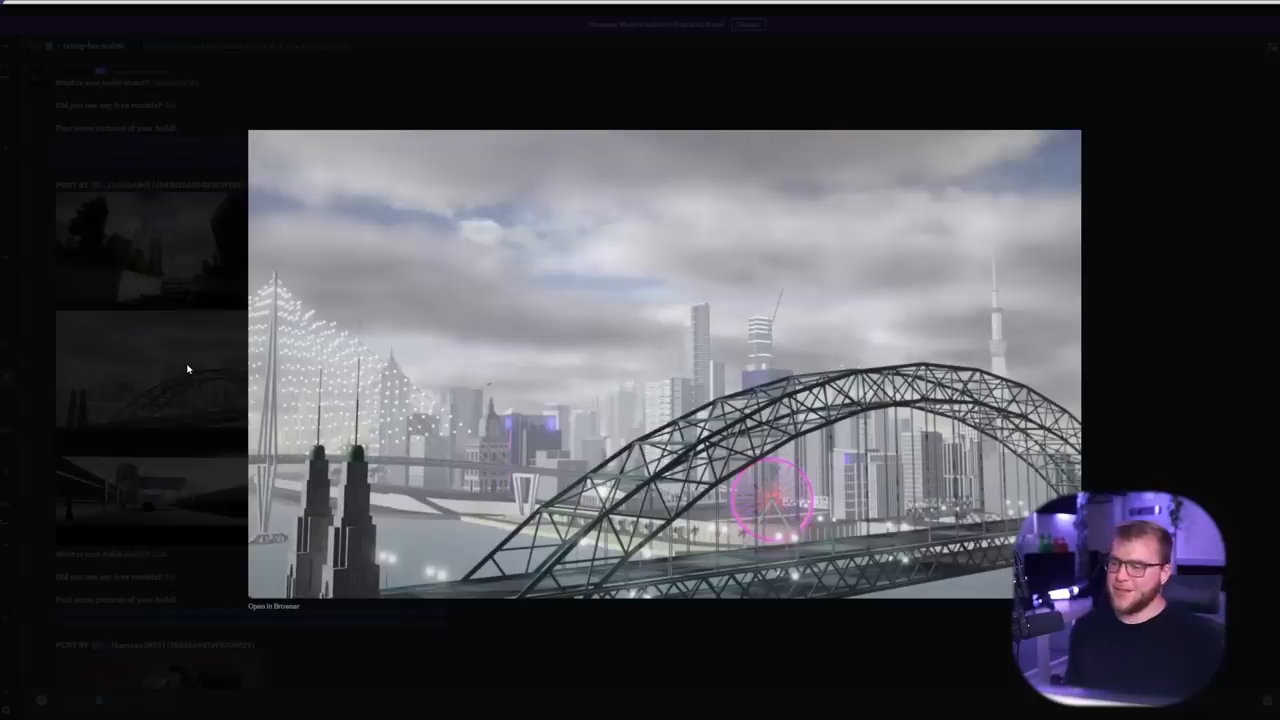
mouse_move(152, 340)
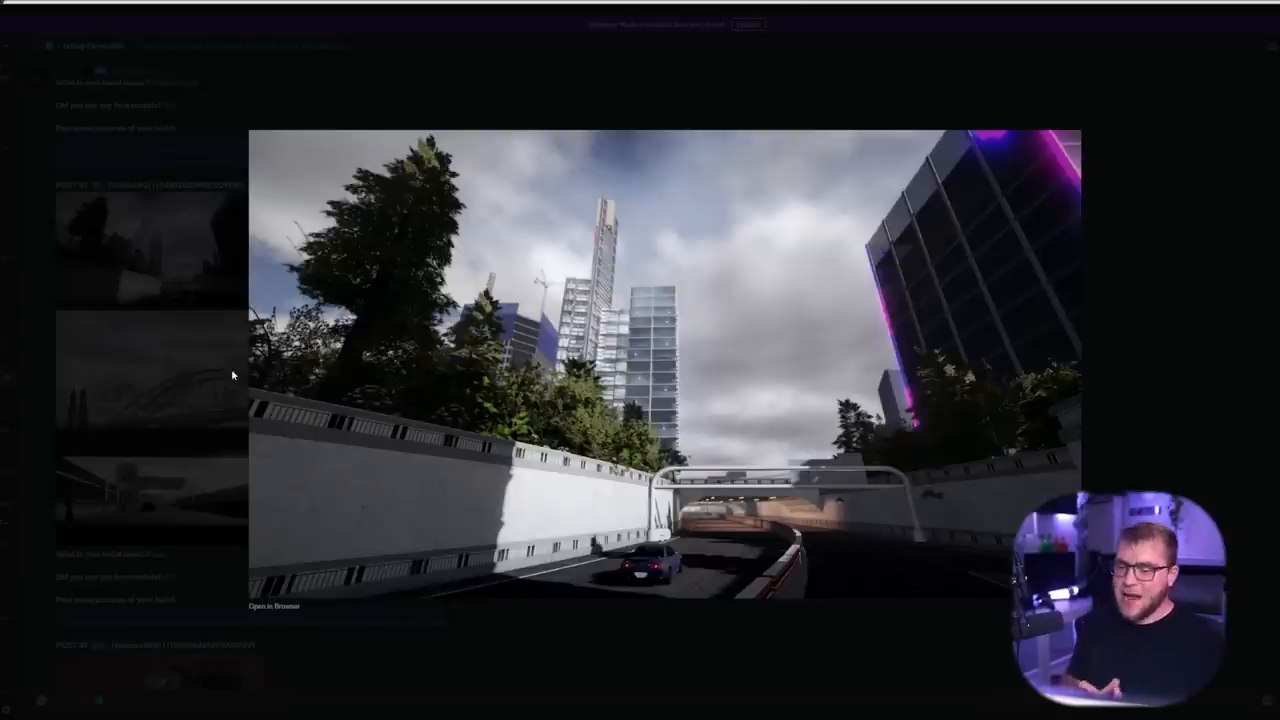
mouse_move(230, 132)
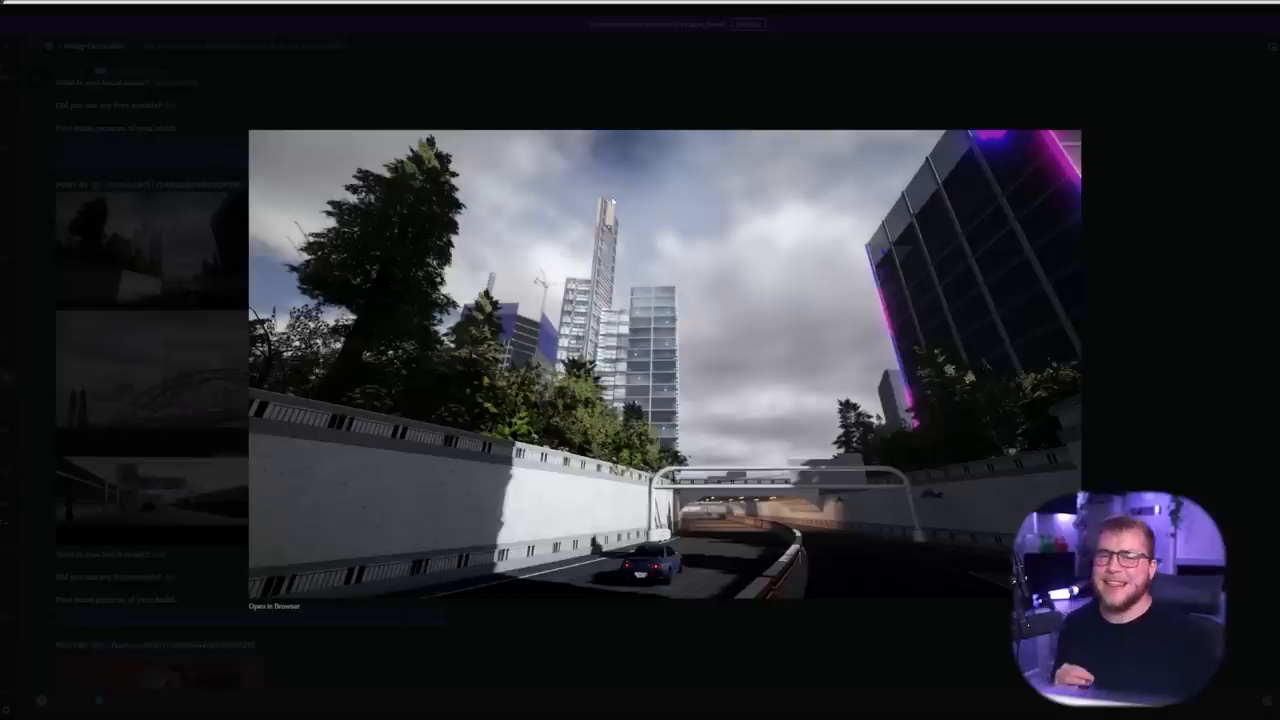
mouse_move(762, 252)
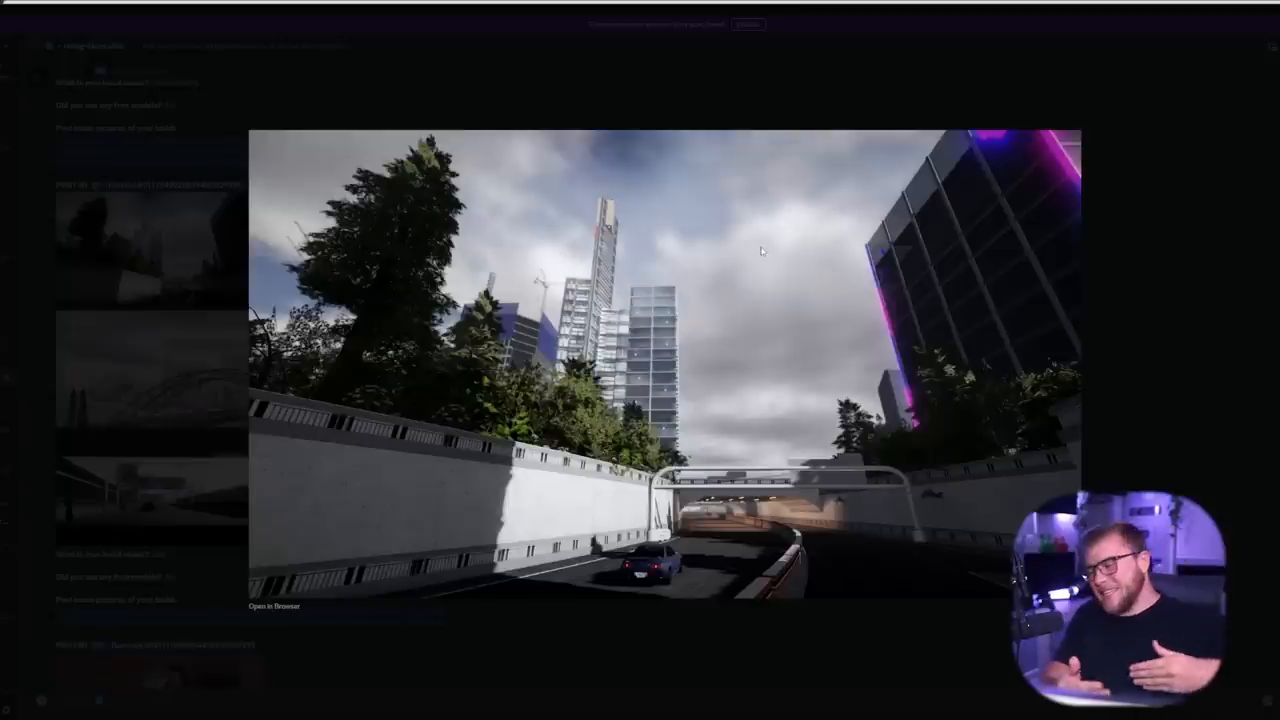
mouse_move(756, 216)
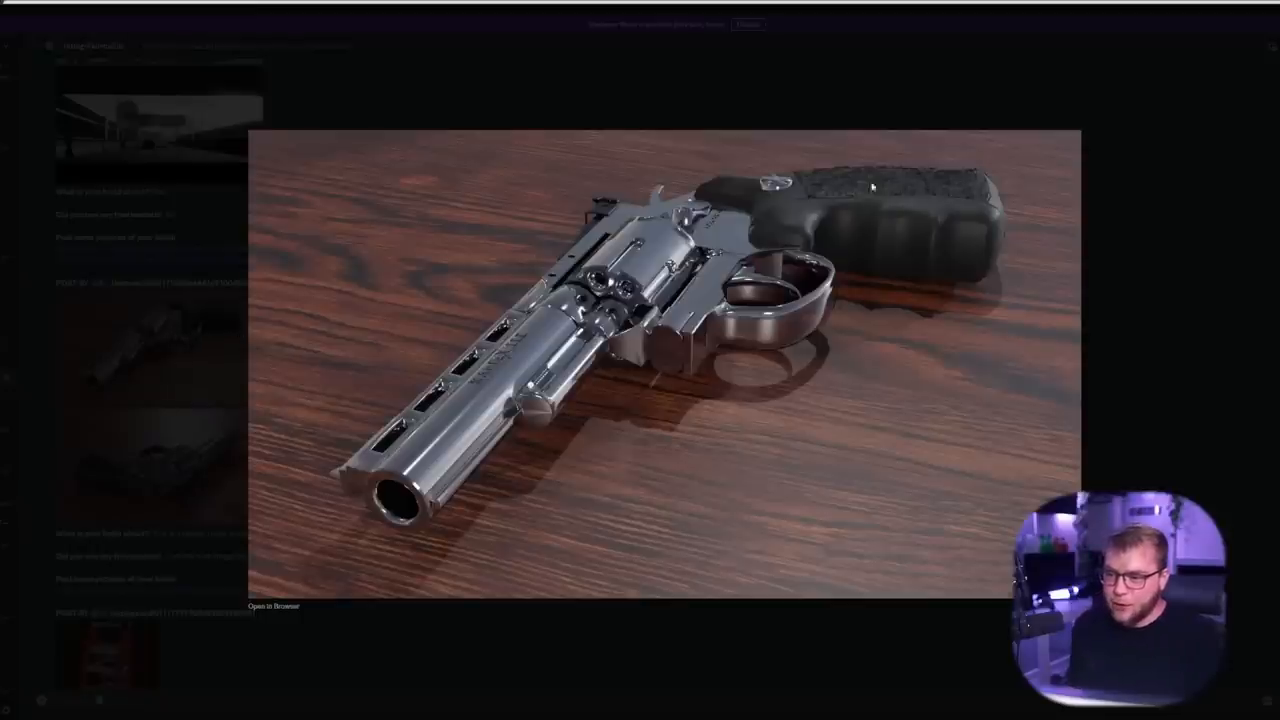
mouse_move(890, 186)
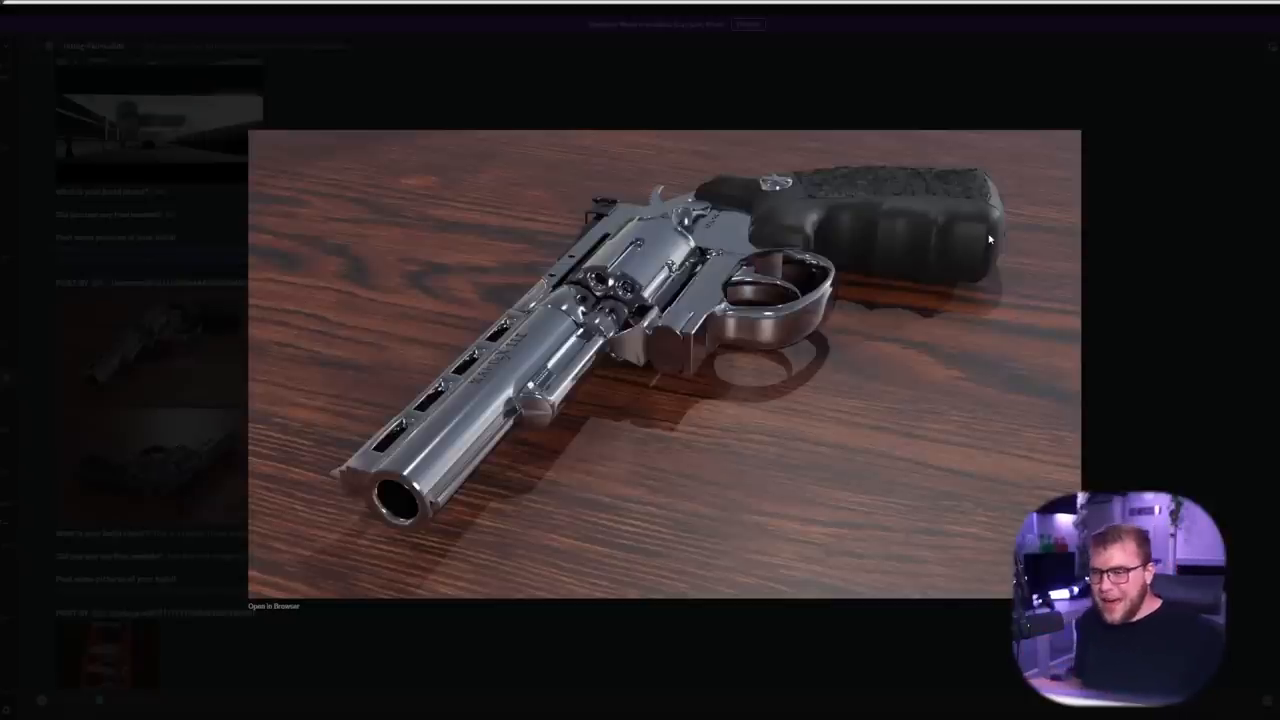
mouse_move(870, 198)
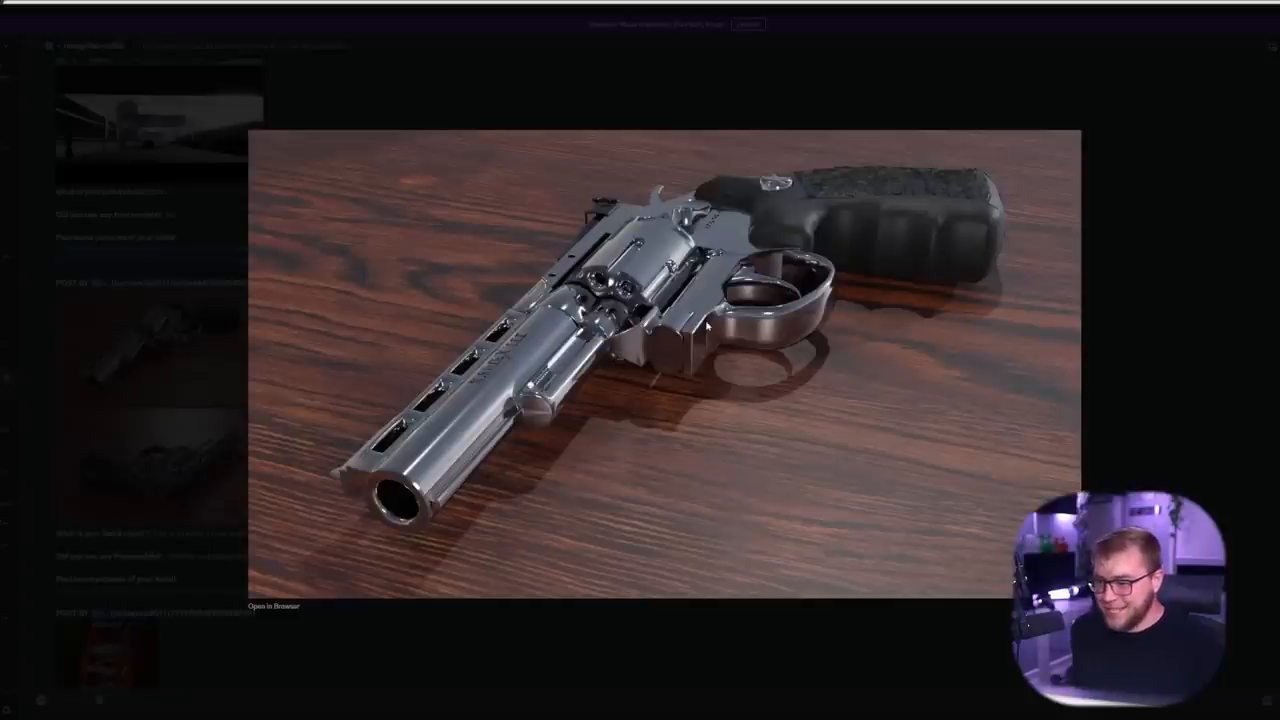
mouse_move(812, 196)
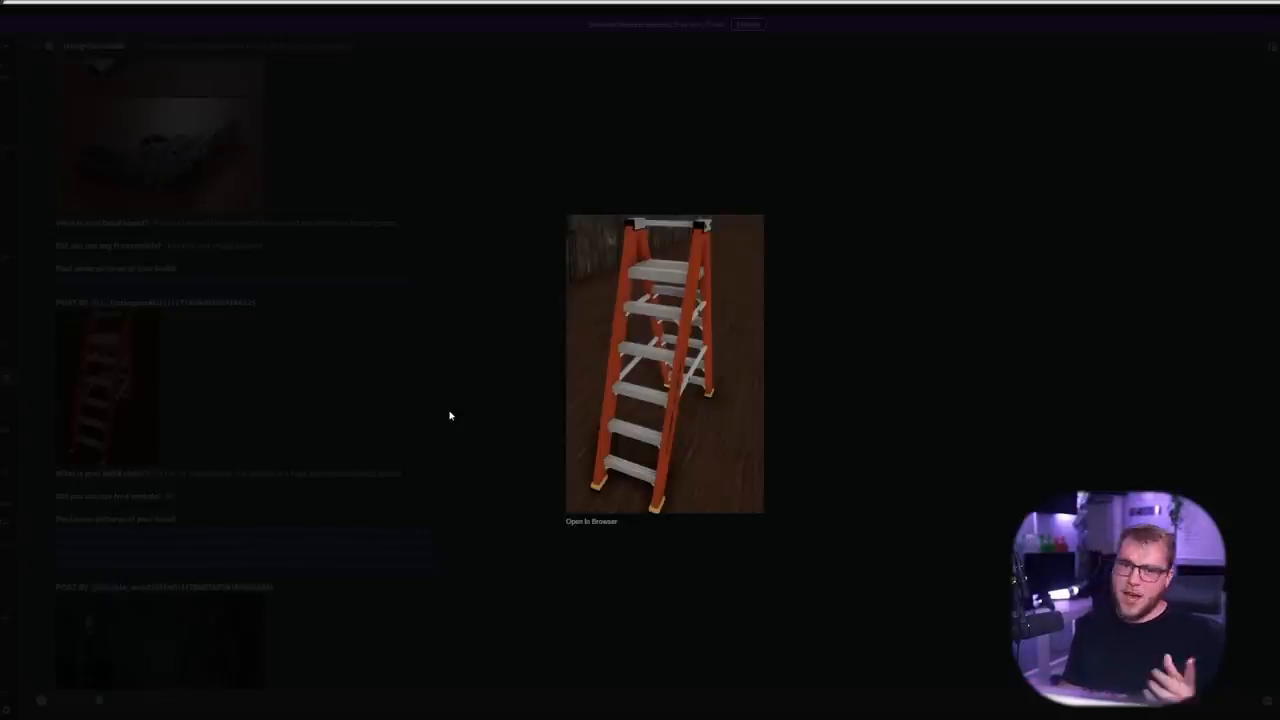
mouse_move(624, 312)
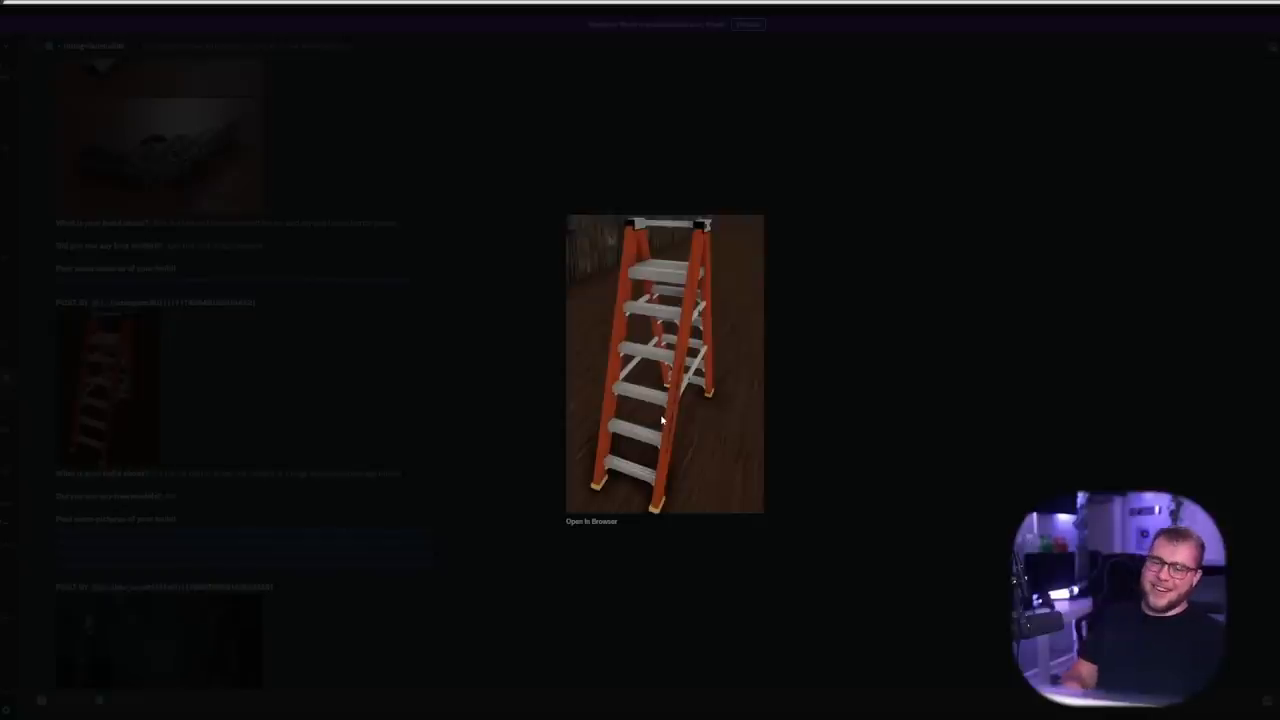
mouse_move(688, 408)
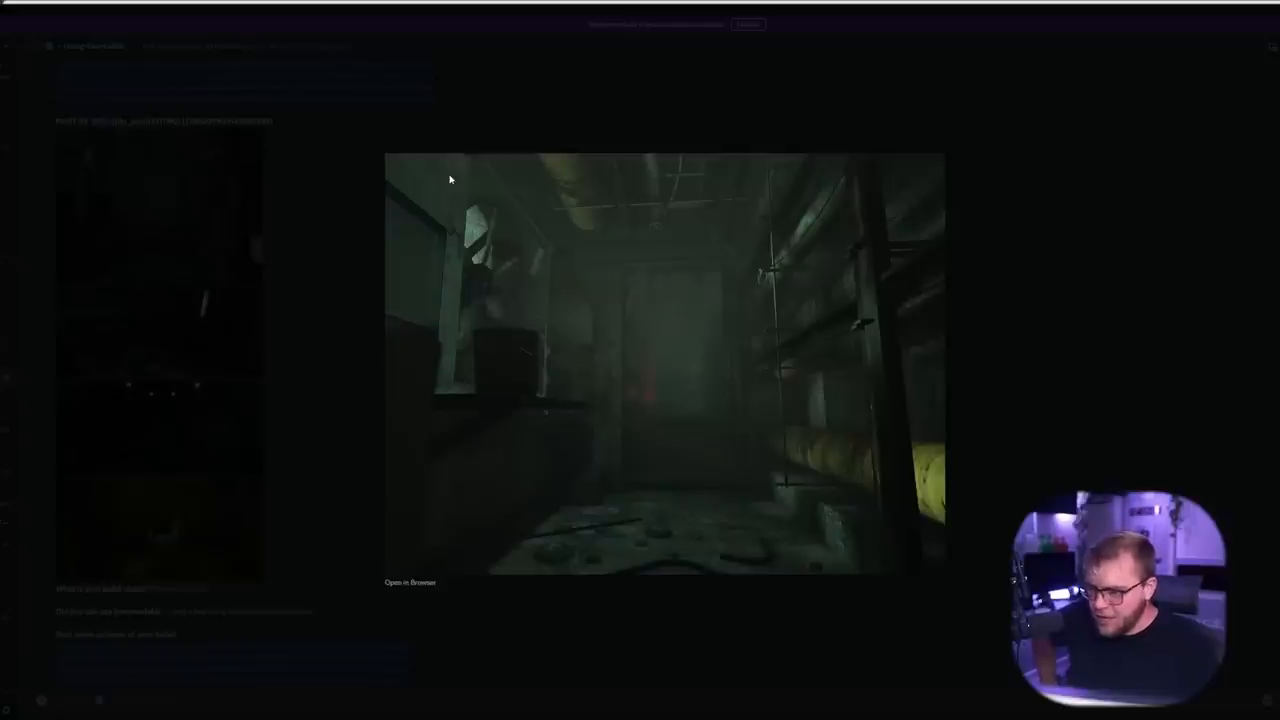
mouse_move(490, 206)
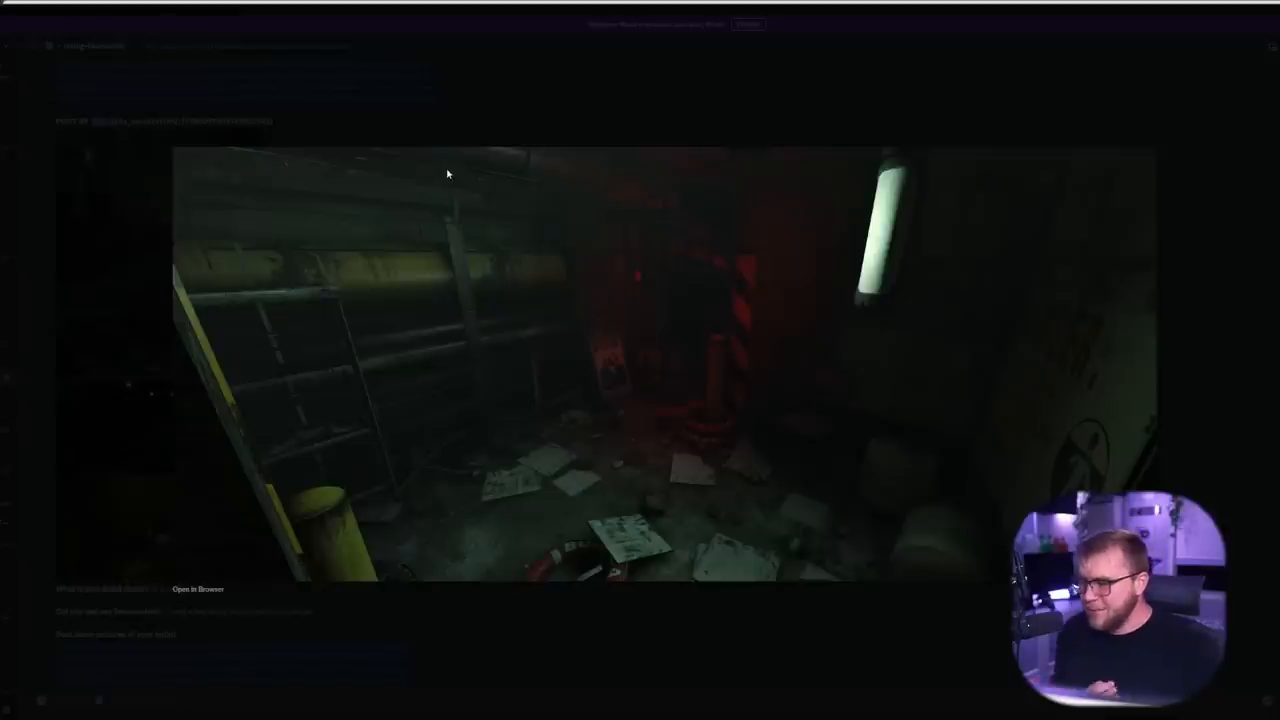
mouse_move(518, 184)
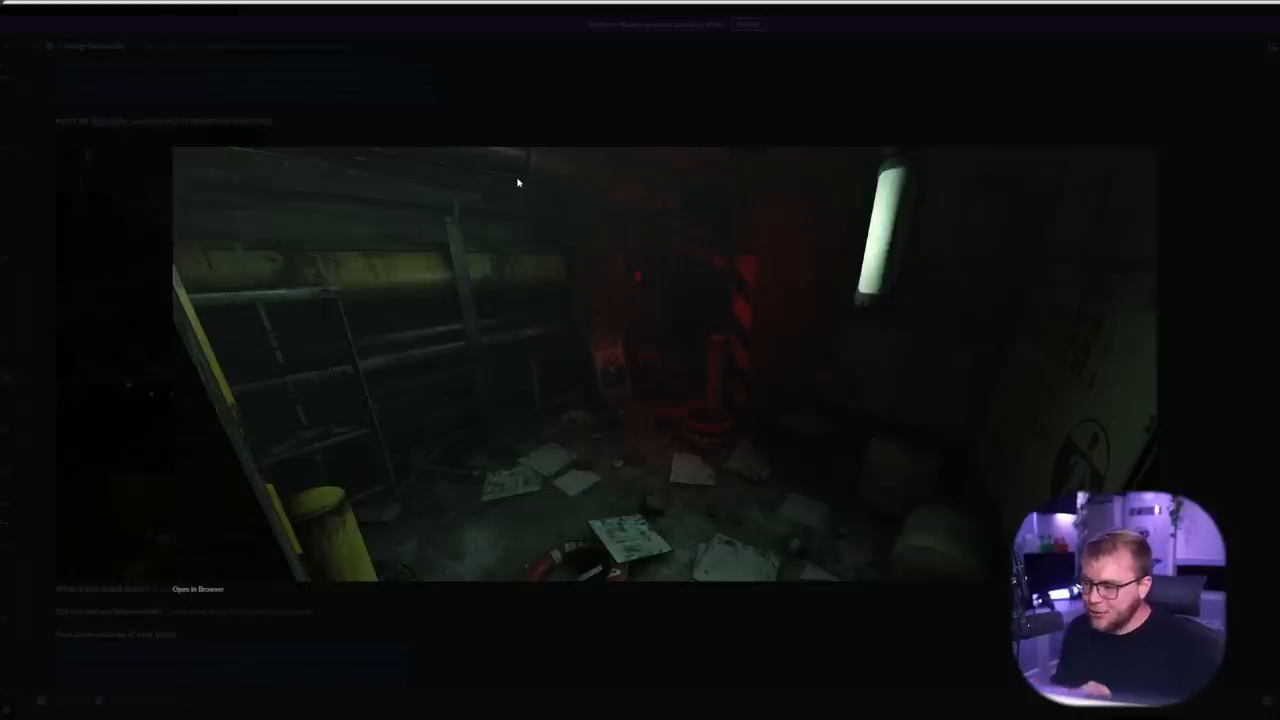
mouse_move(588, 168)
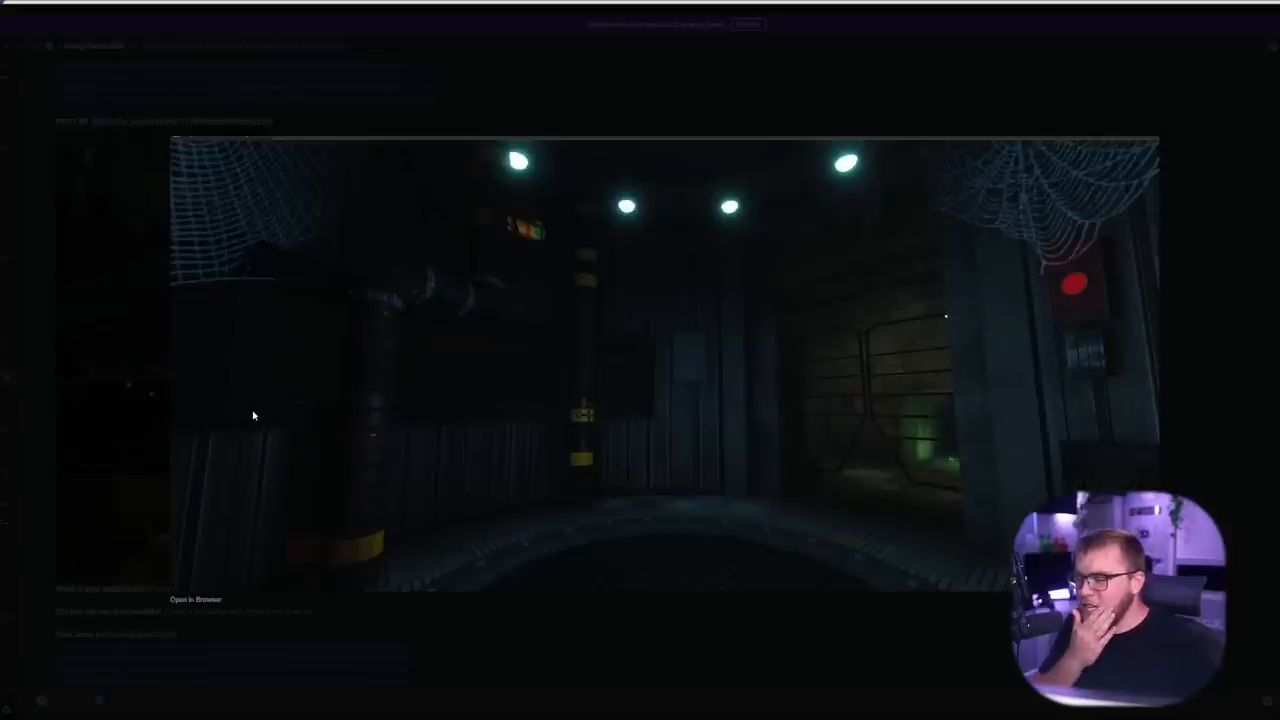
mouse_move(278, 448)
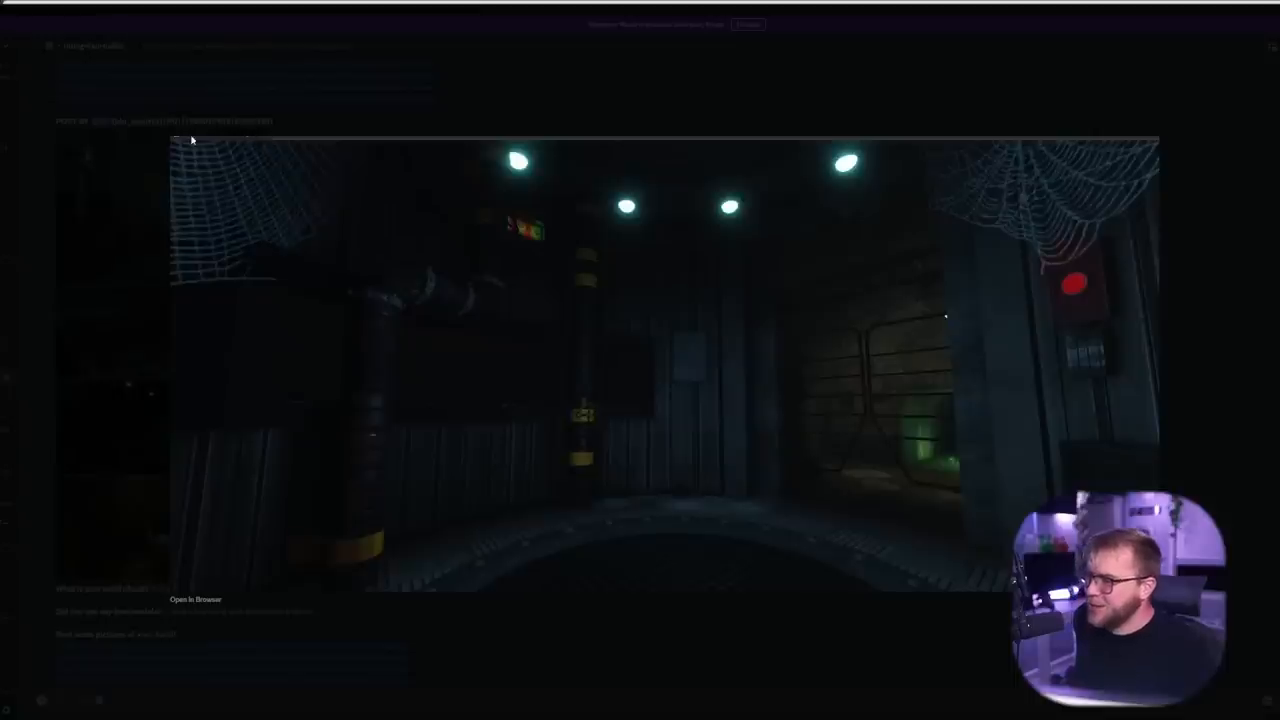
mouse_move(124, 218)
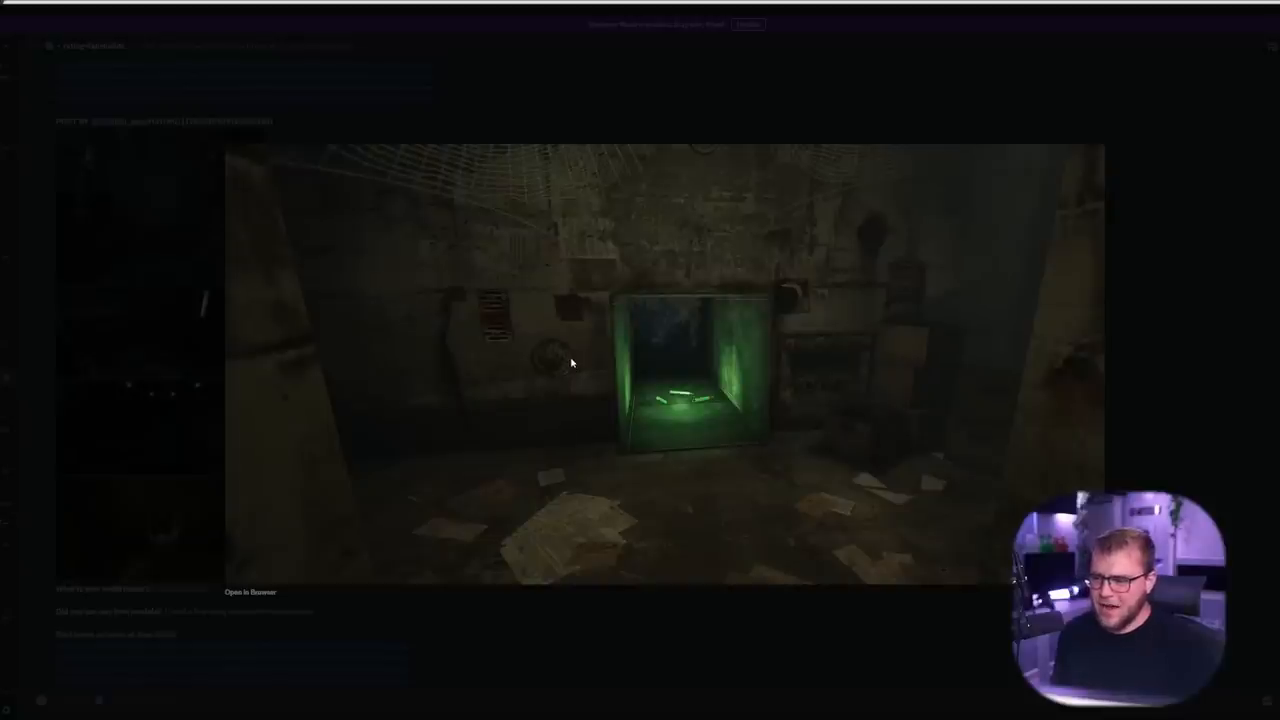
mouse_move(704, 402)
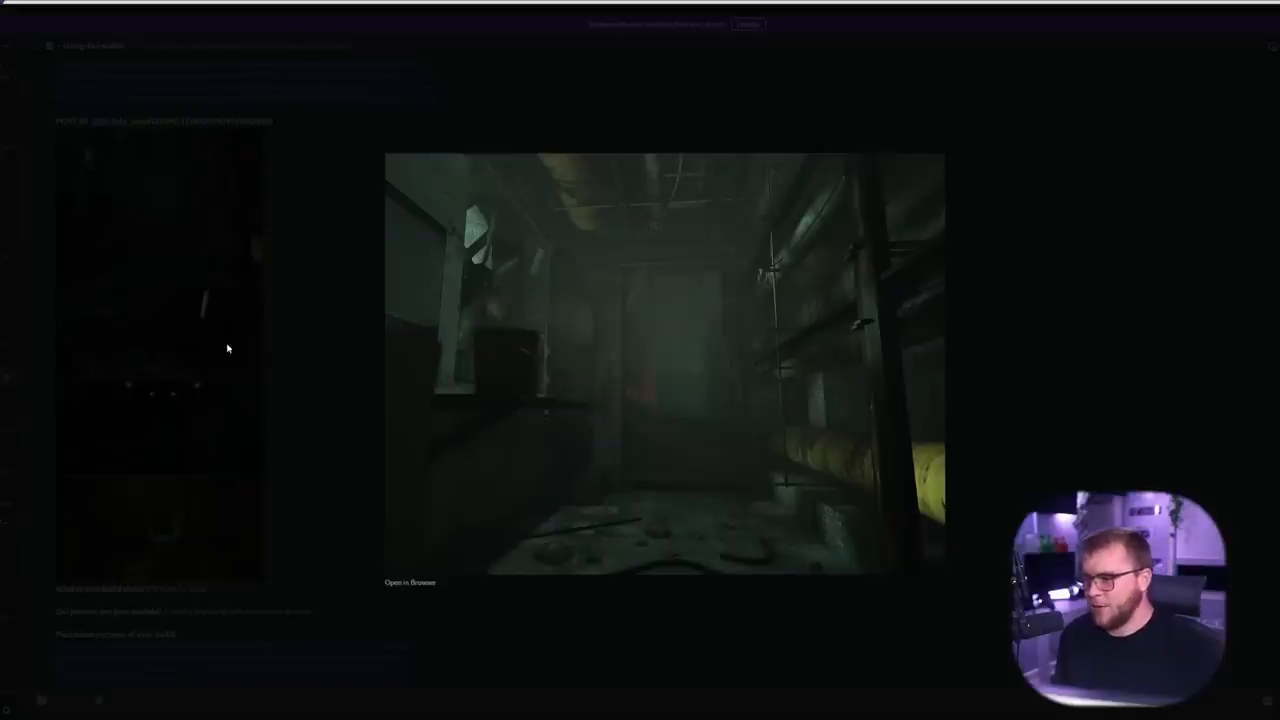
mouse_move(290, 240)
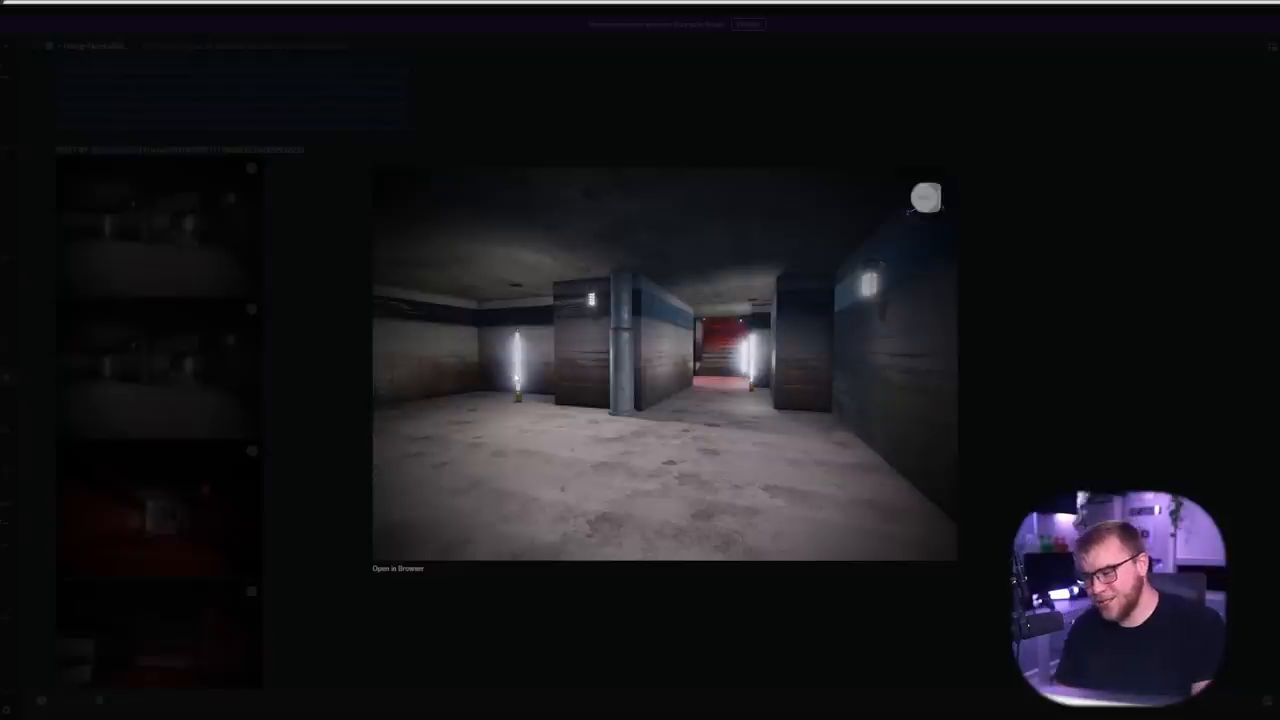
mouse_move(520, 412)
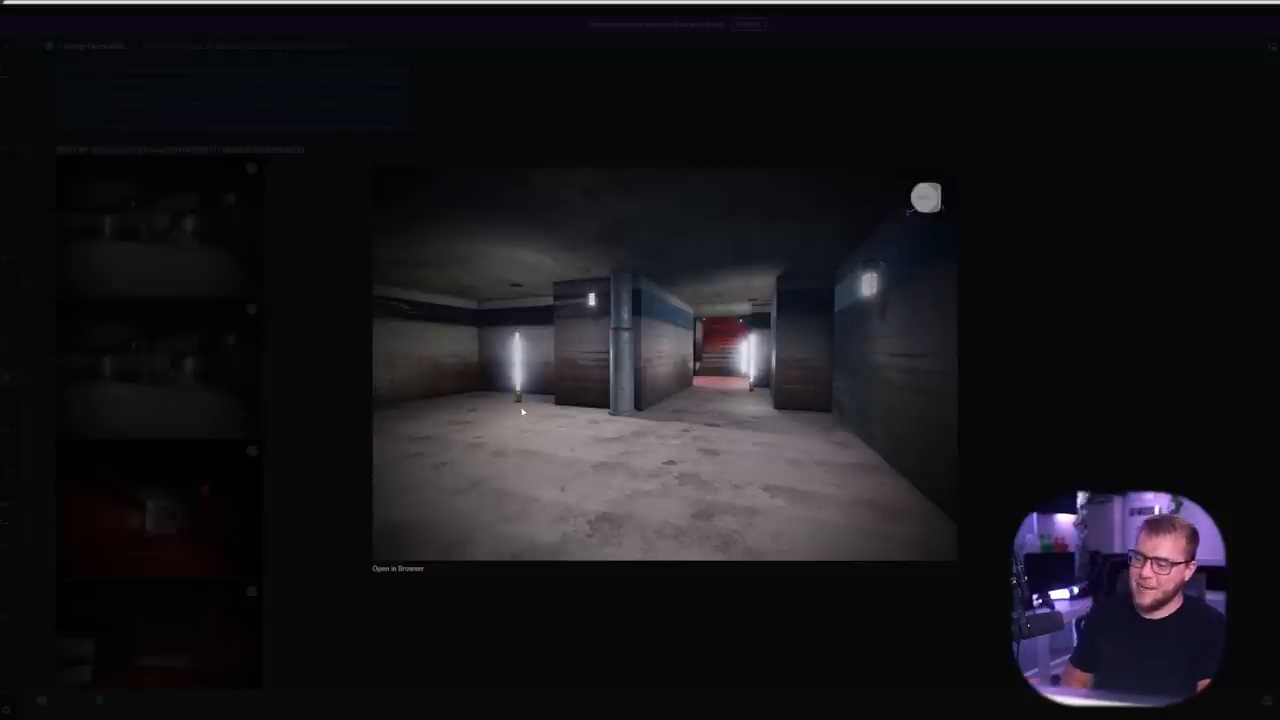
mouse_move(238, 358)
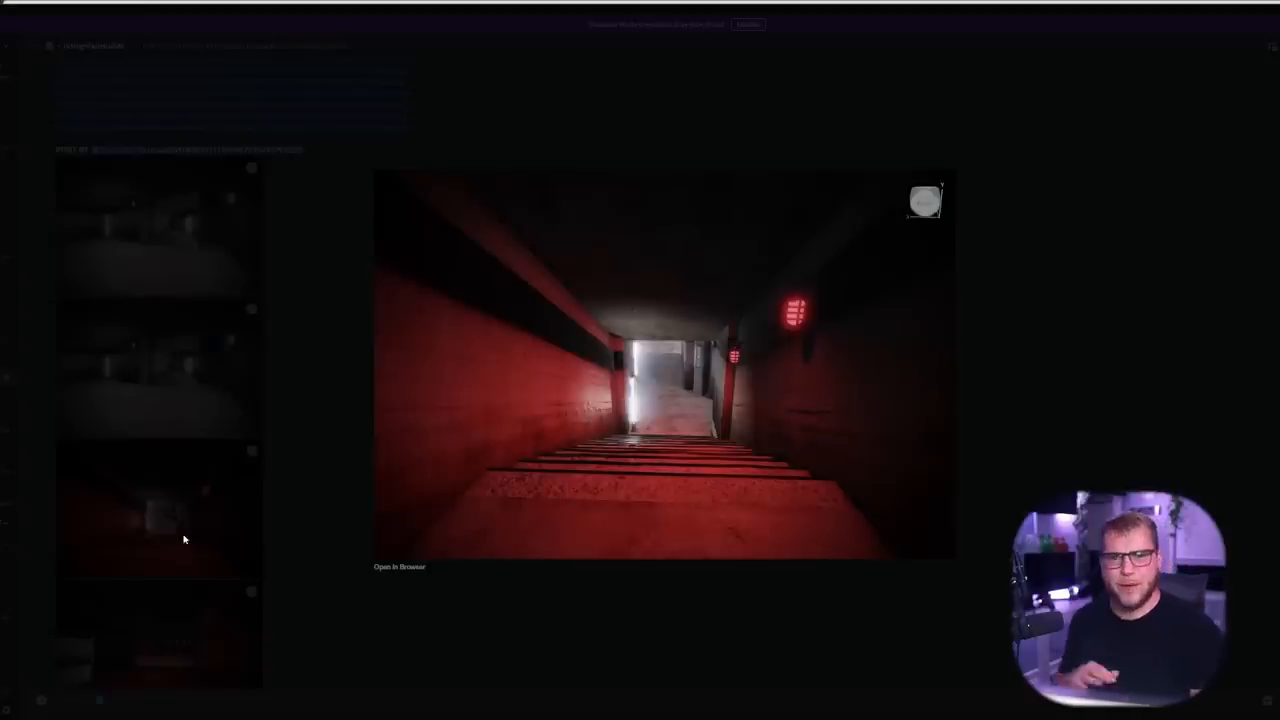
mouse_move(314, 428)
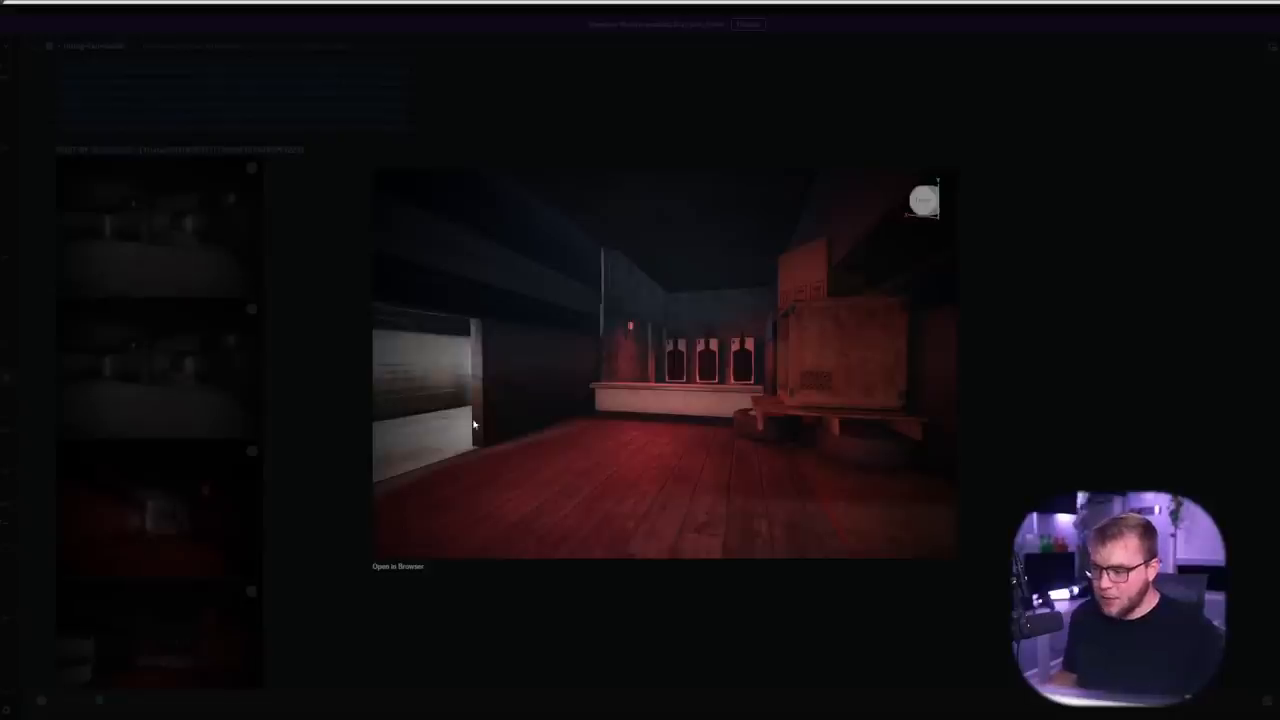
mouse_move(492, 428)
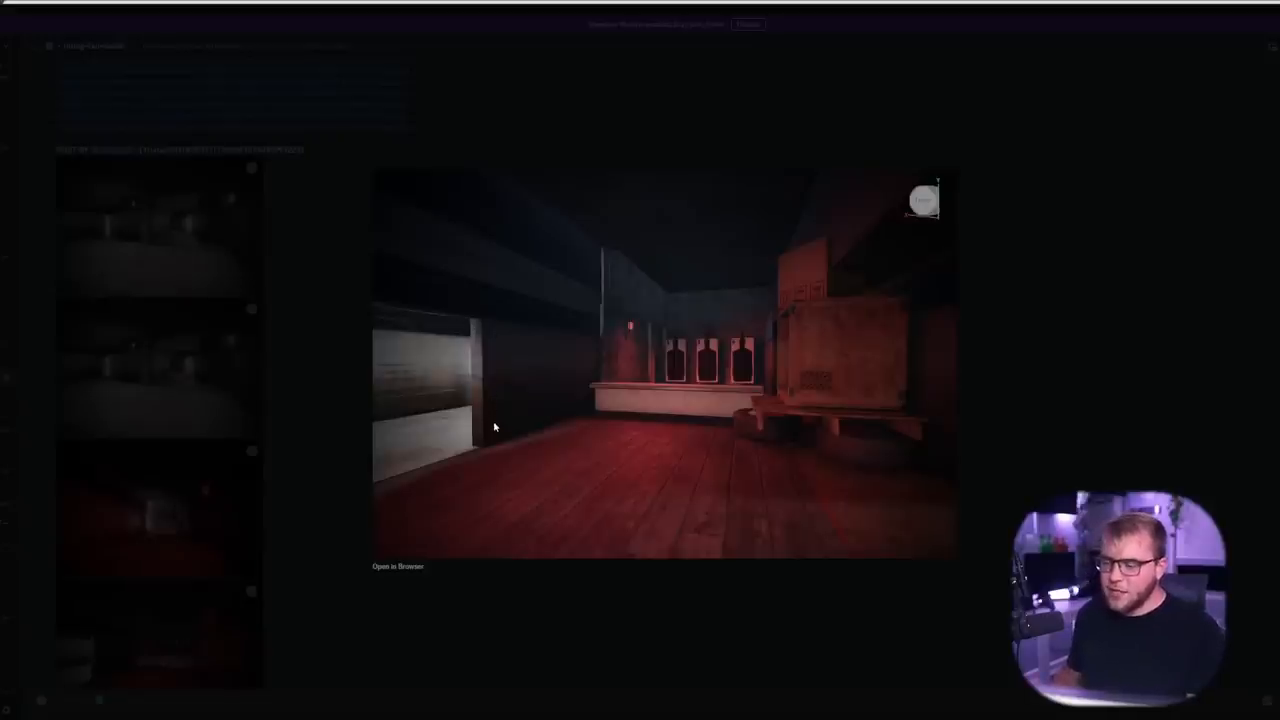
mouse_move(496, 440)
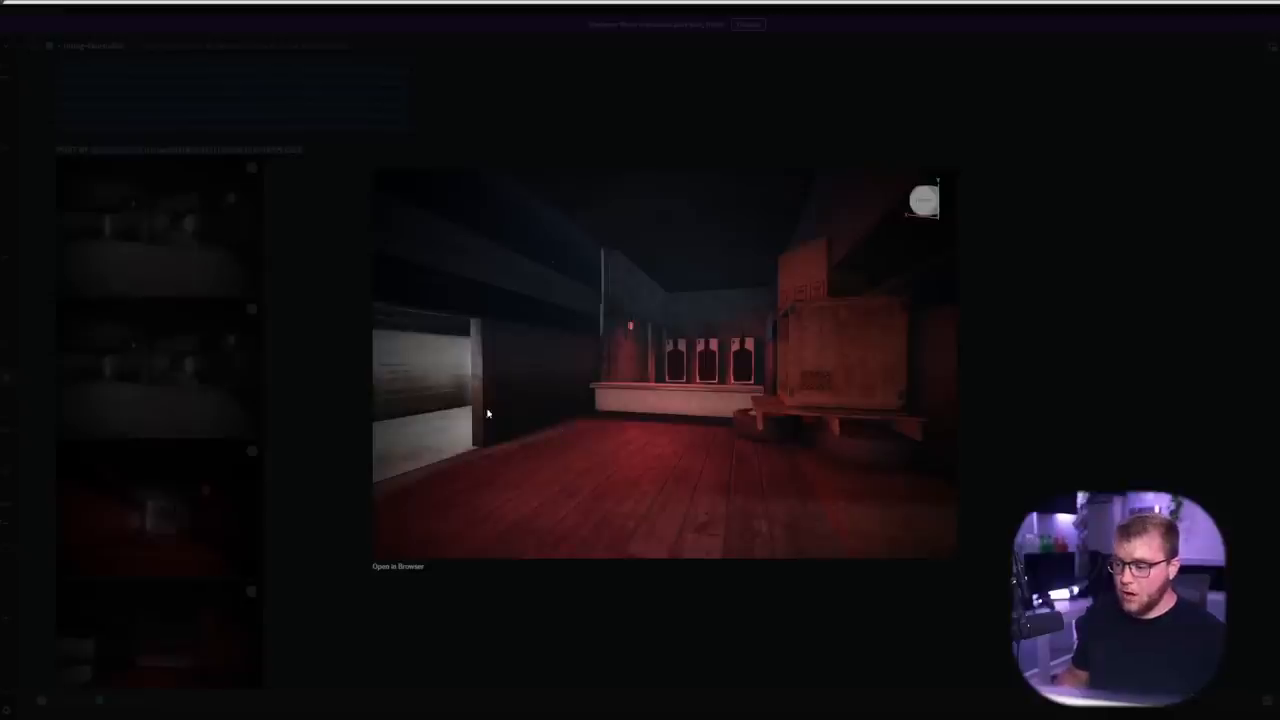
mouse_move(1096, 364)
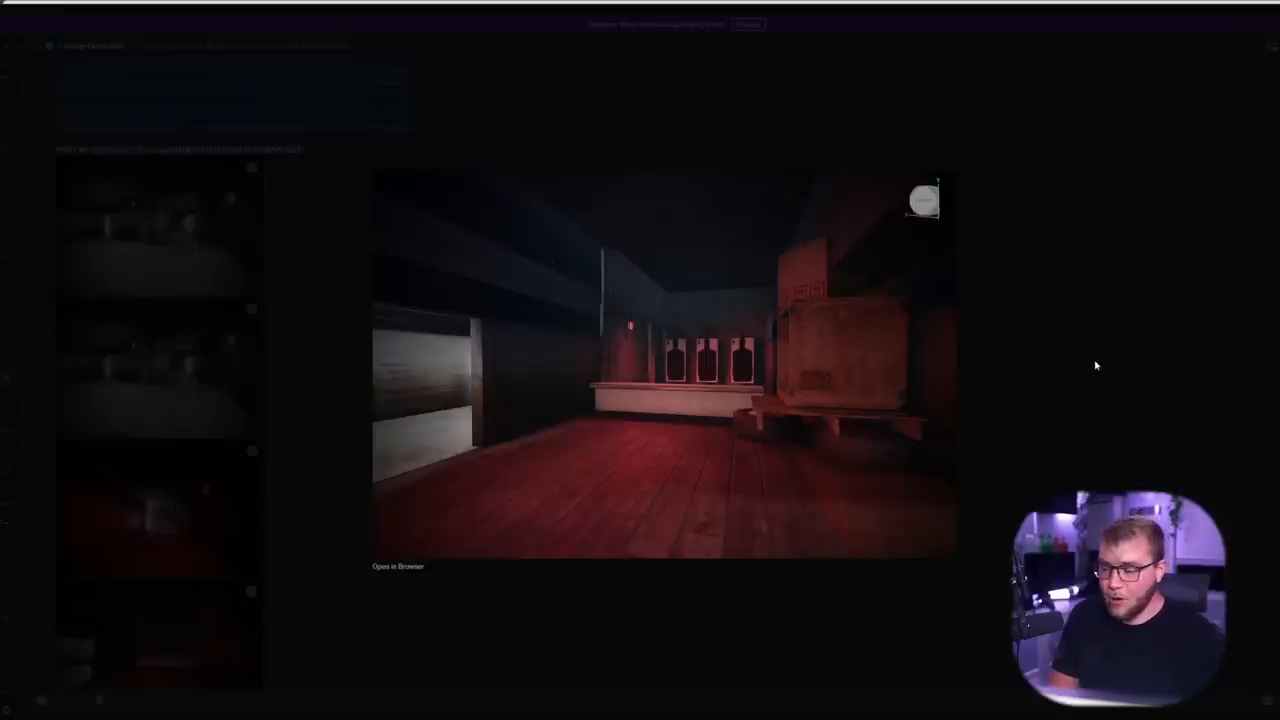
mouse_move(1098, 308)
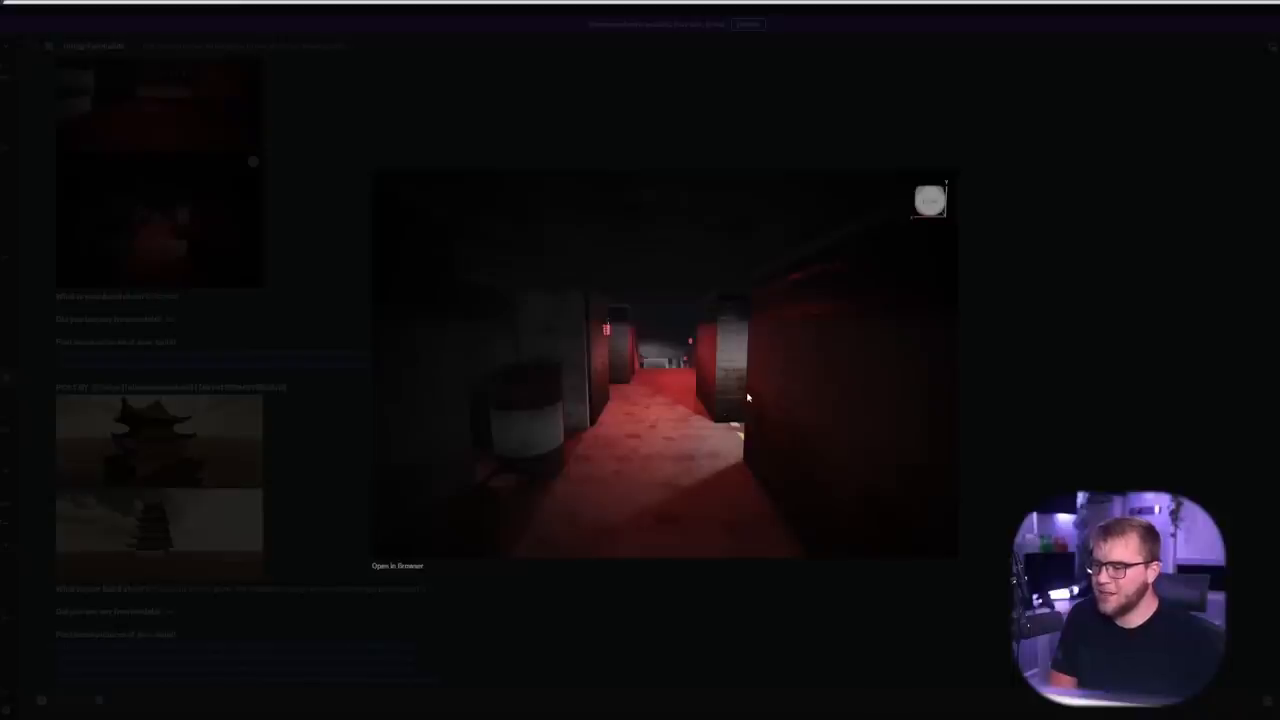
mouse_move(676, 402)
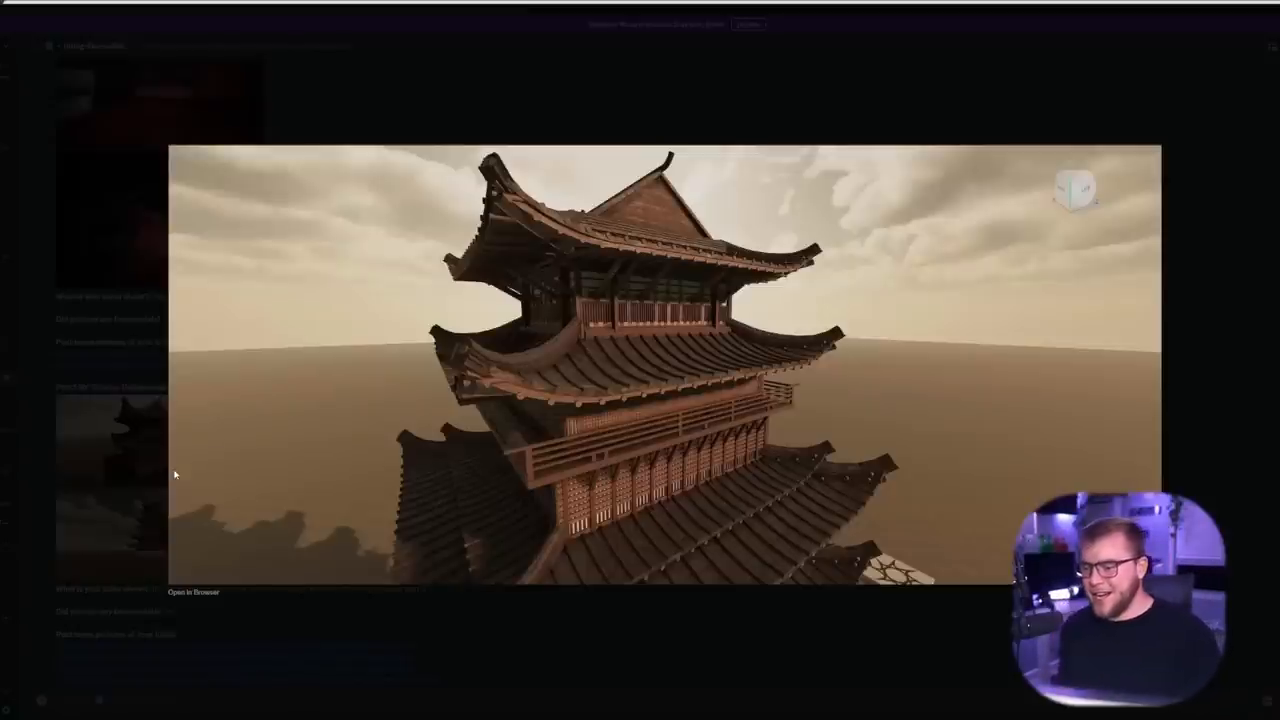
mouse_move(204, 488)
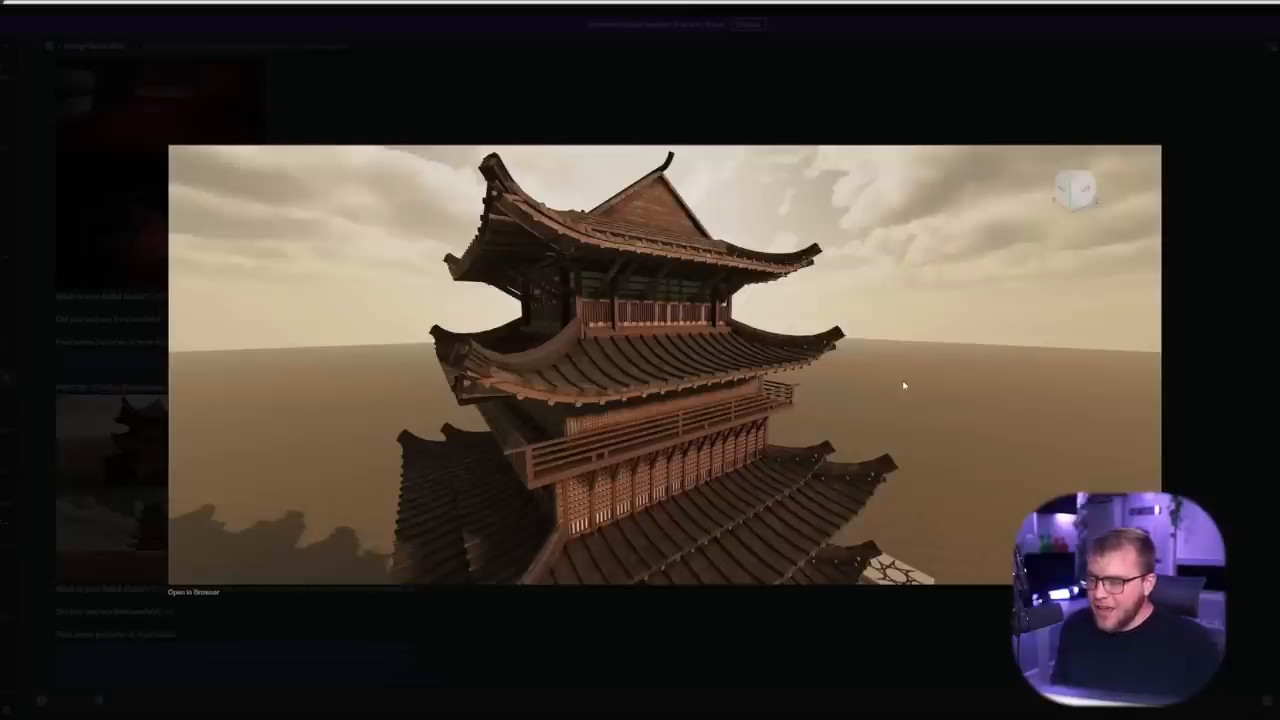
mouse_move(1008, 370)
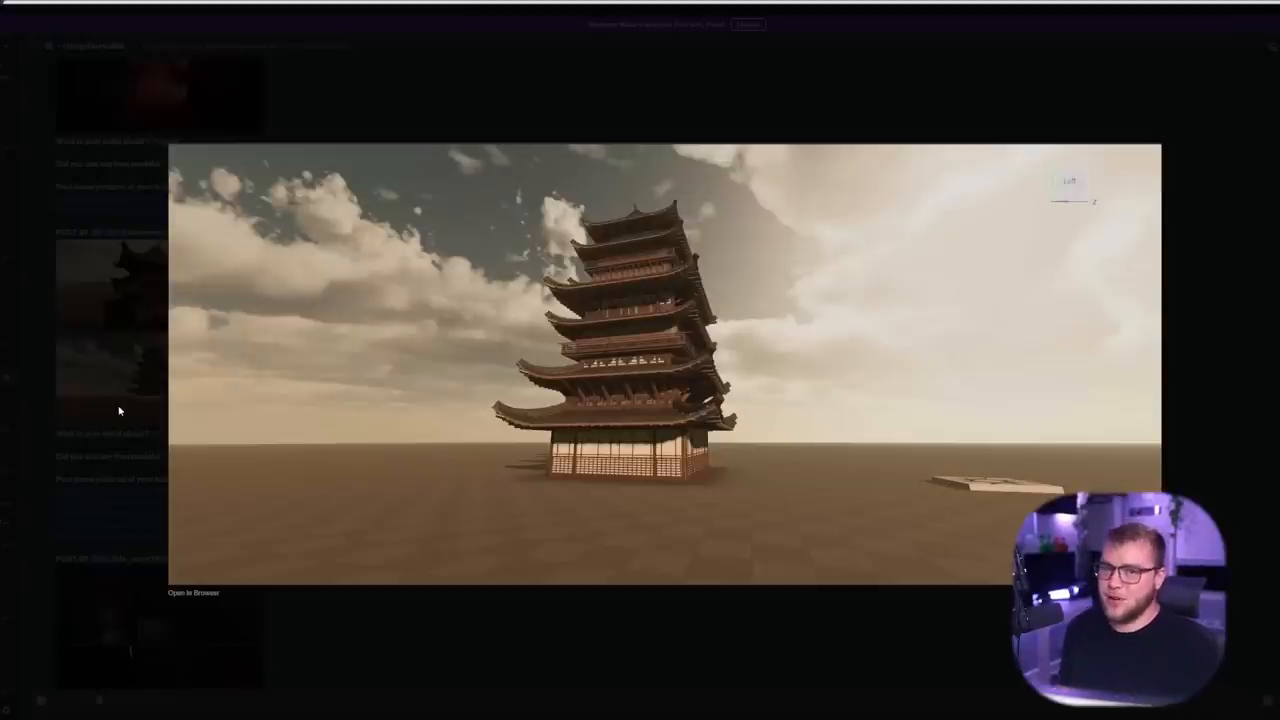
mouse_move(172, 290)
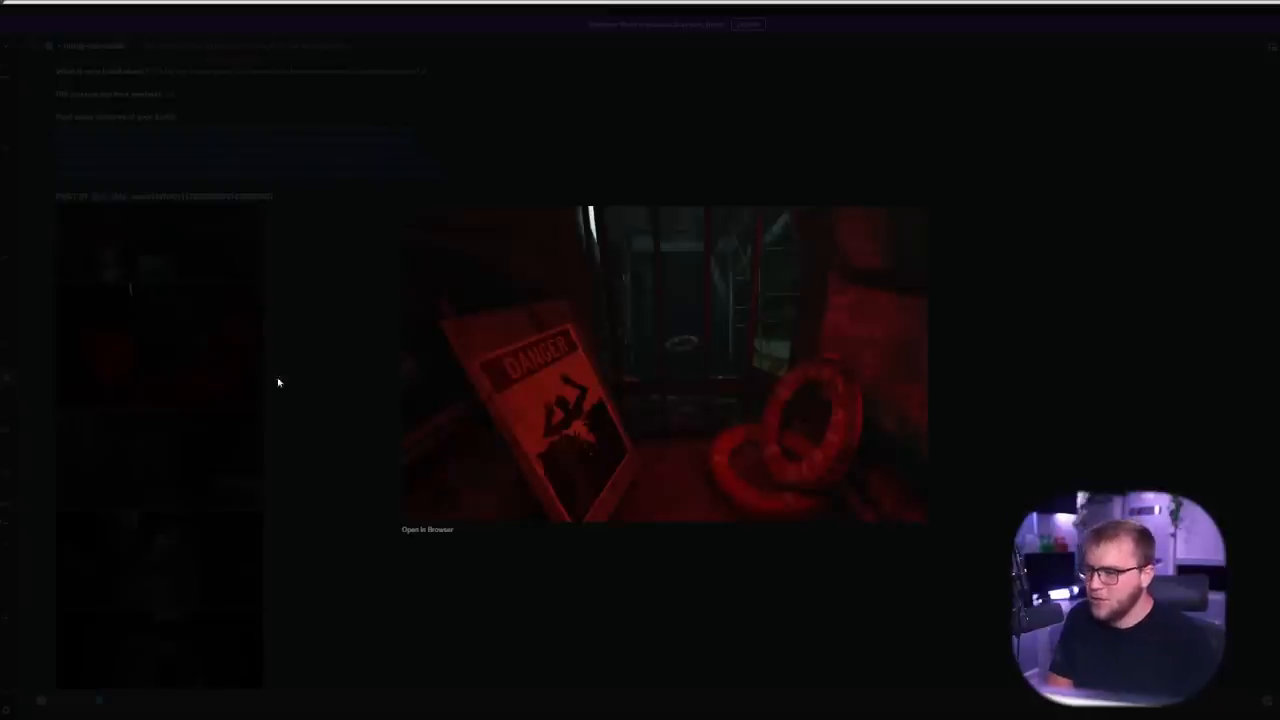
mouse_move(370, 368)
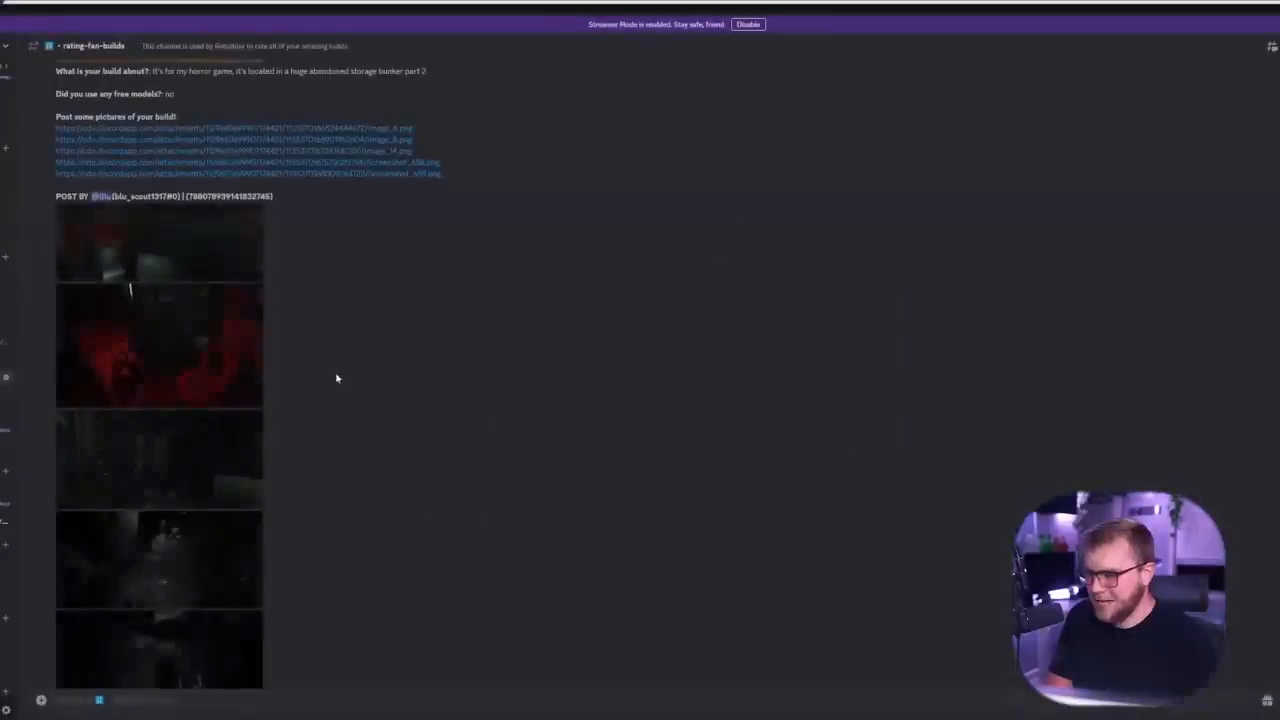
- Enlarge the bunker post's grey screenshot looking up at massive overhead pipes
click(160, 240)
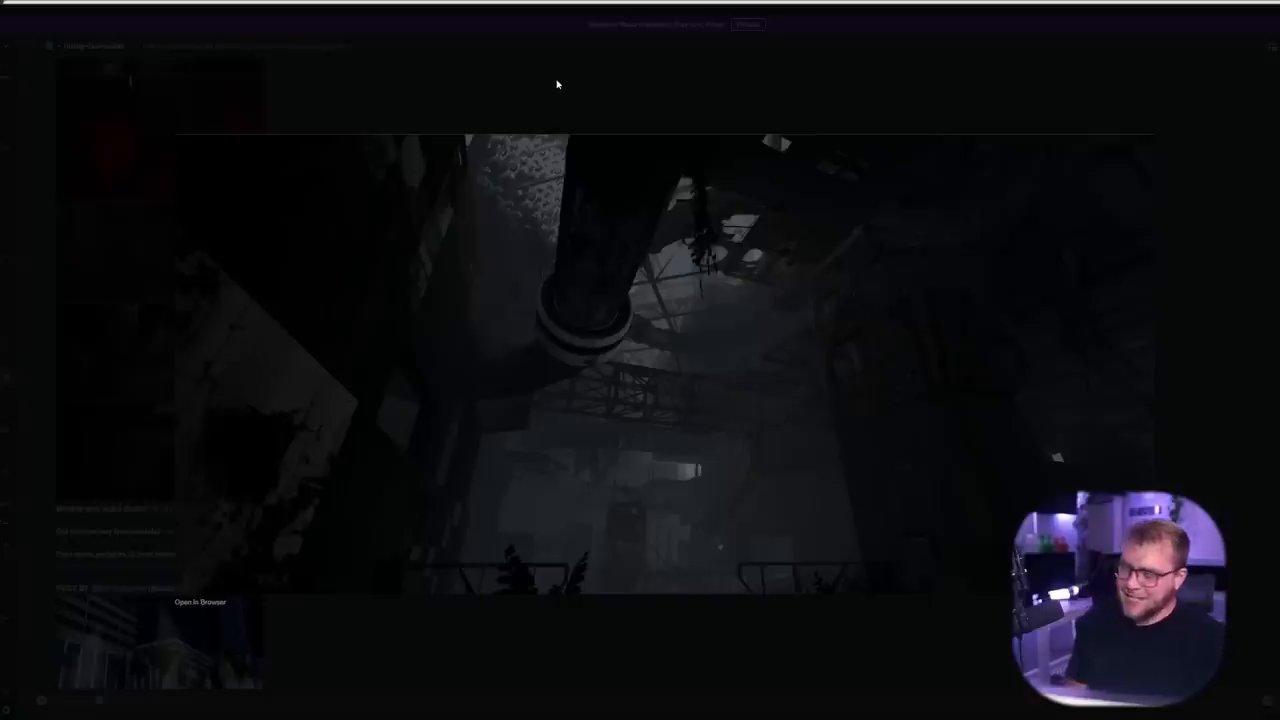
mouse_move(576, 100)
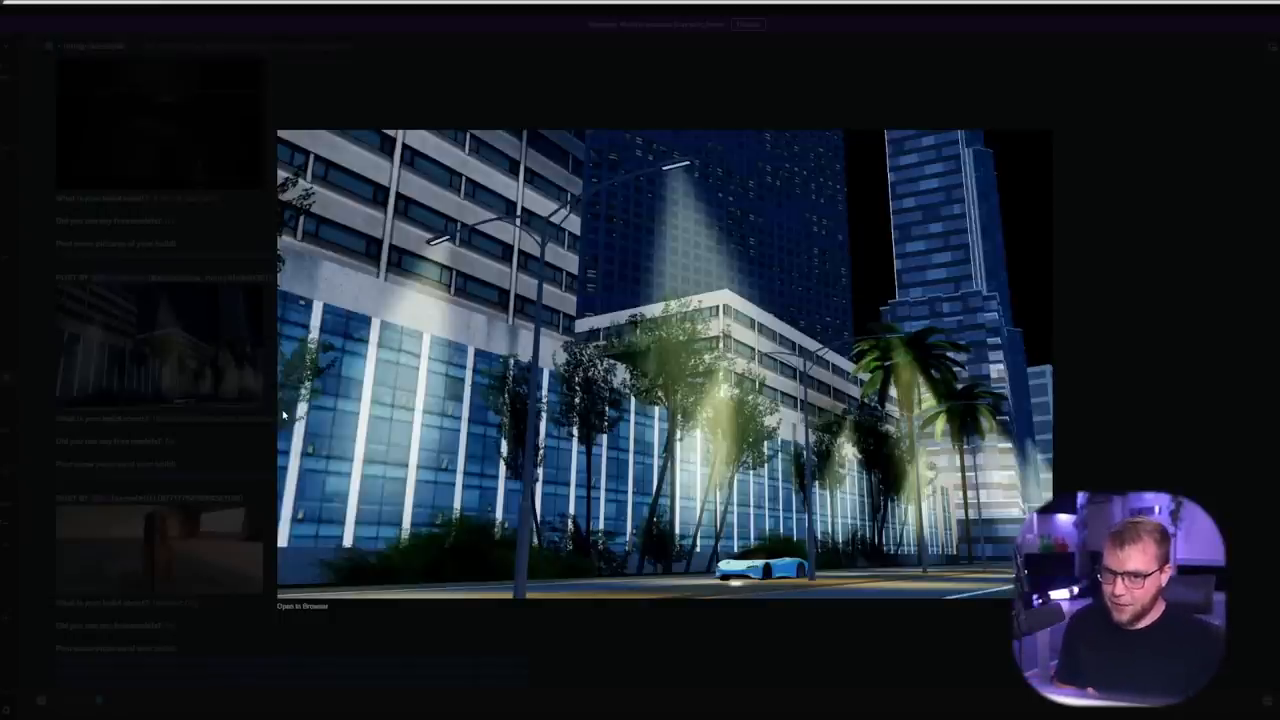
mouse_move(410, 384)
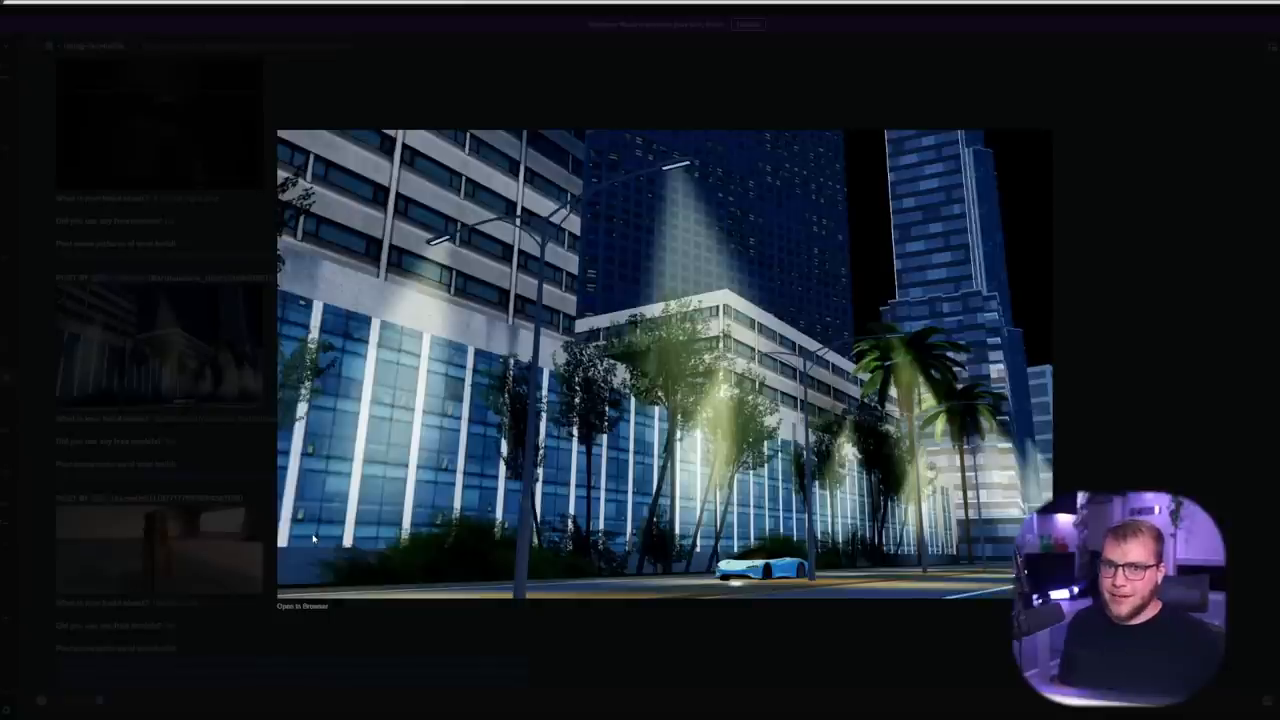
mouse_move(452, 346)
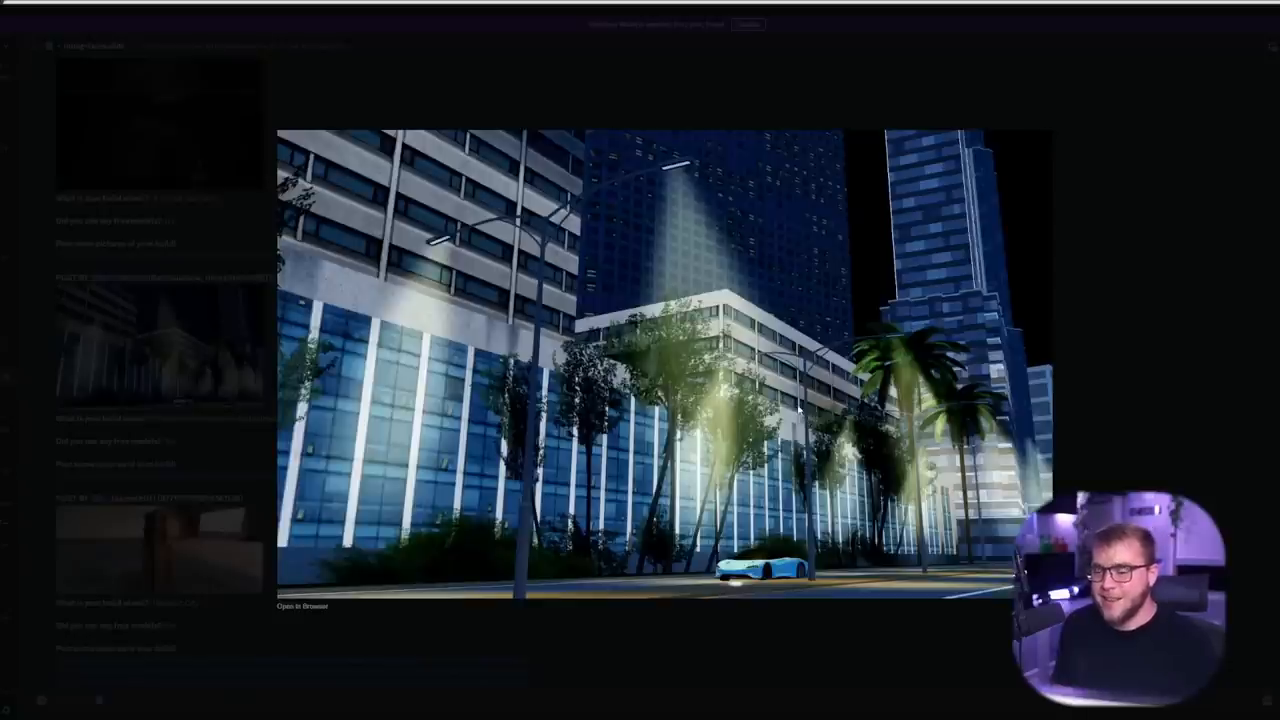
mouse_move(436, 400)
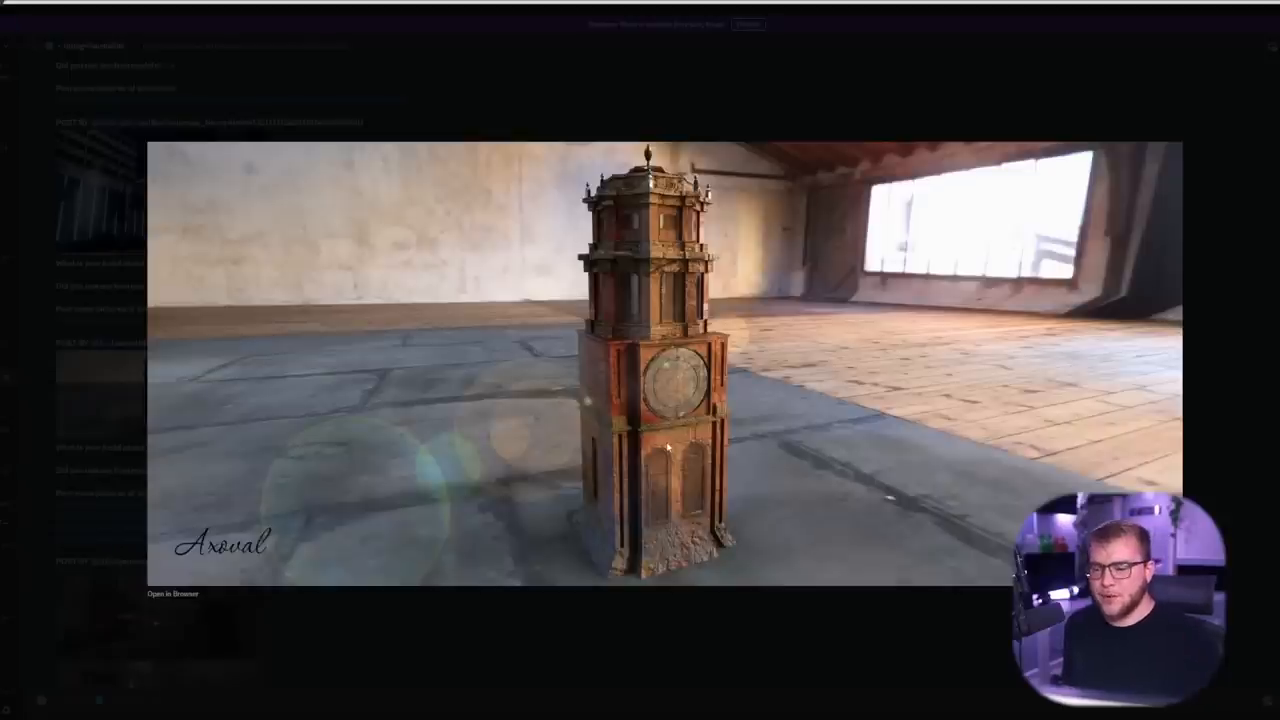
mouse_move(1030, 320)
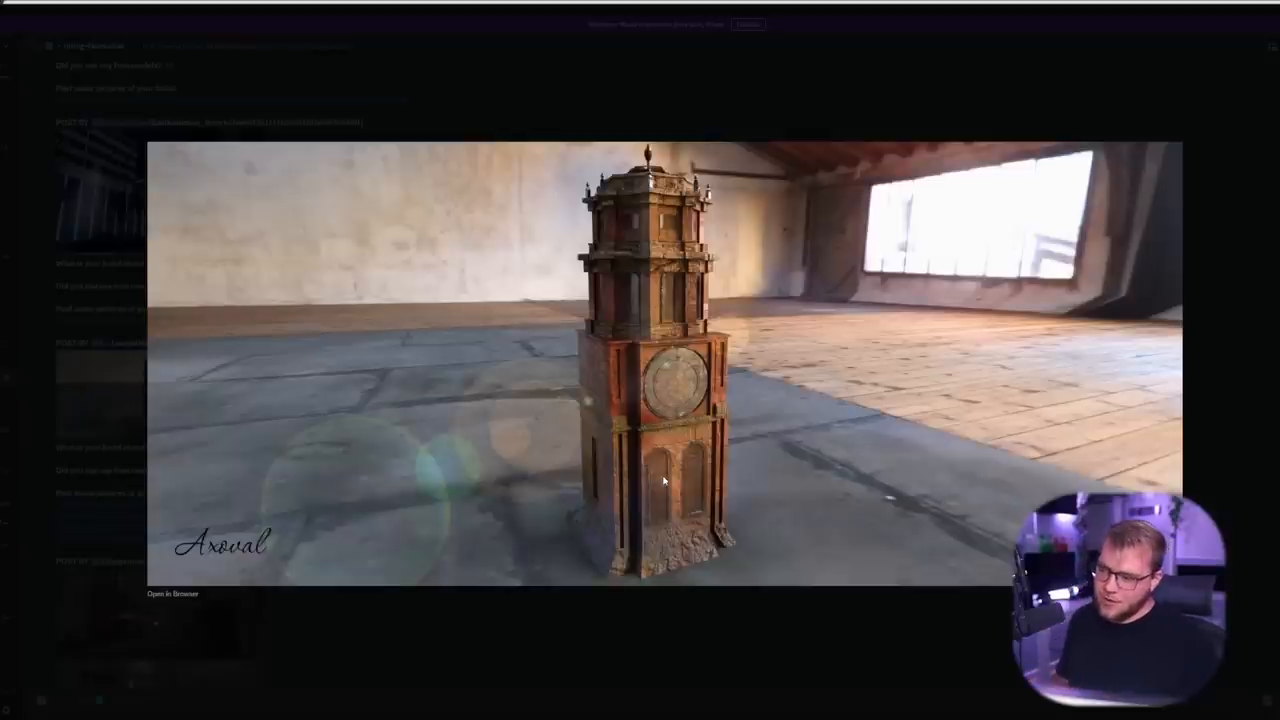
mouse_move(764, 104)
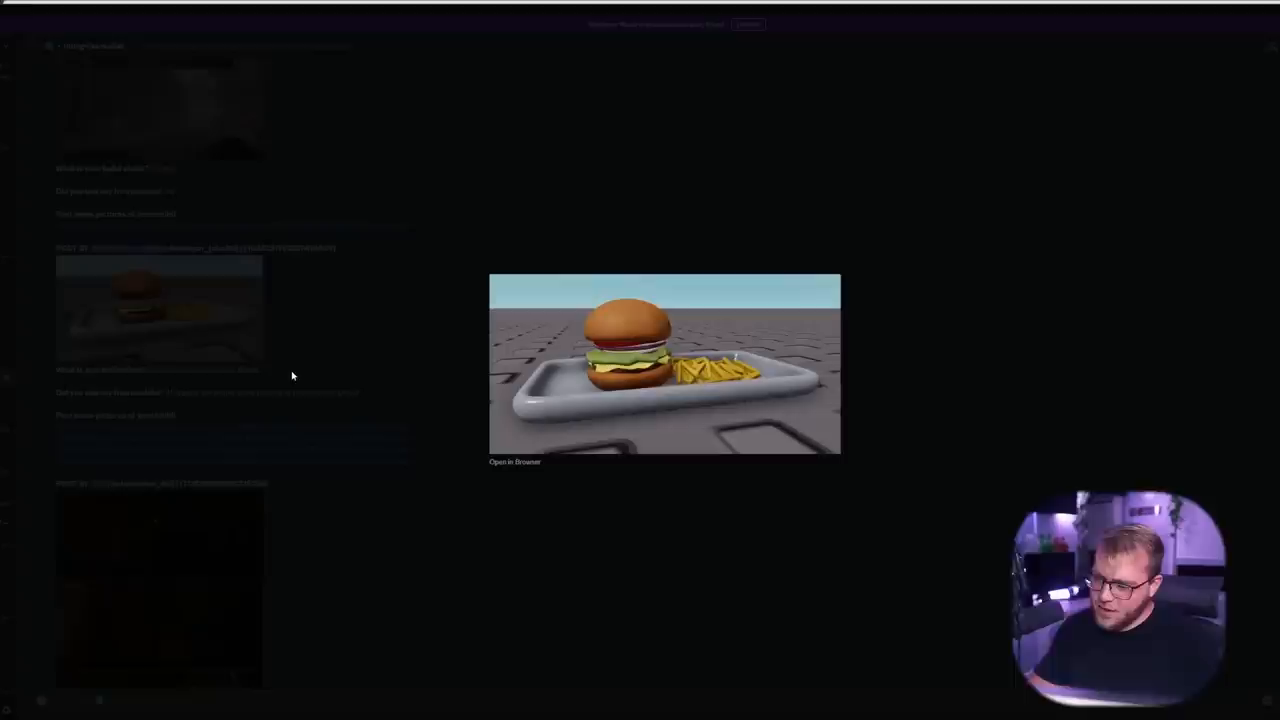
mouse_move(520, 270)
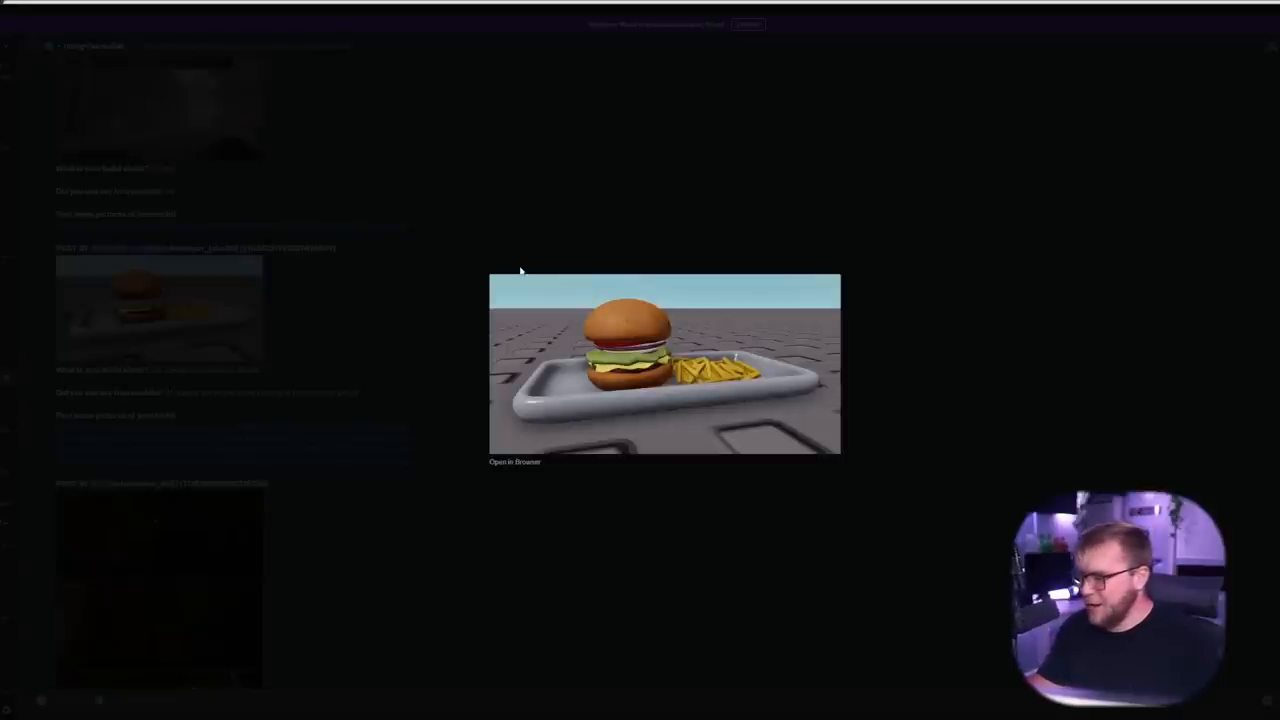
mouse_move(598, 310)
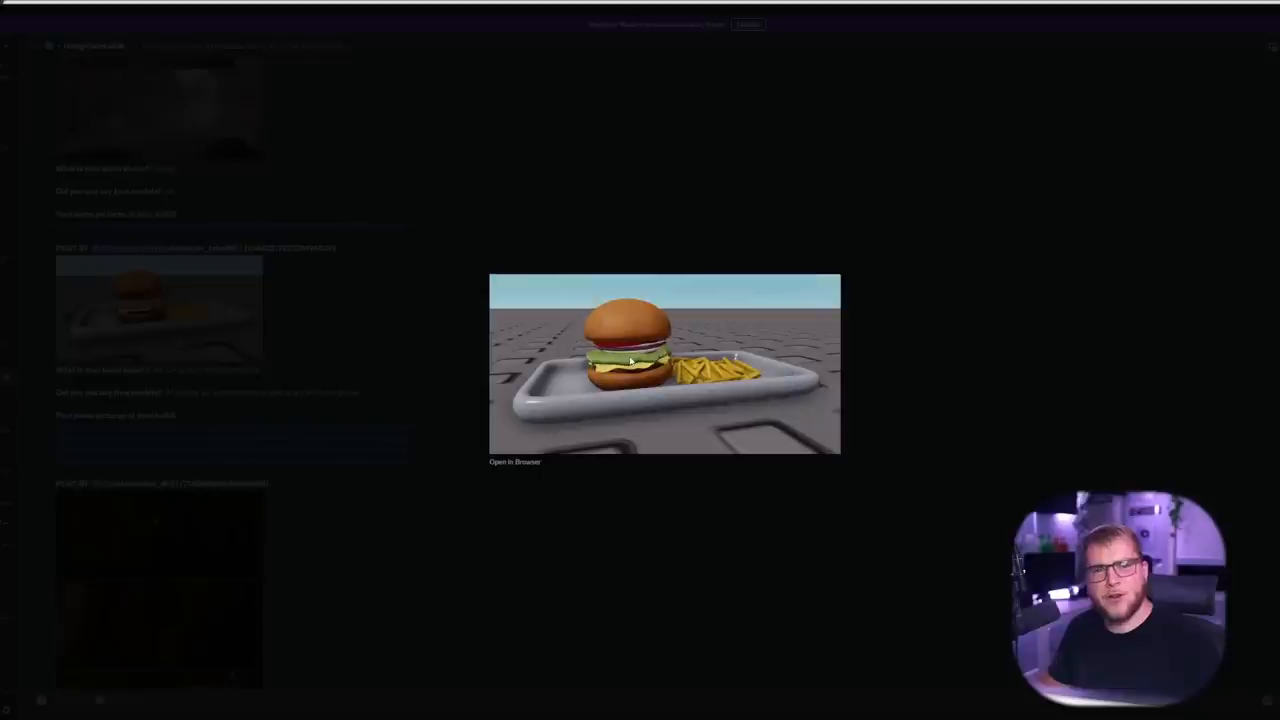
mouse_move(1072, 418)
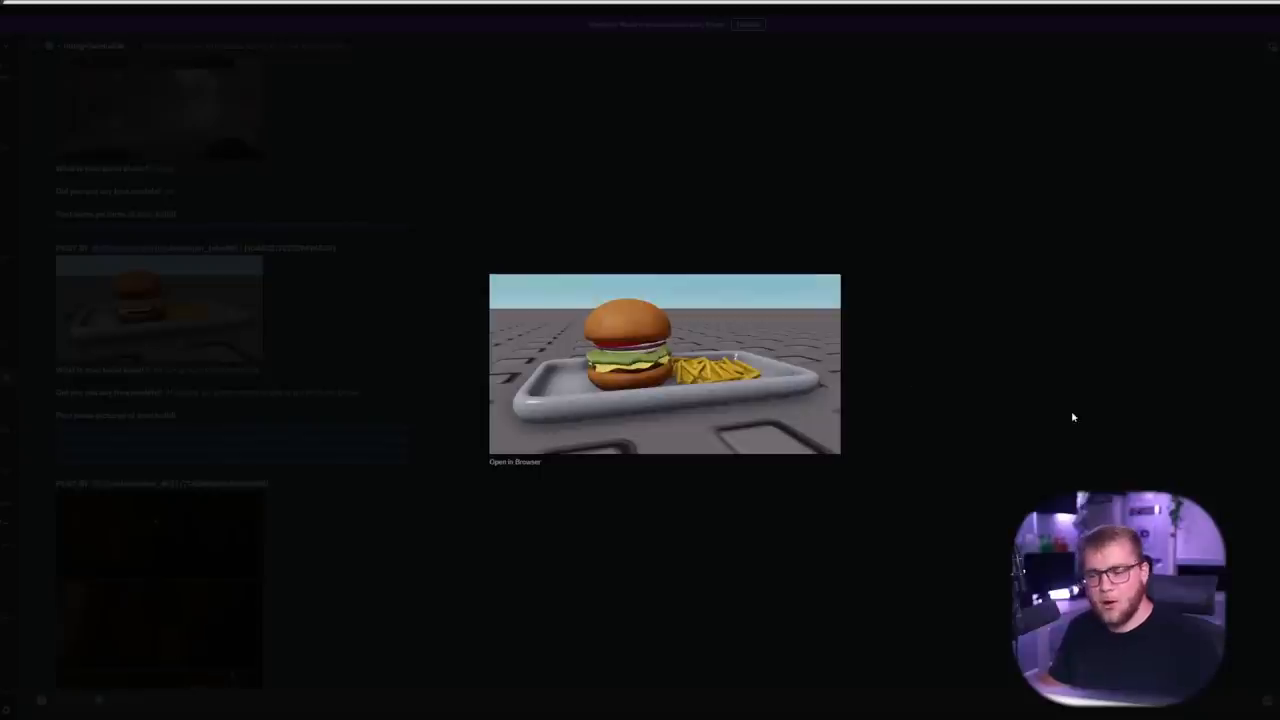
mouse_move(1076, 402)
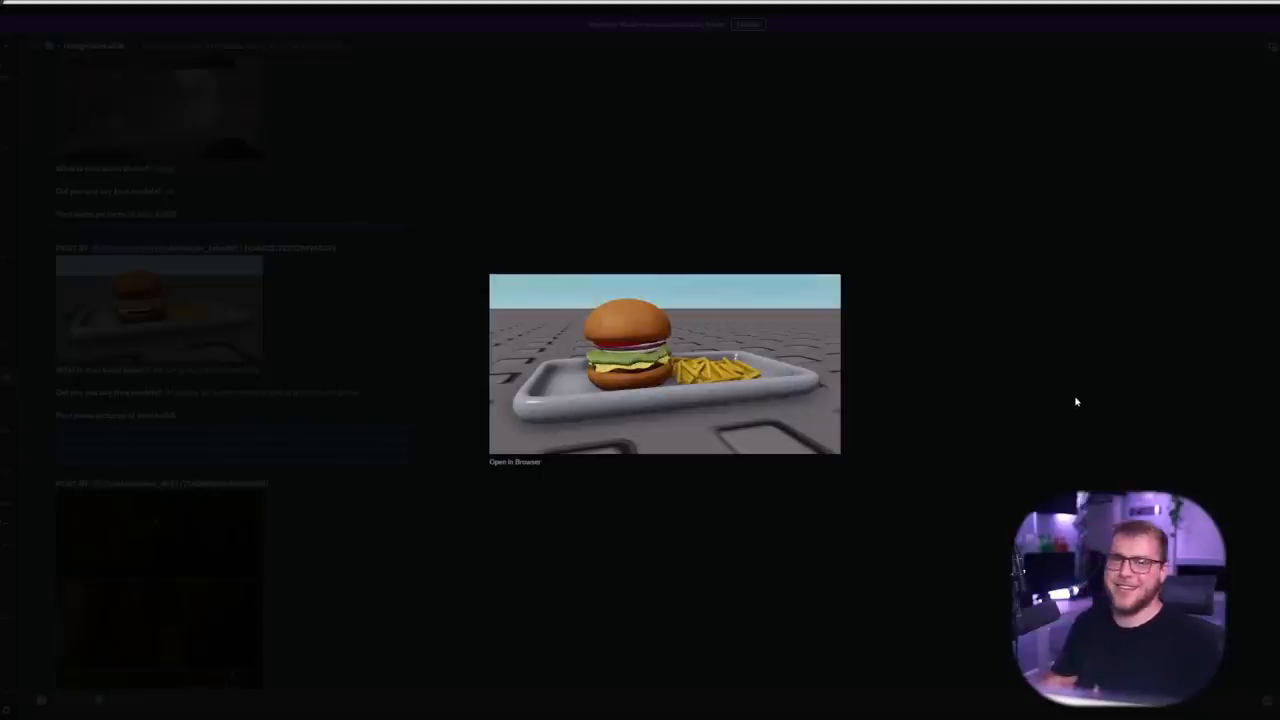
mouse_move(1024, 368)
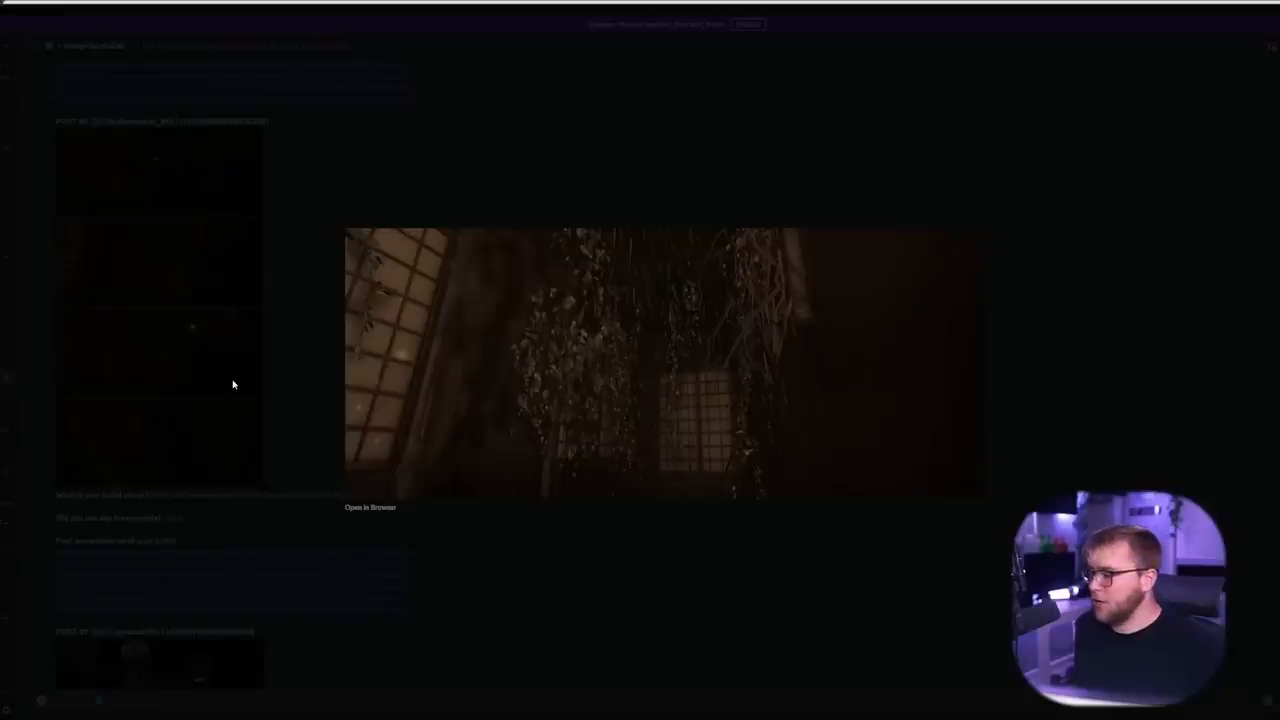
mouse_move(556, 428)
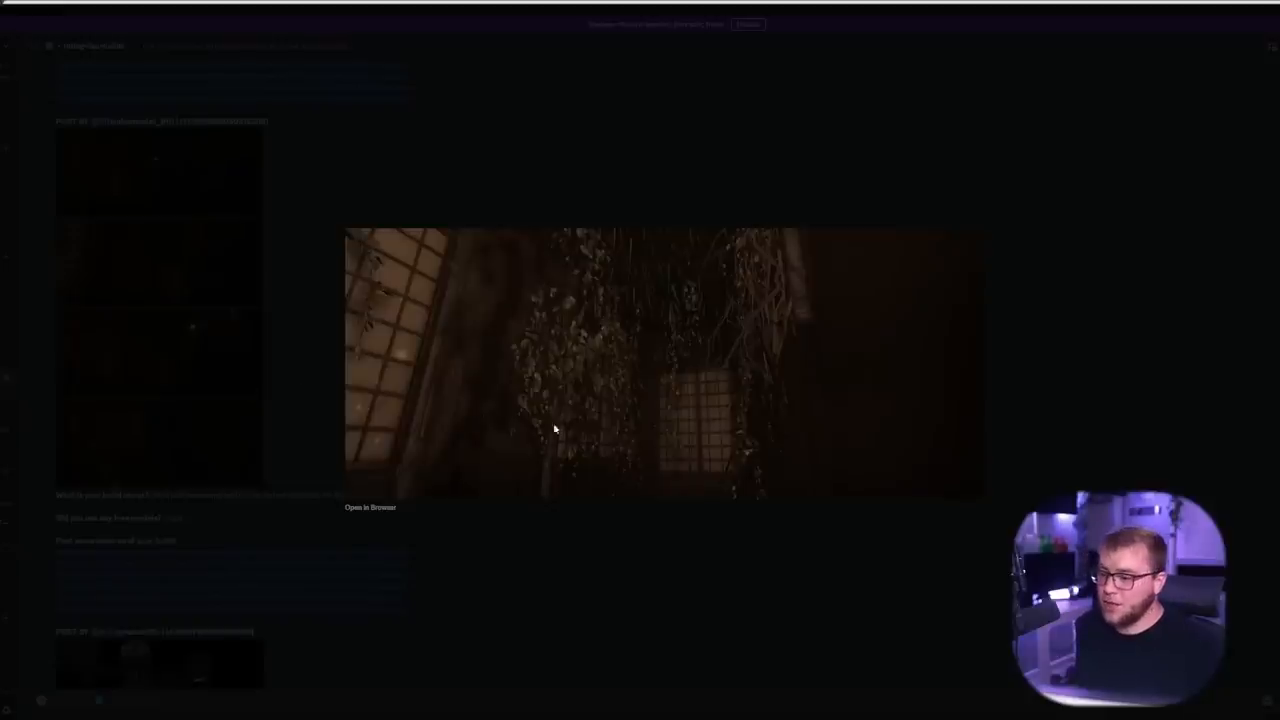
mouse_move(672, 412)
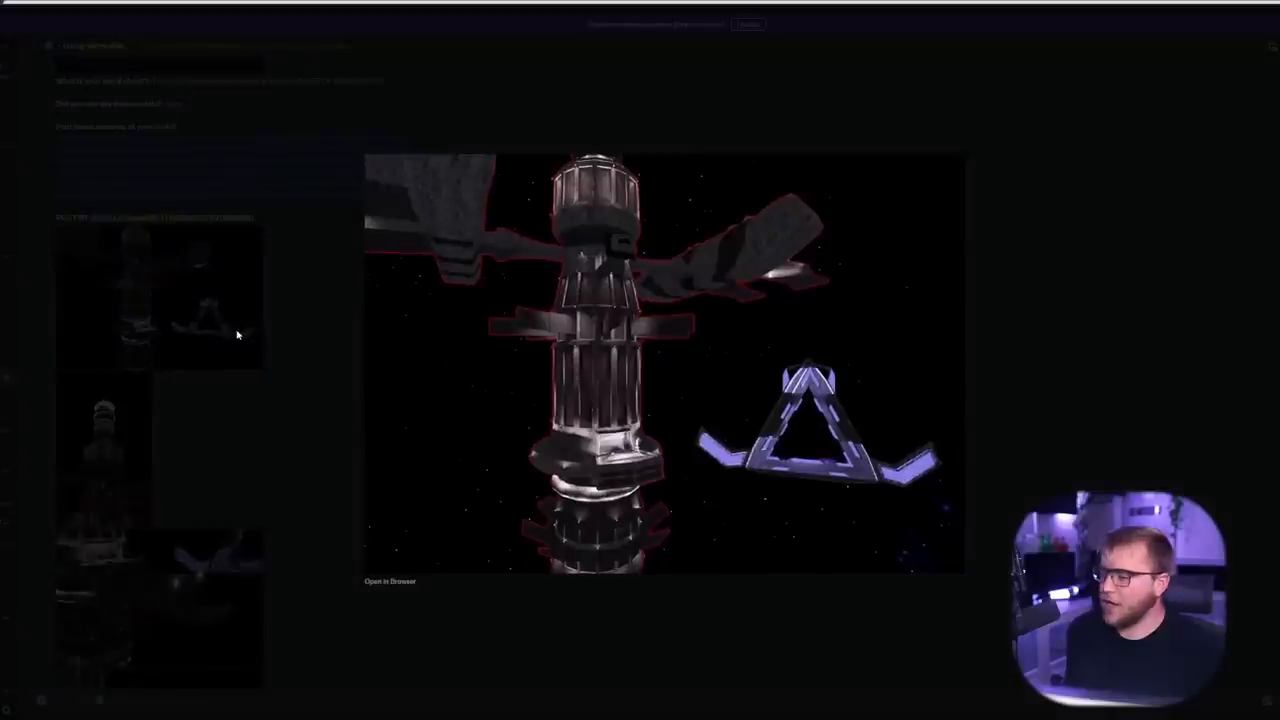
mouse_move(292, 336)
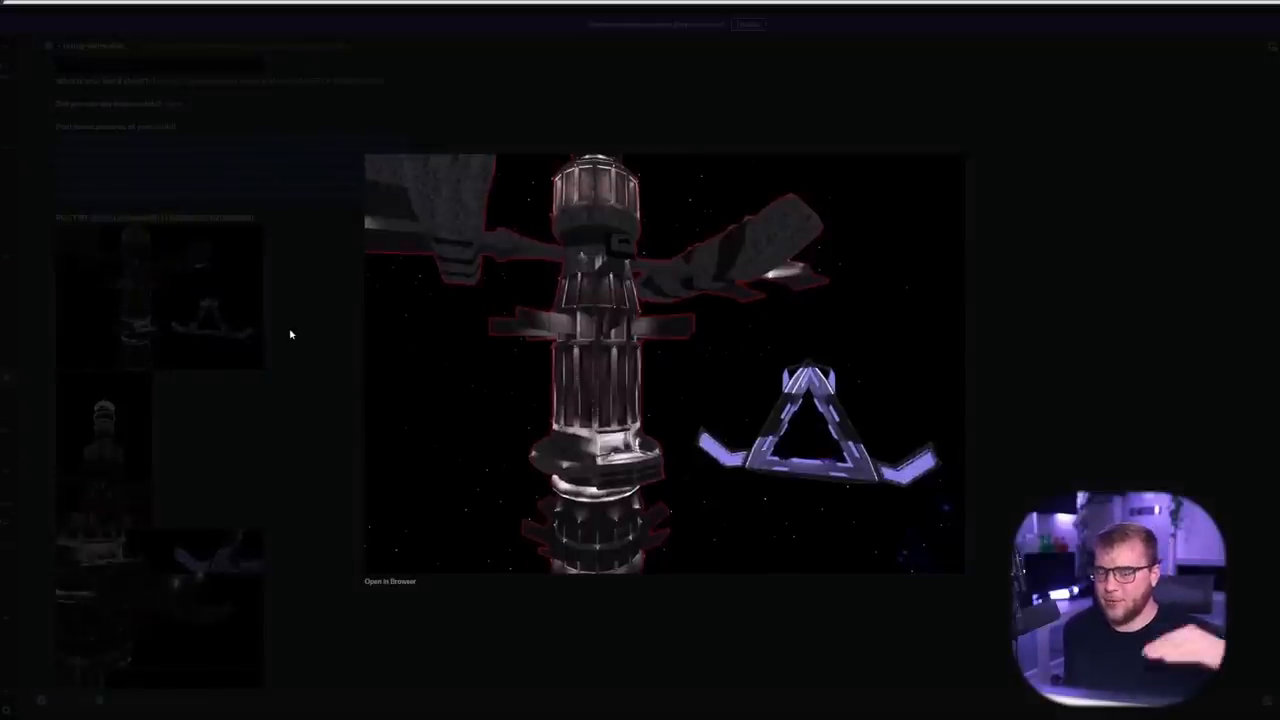
mouse_move(584, 316)
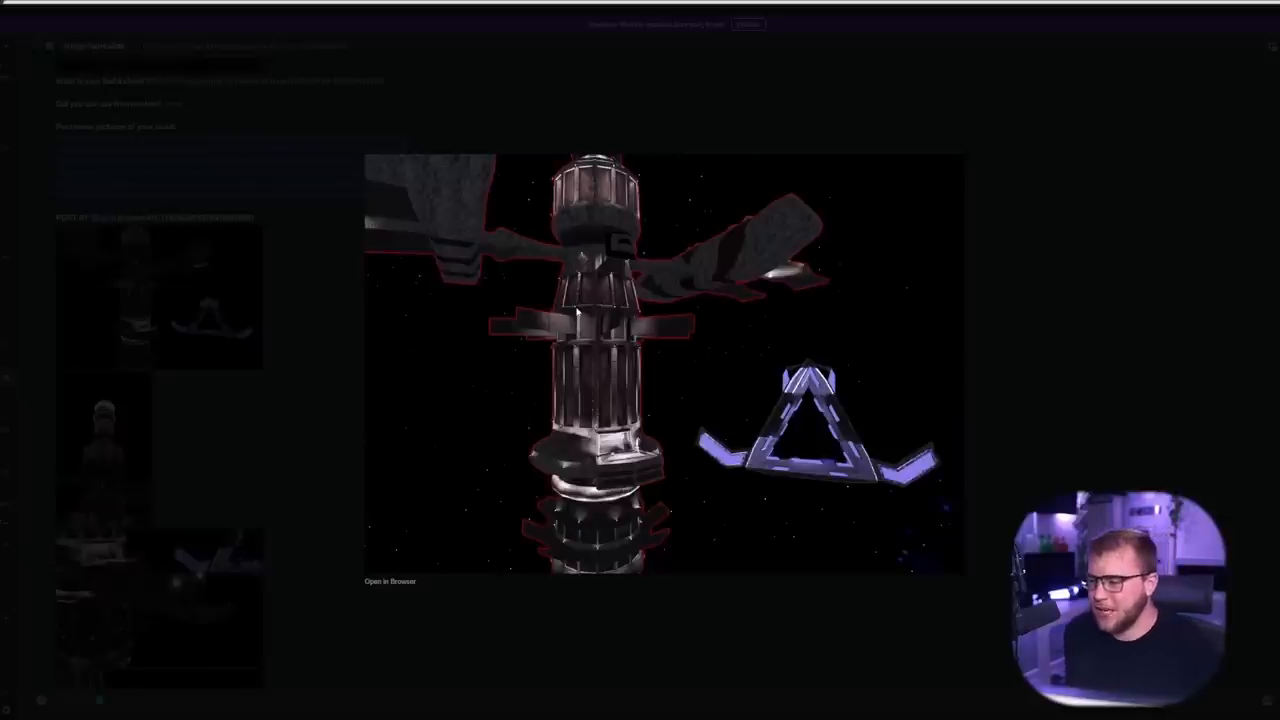
mouse_move(778, 234)
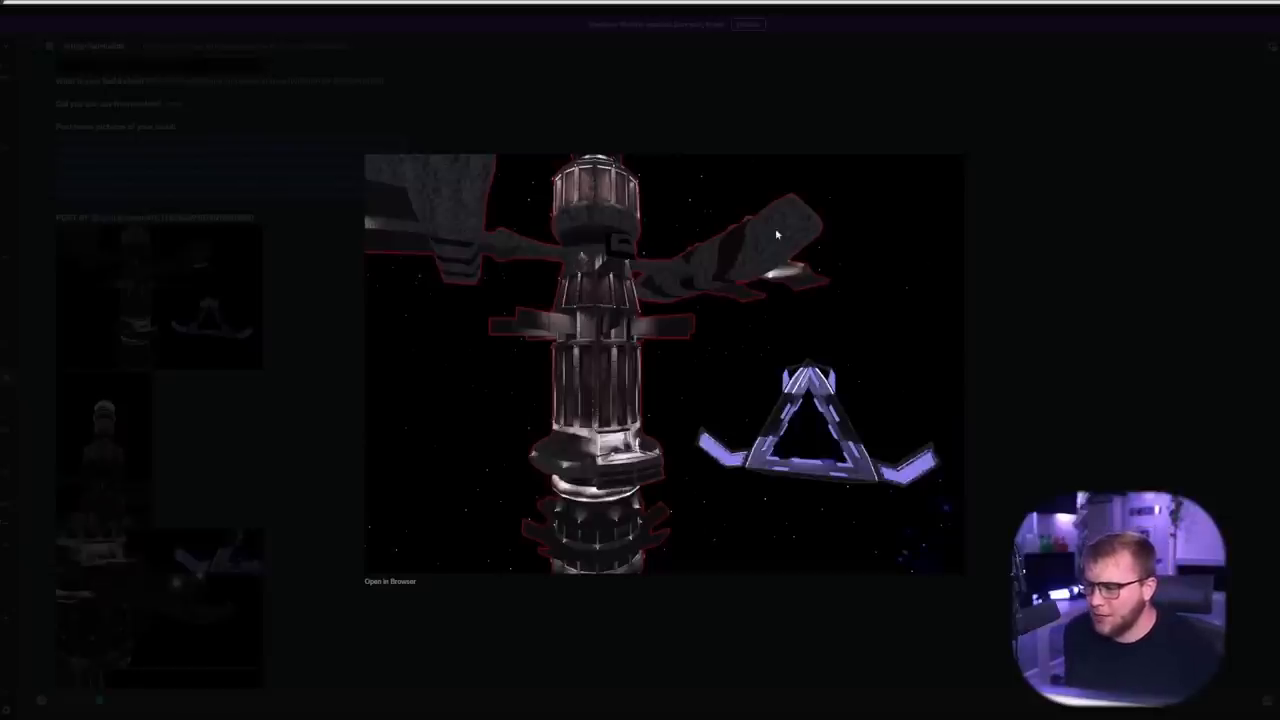
mouse_move(302, 362)
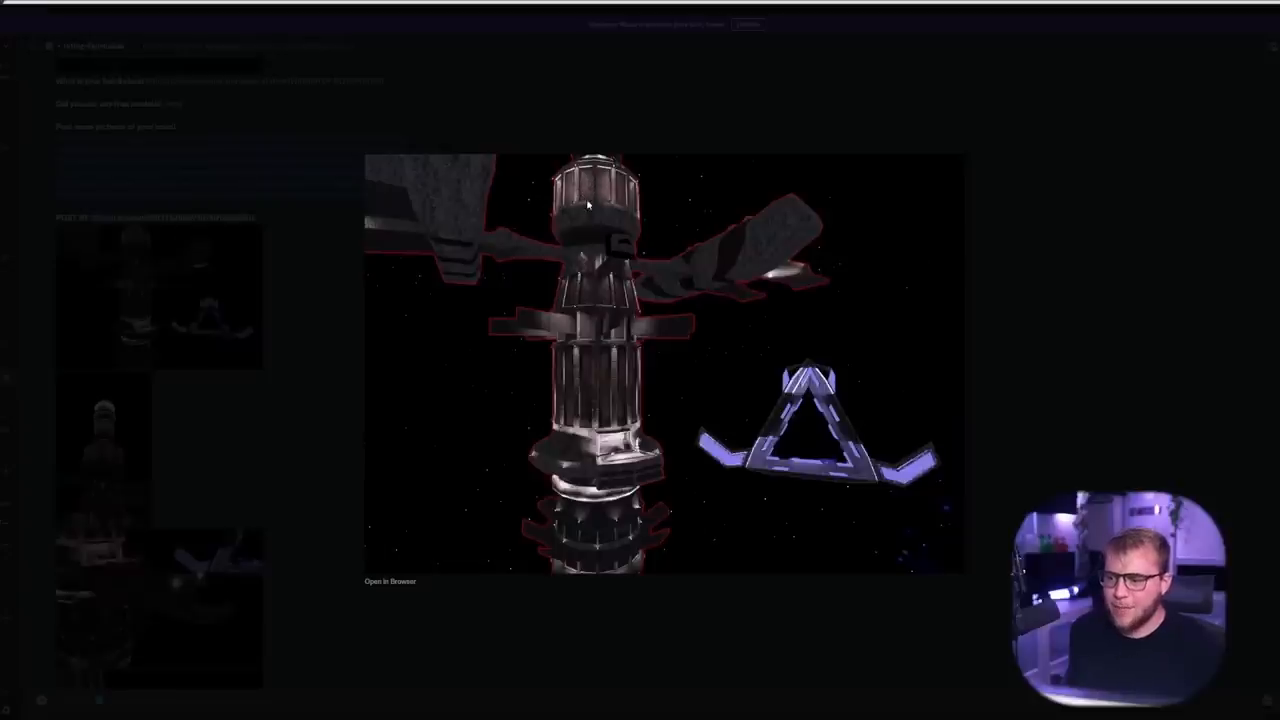
mouse_move(466, 326)
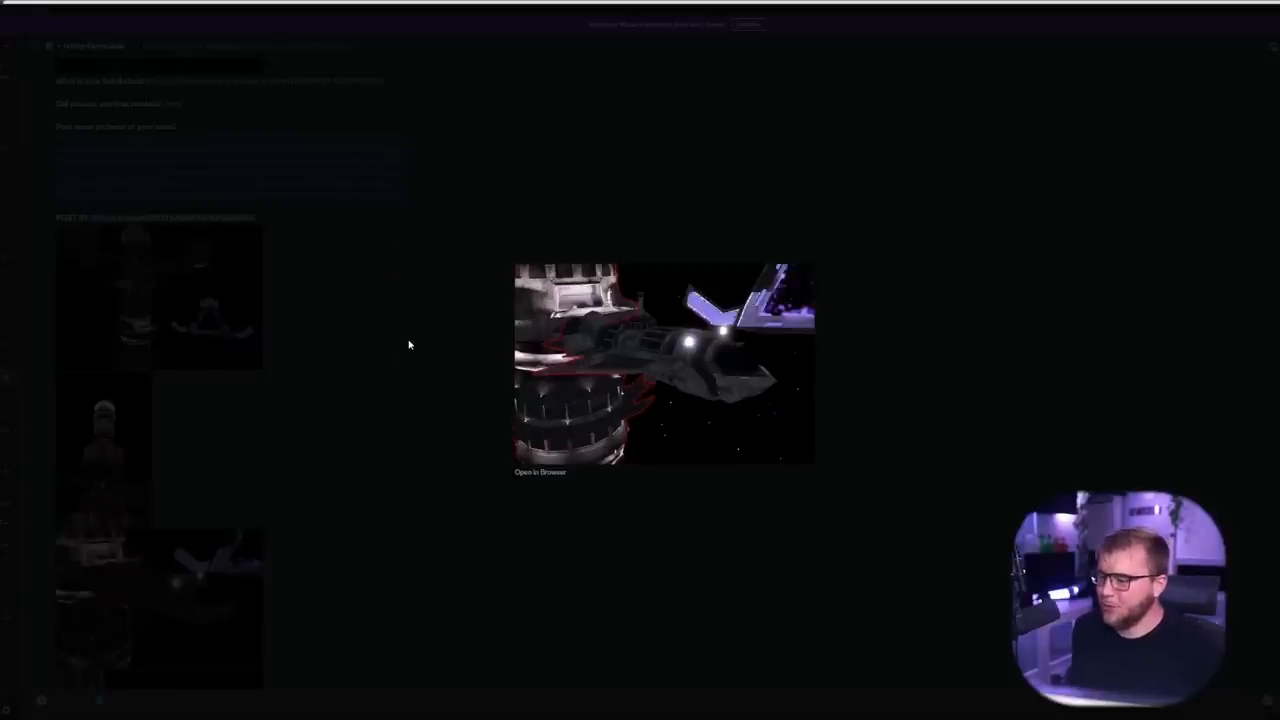
- Scroll down the feed to reach the docked spaceship close-up in the sci-fi submission
scroll(down, 3)
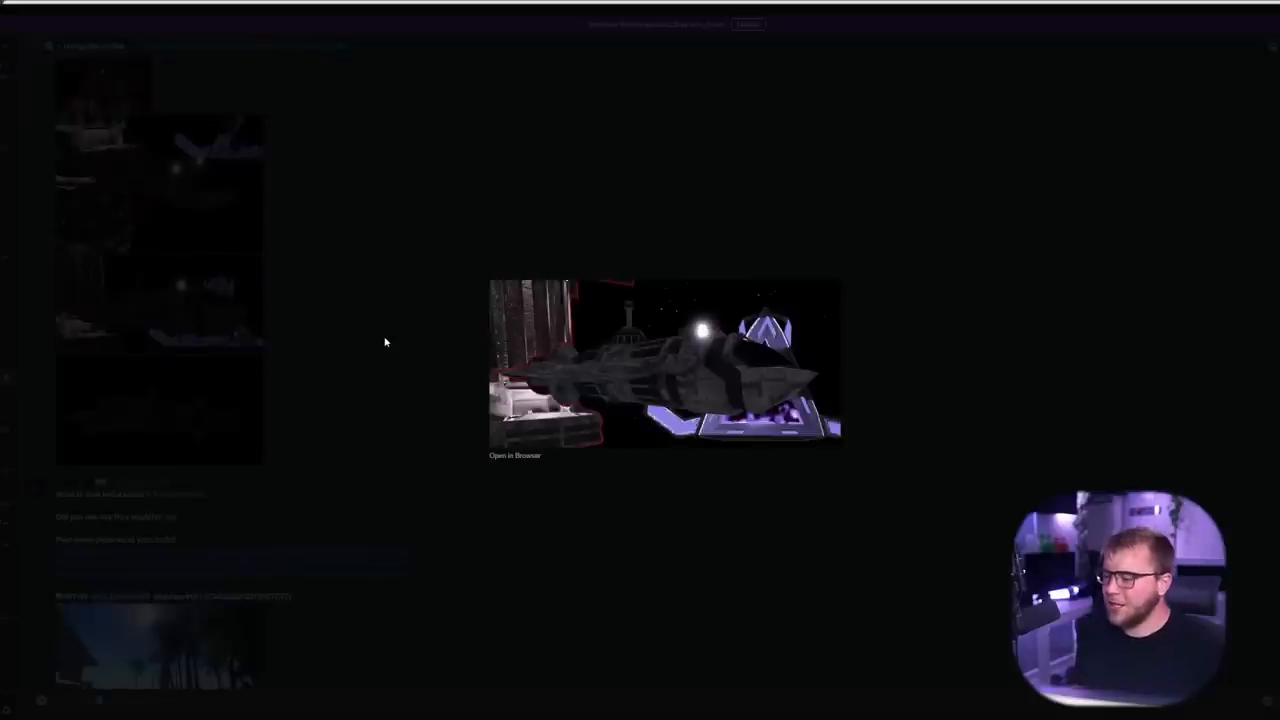
mouse_move(530, 318)
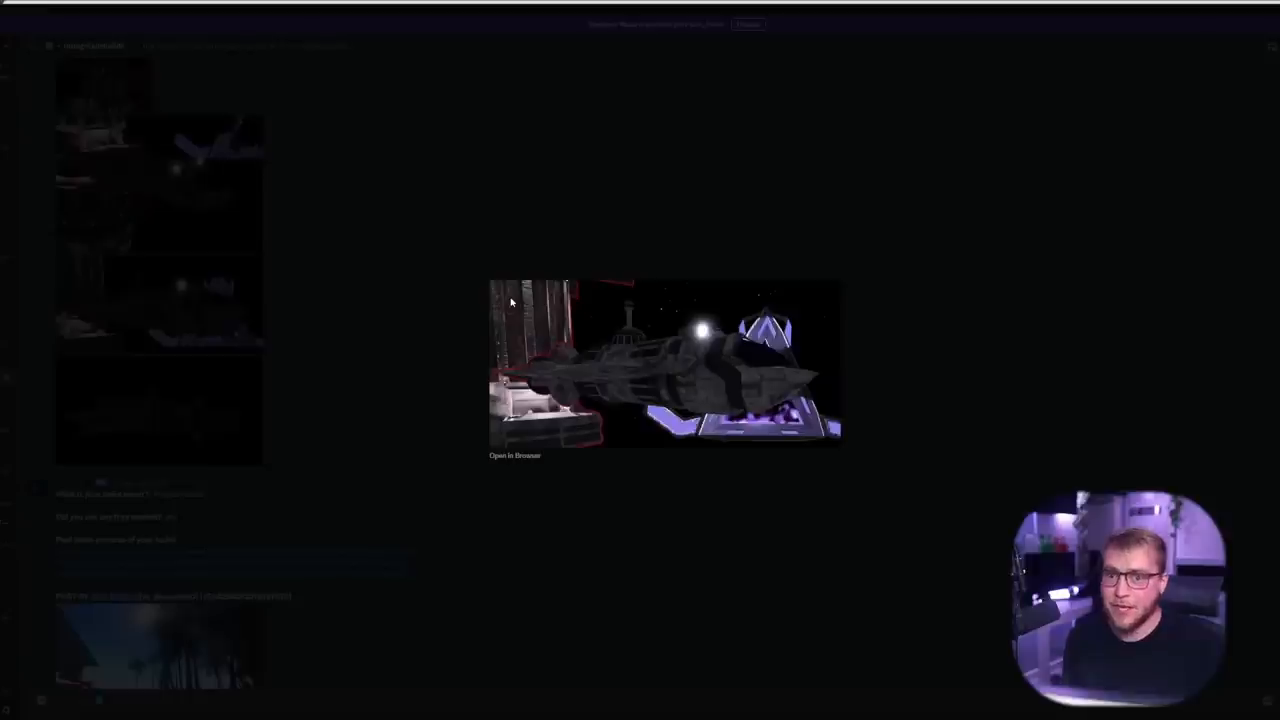
mouse_move(396, 276)
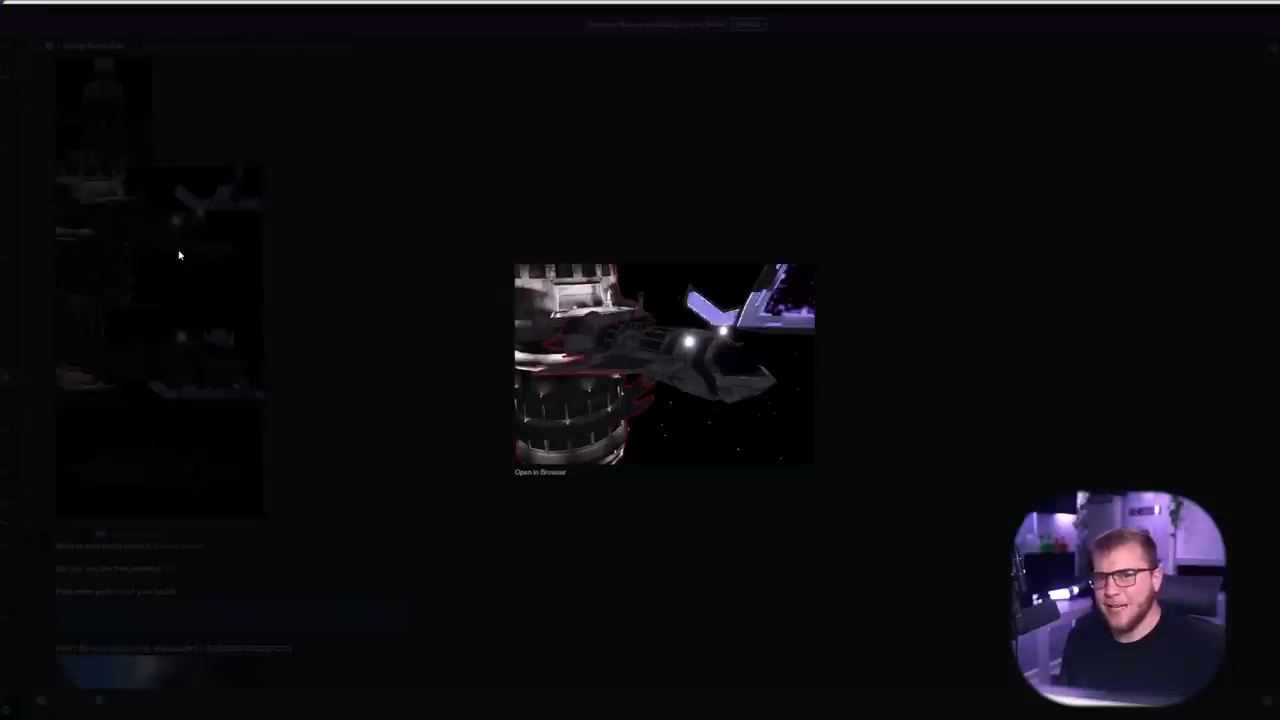
mouse_move(172, 240)
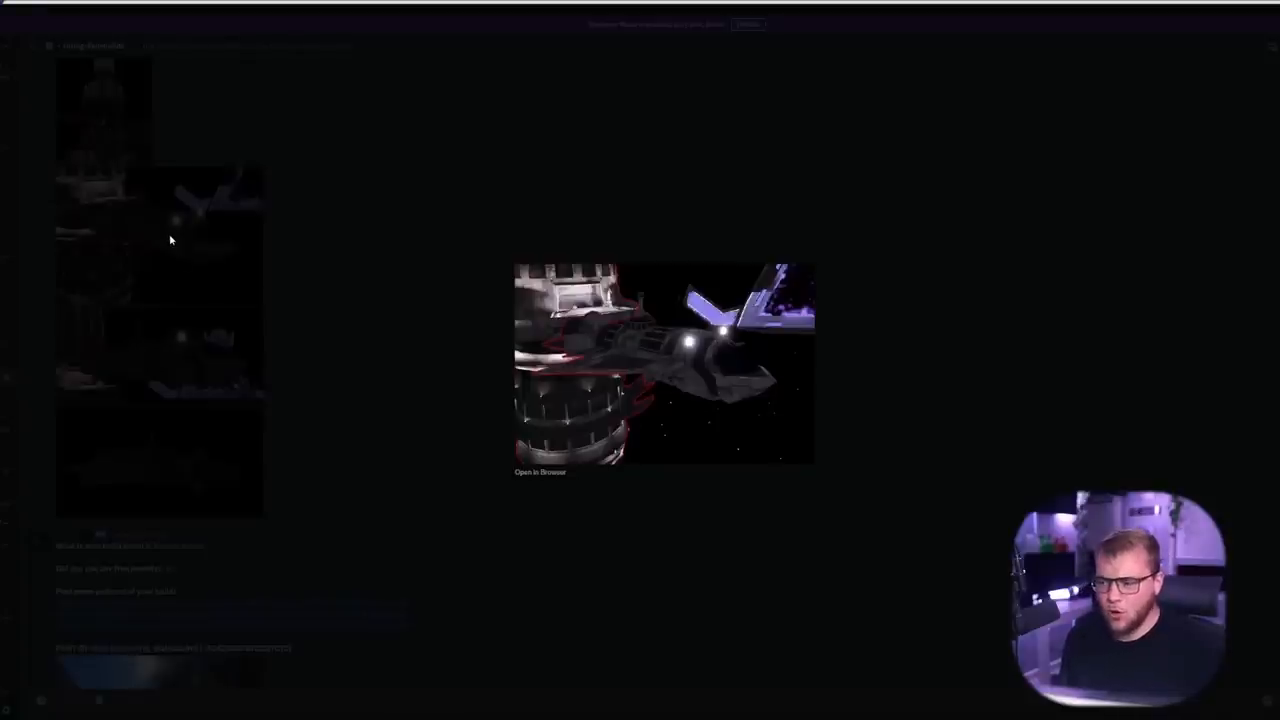
mouse_move(316, 296)
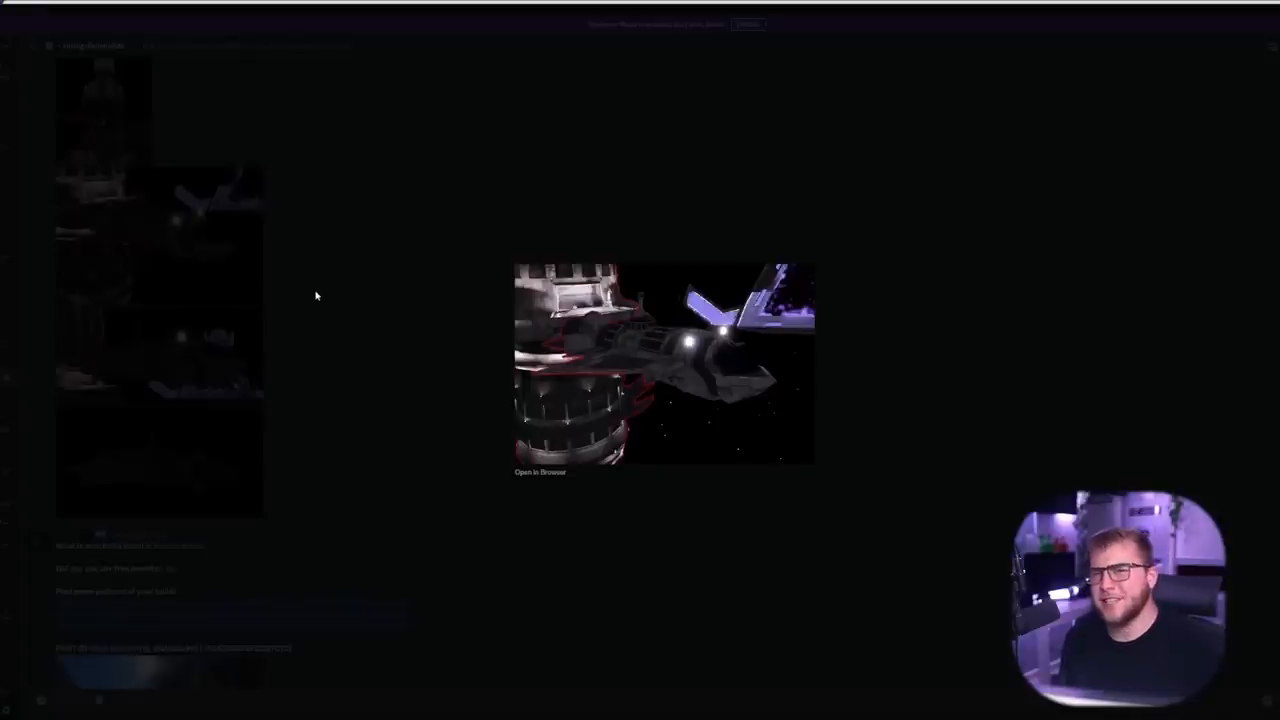
mouse_move(342, 288)
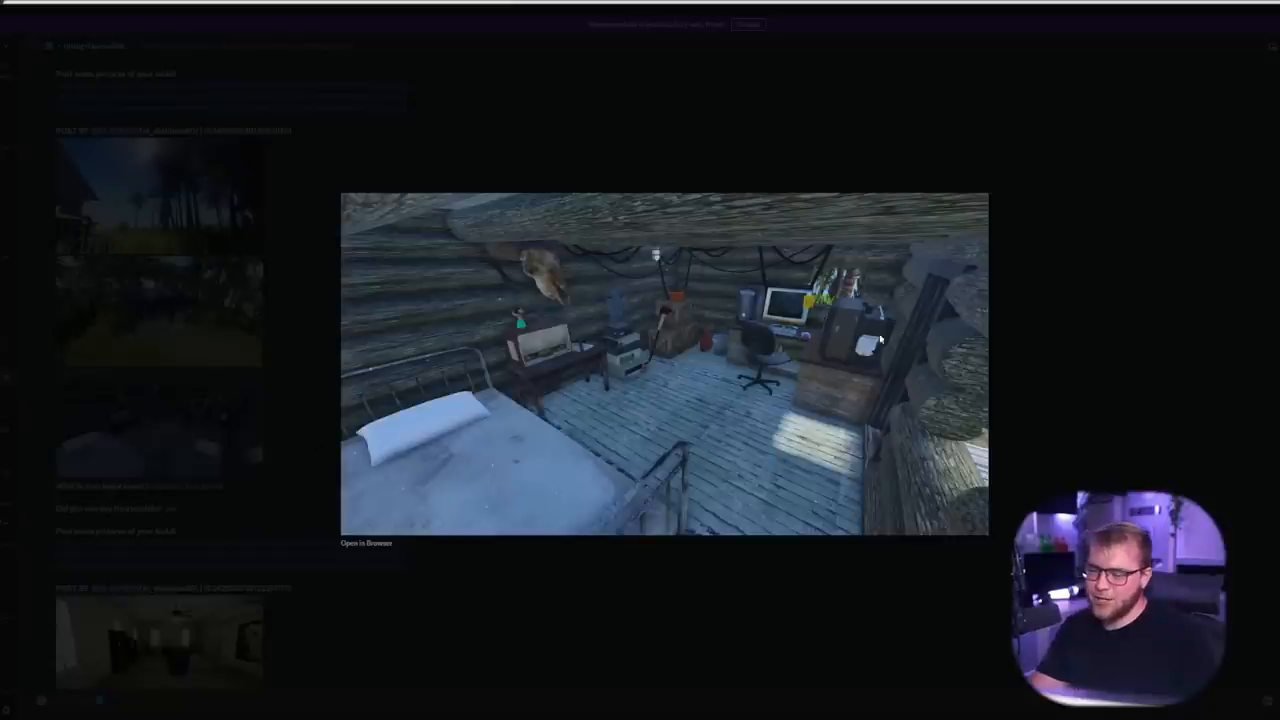
mouse_move(936, 364)
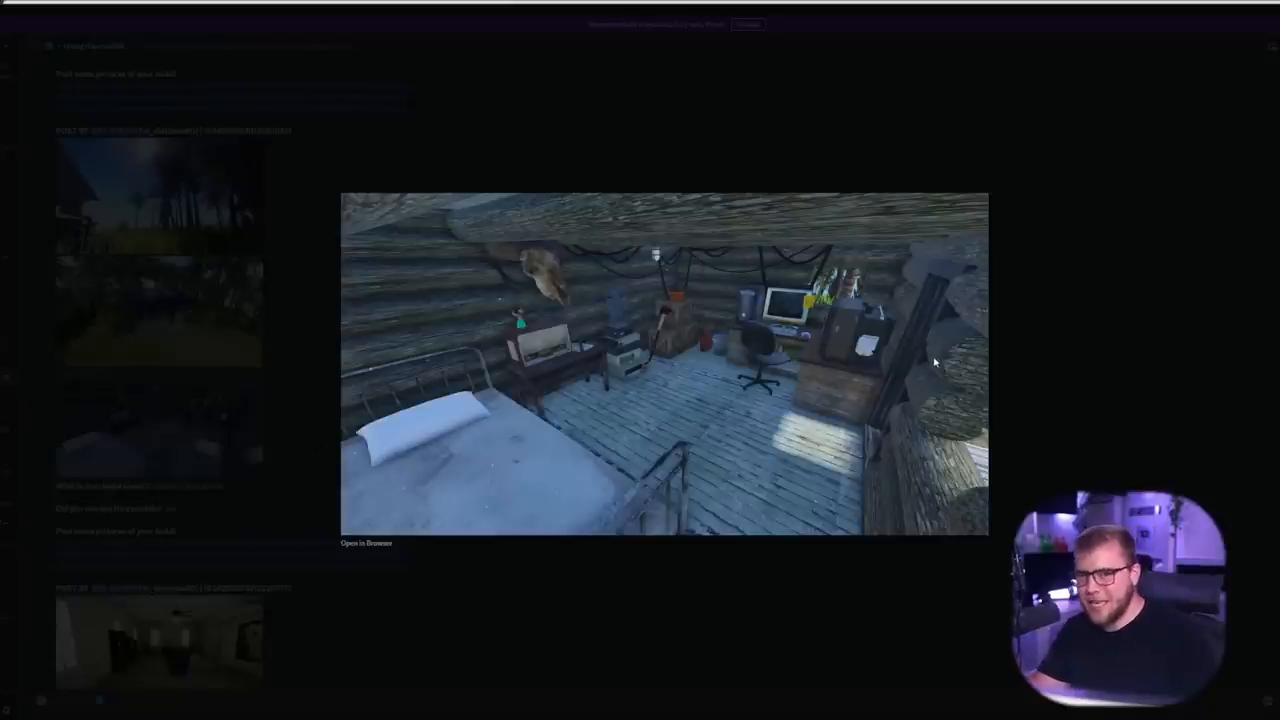
mouse_move(952, 408)
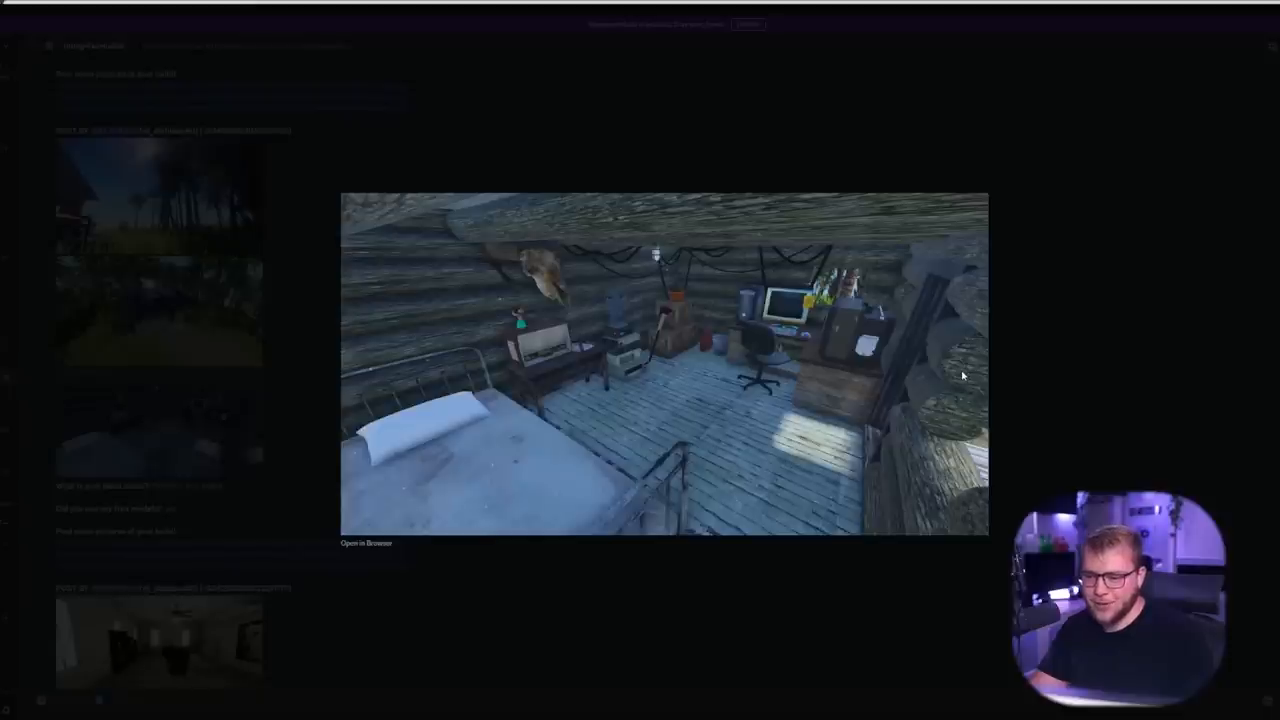
mouse_move(414, 252)
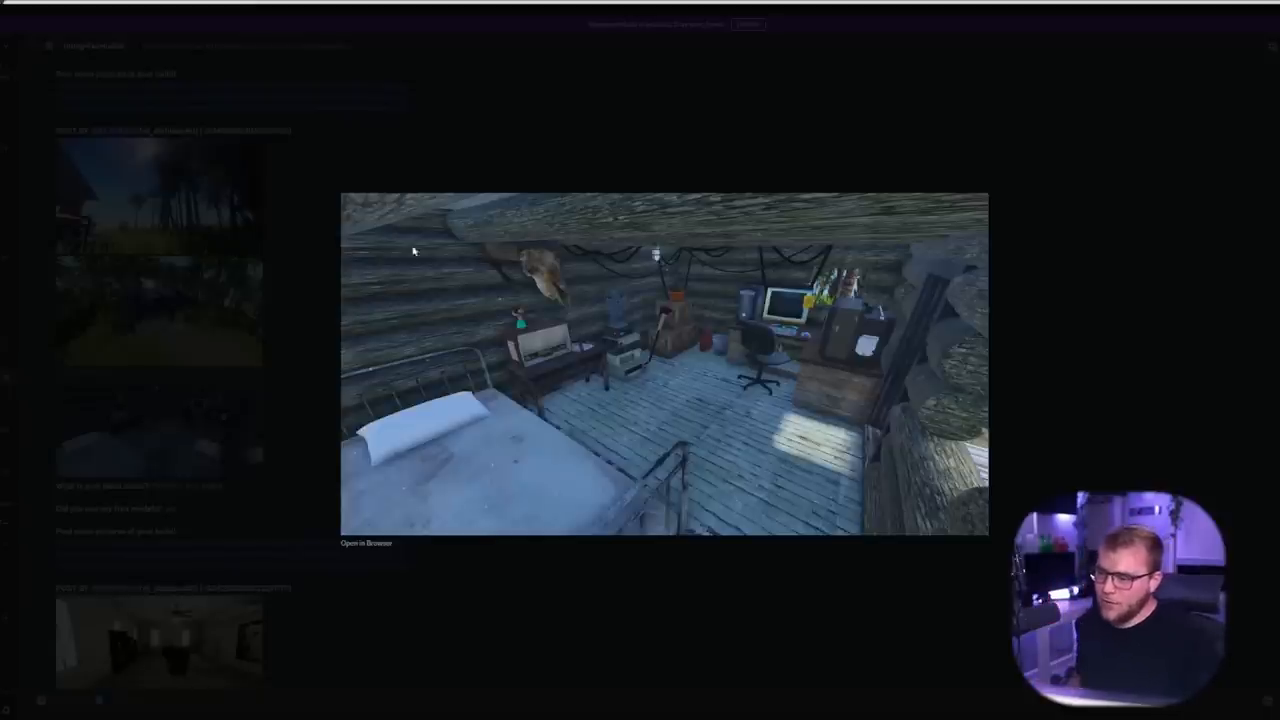
mouse_move(410, 312)
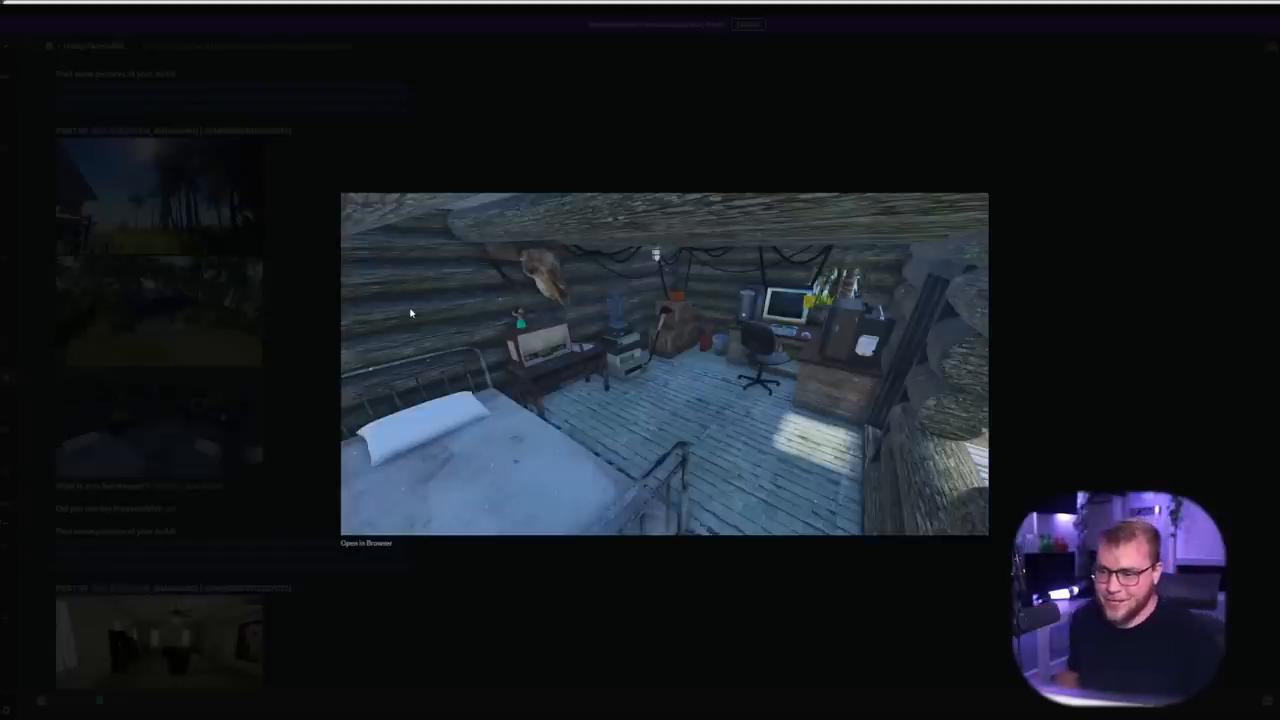
mouse_move(420, 308)
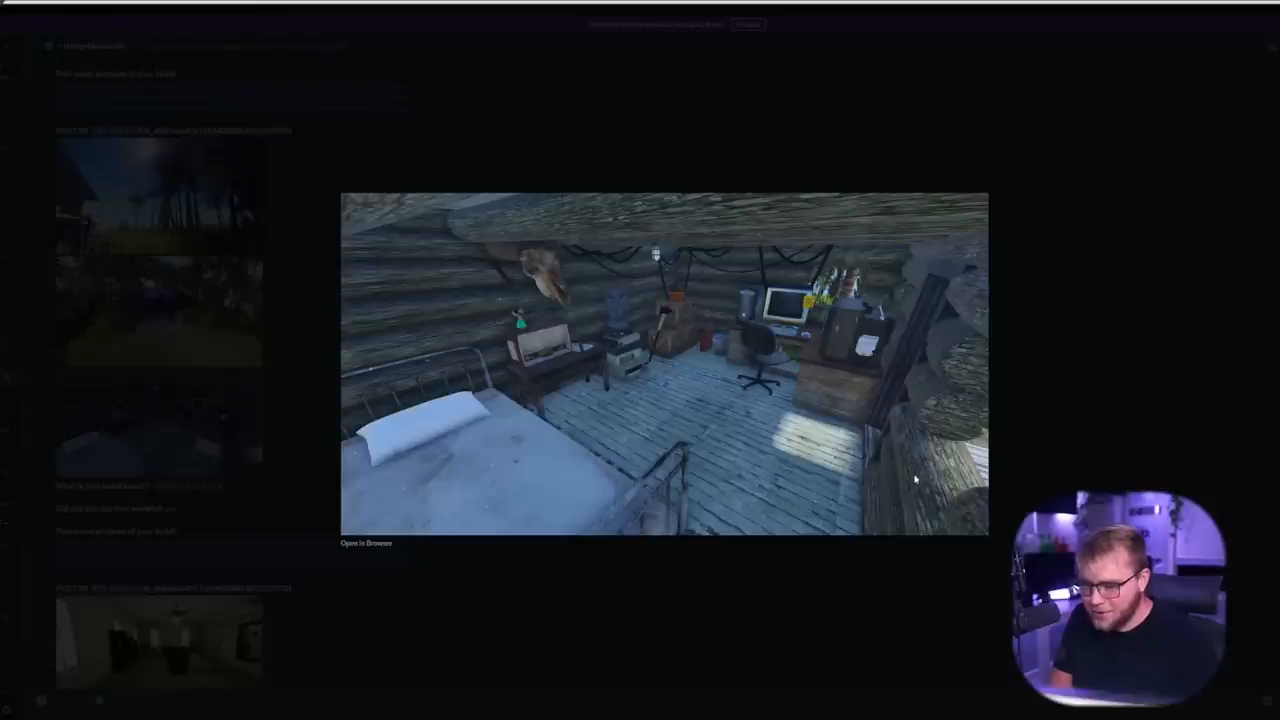
mouse_move(920, 490)
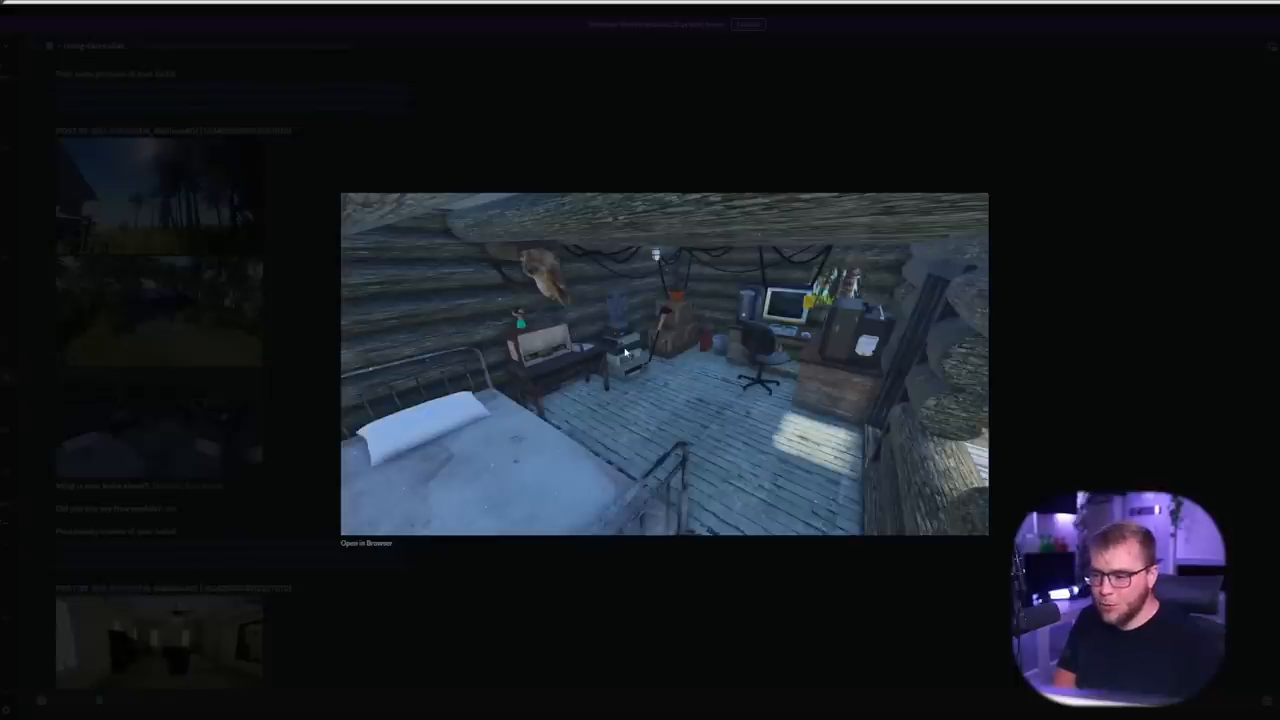
mouse_move(568, 304)
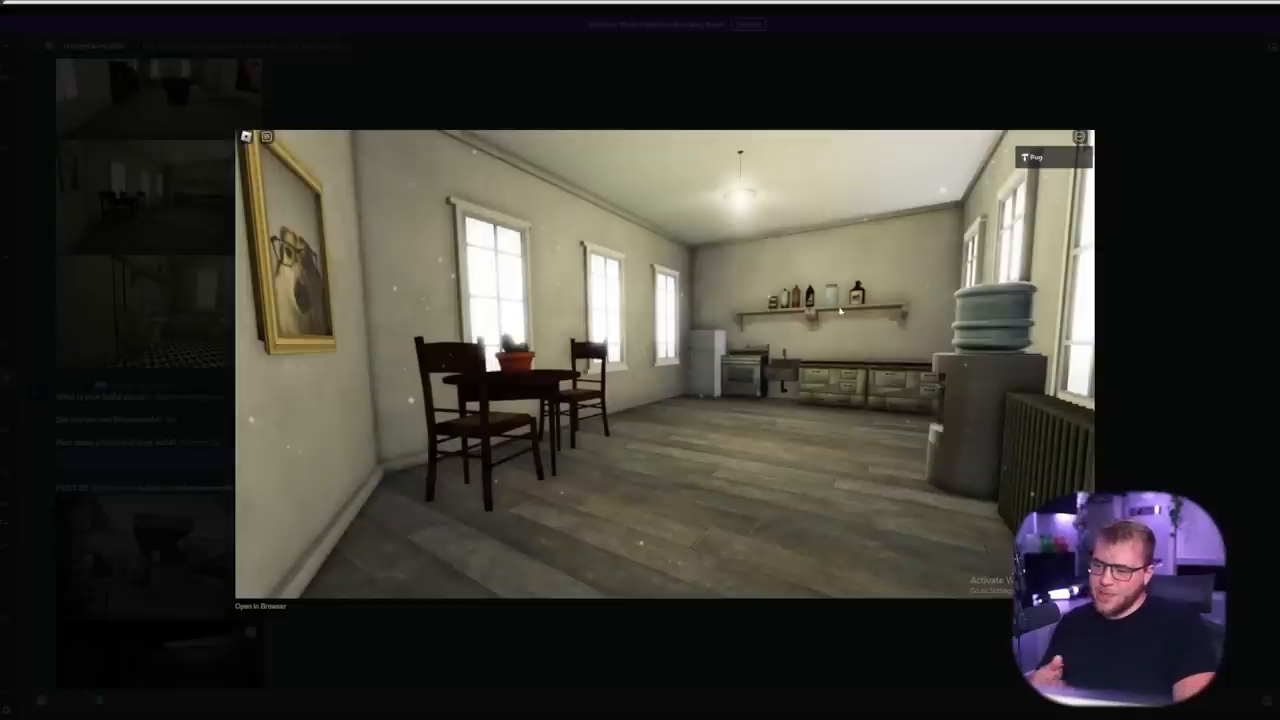
mouse_move(700, 370)
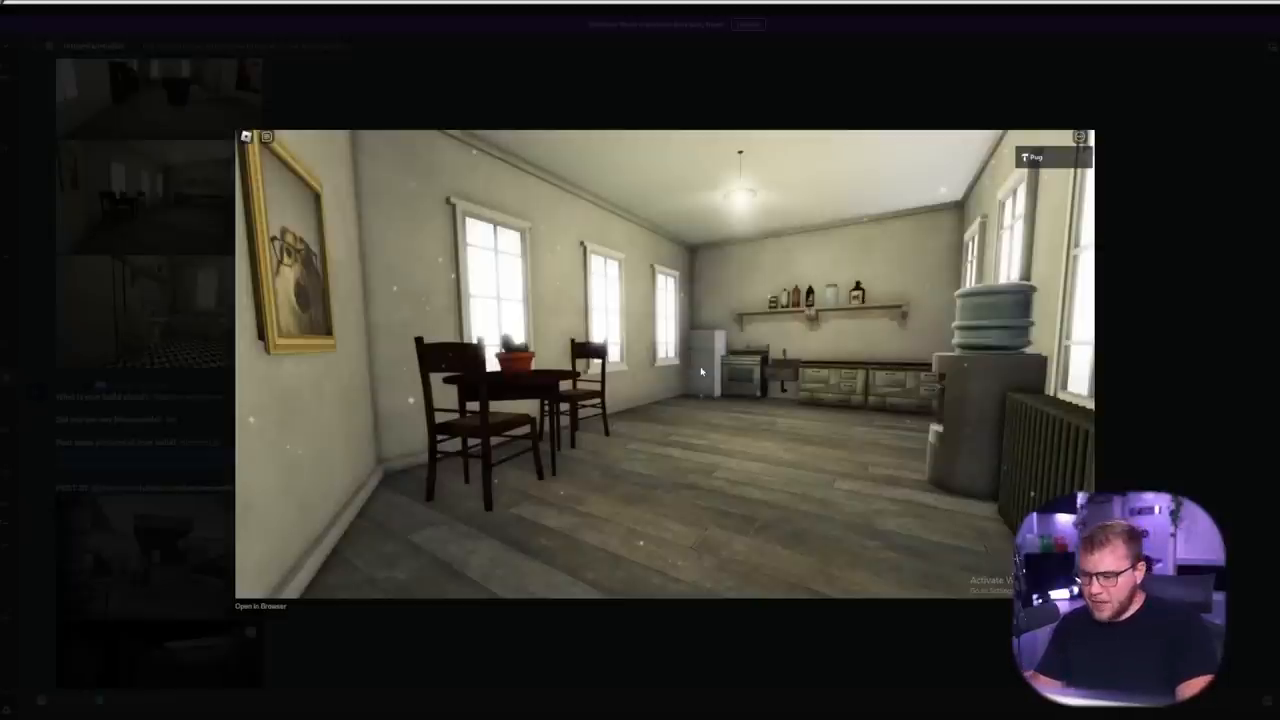
mouse_move(704, 360)
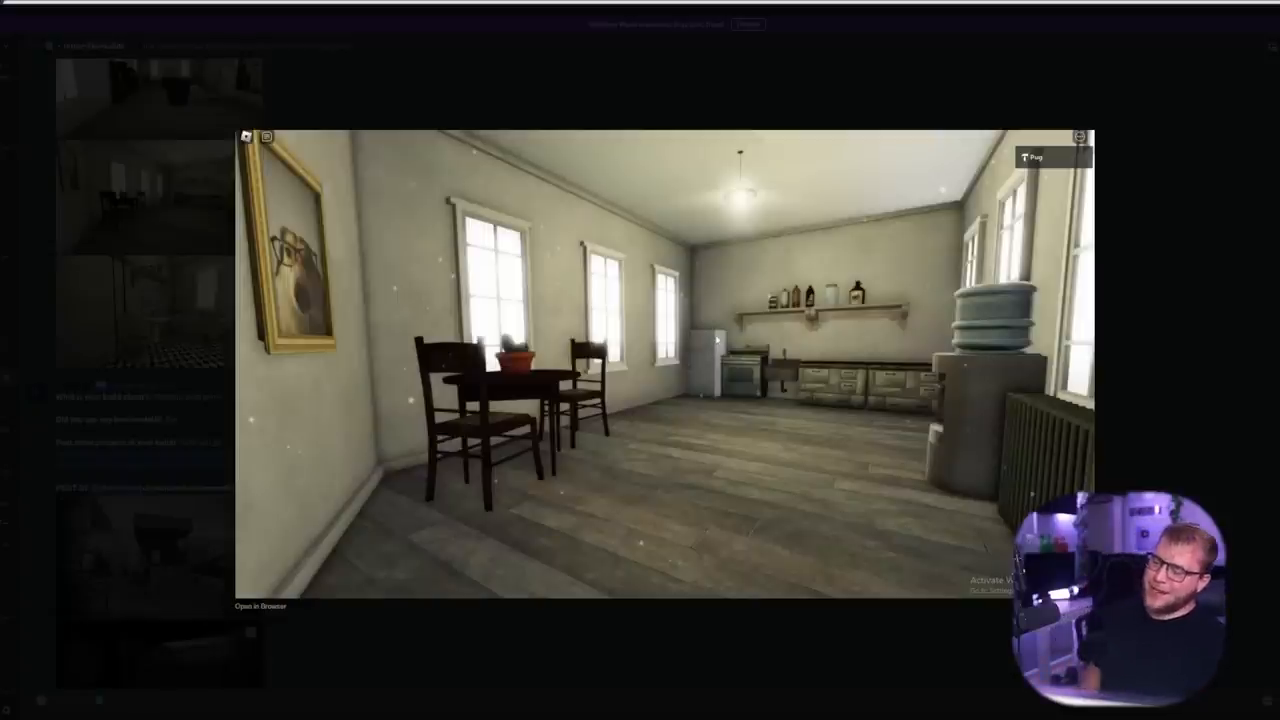
mouse_move(698, 336)
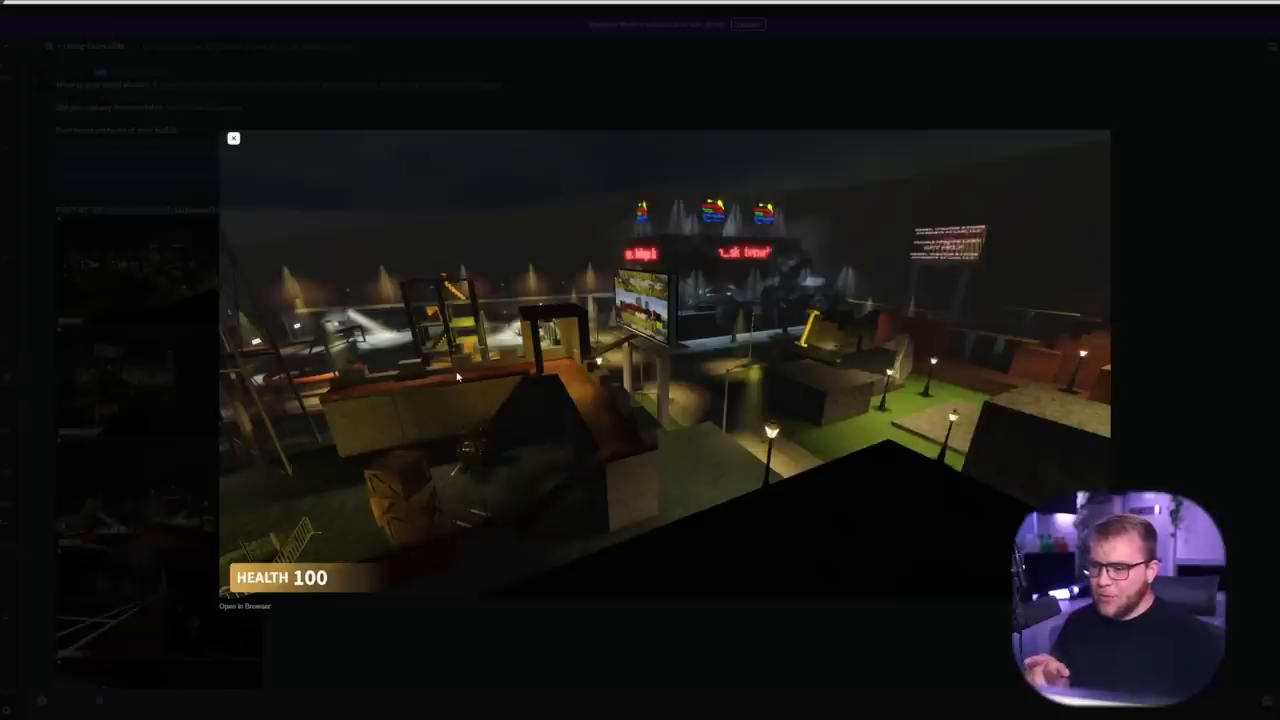
mouse_move(1196, 354)
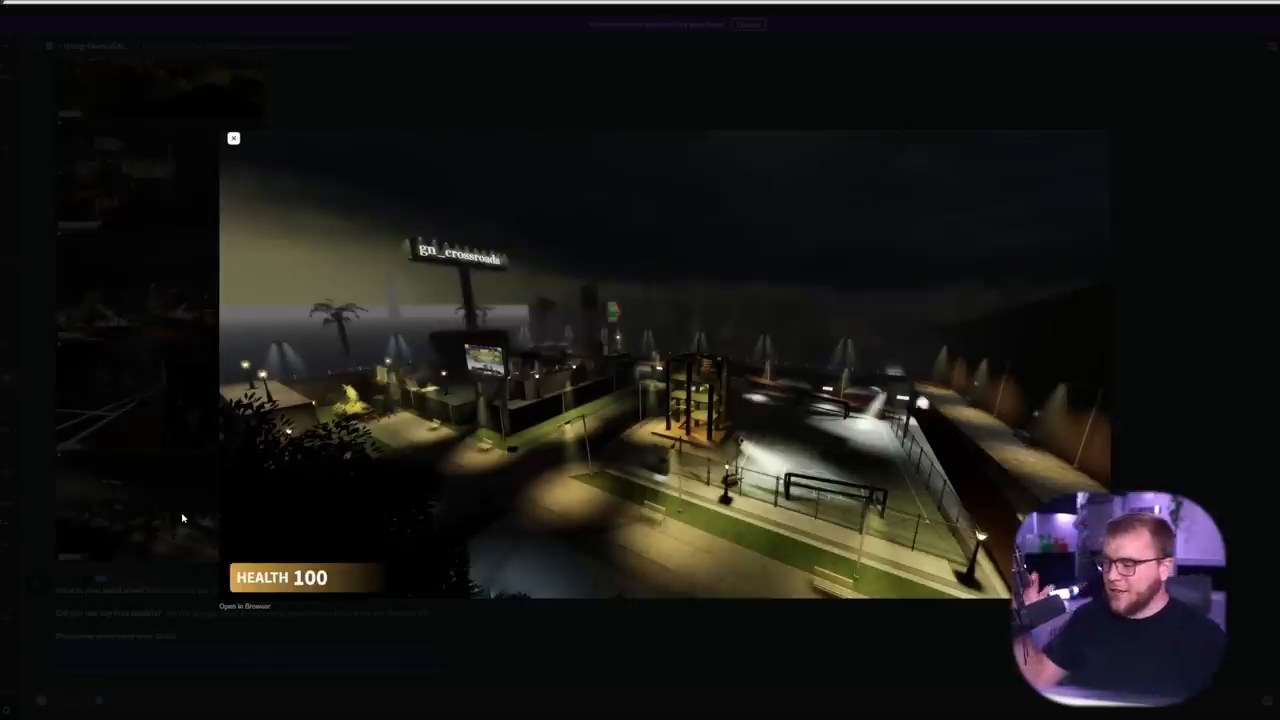
- Close the enlarged night crossroads screenshot, returning to the rating channel feed
click(232, 138)
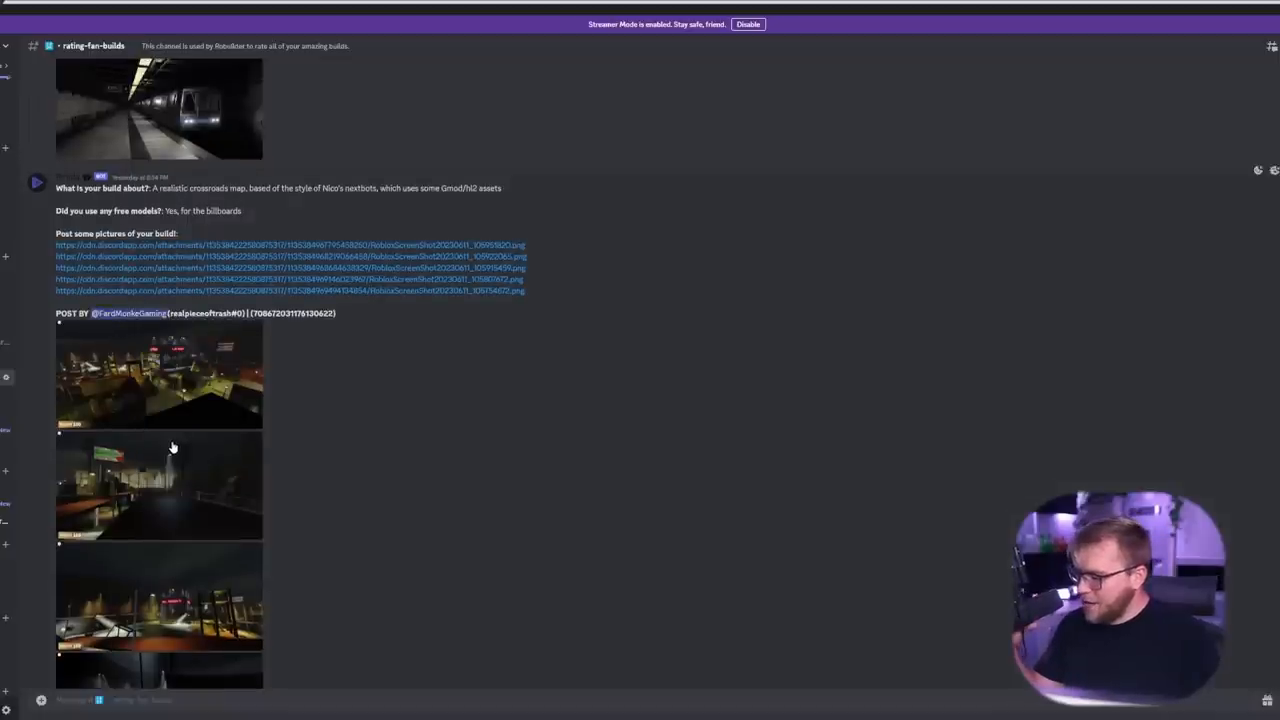
- Enlarge the warehouse interior screenshot with railings, shelves and boxes
click(160, 486)
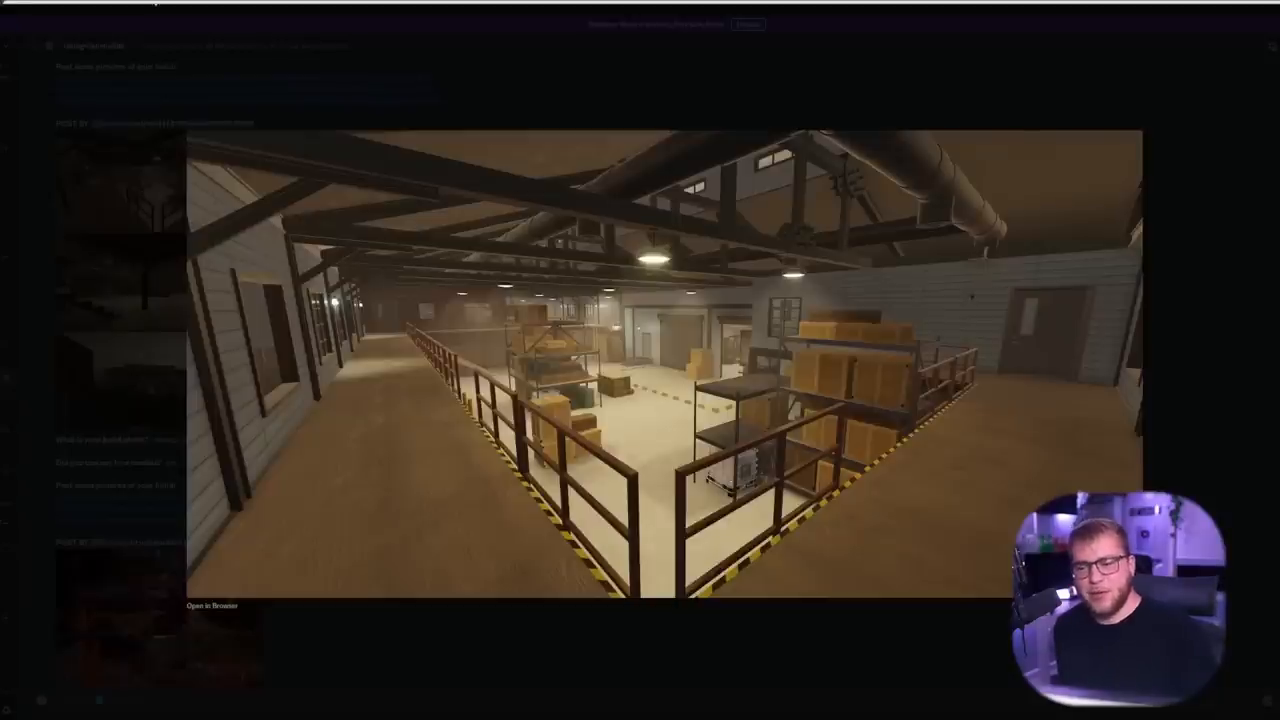
mouse_move(520, 188)
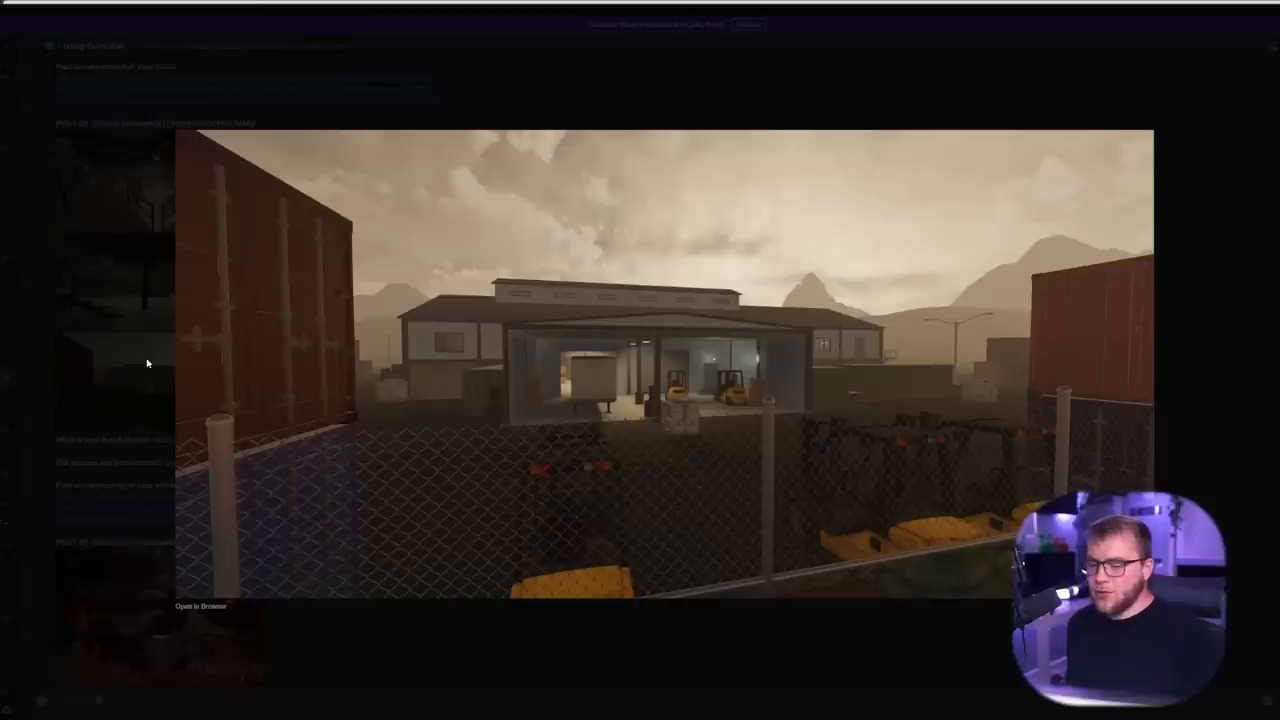
mouse_move(204, 444)
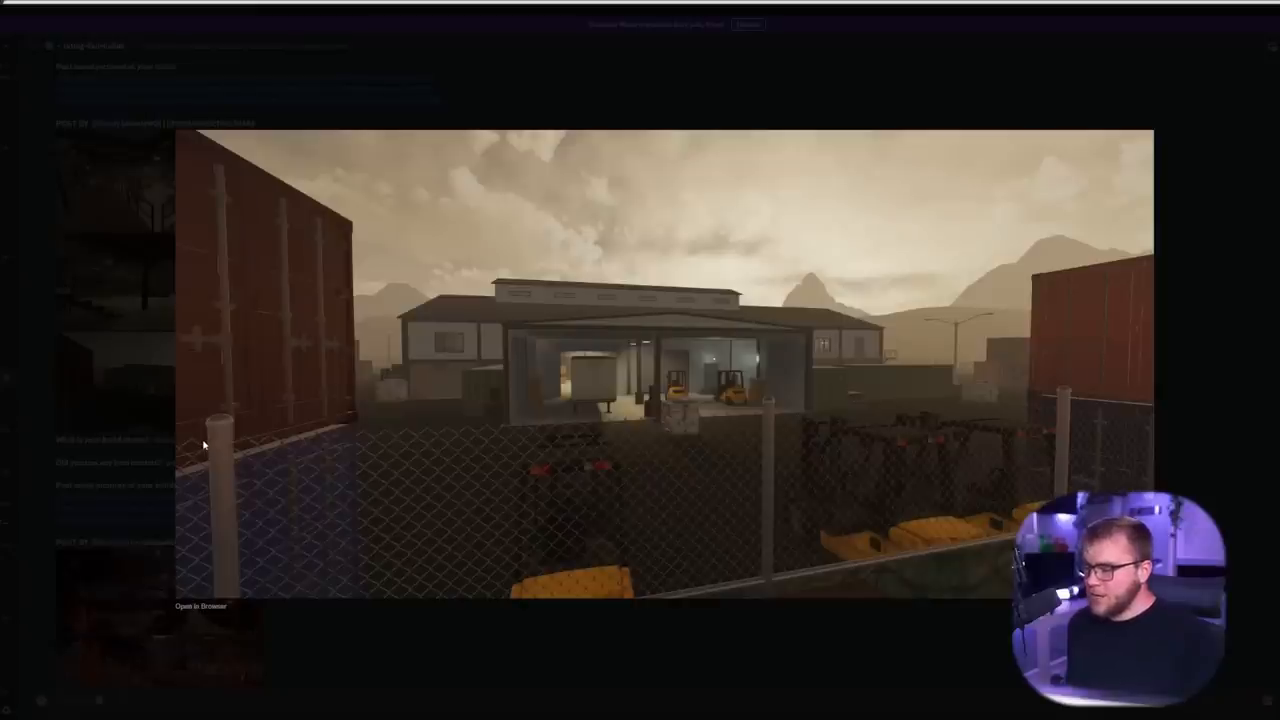
mouse_move(830, 420)
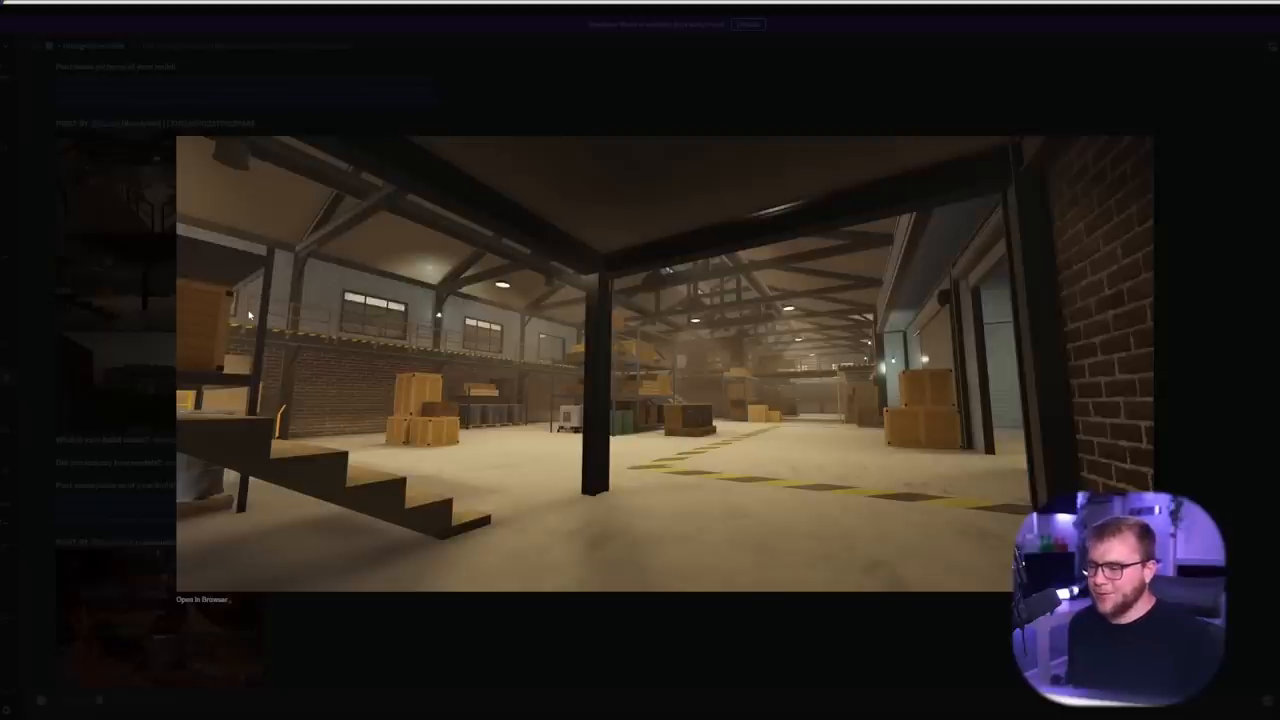
mouse_move(46, 276)
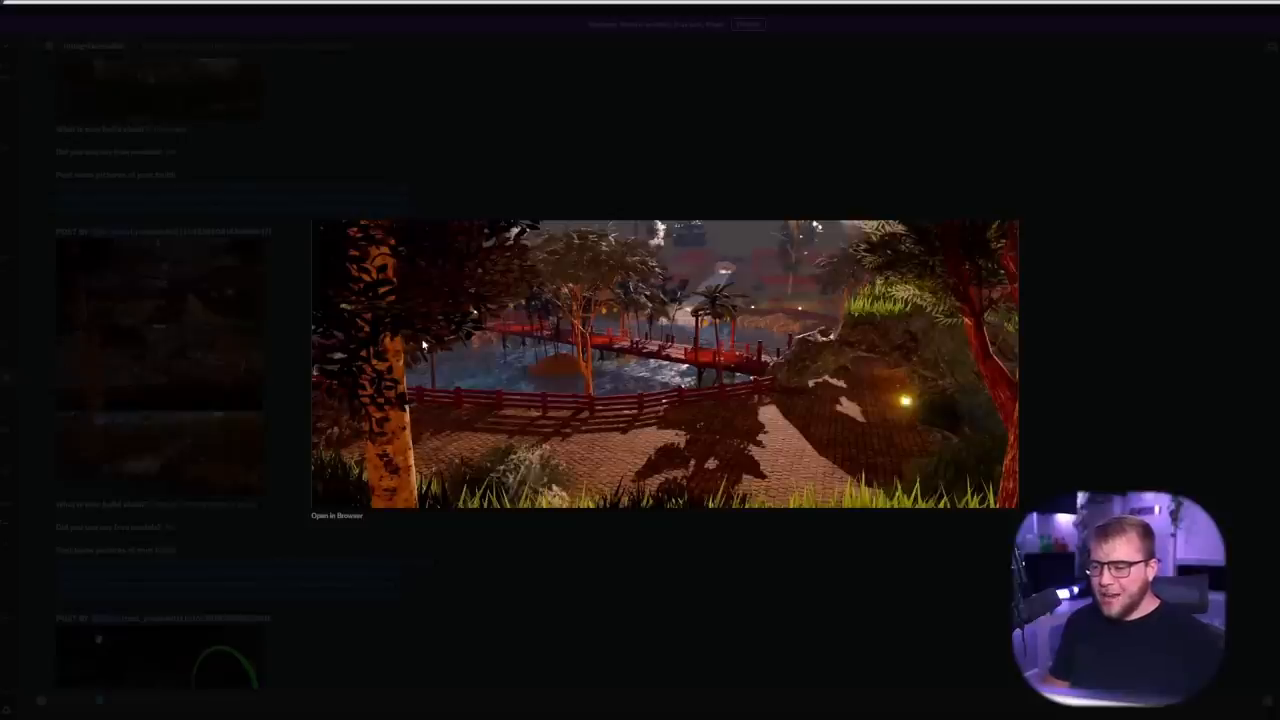
mouse_move(560, 544)
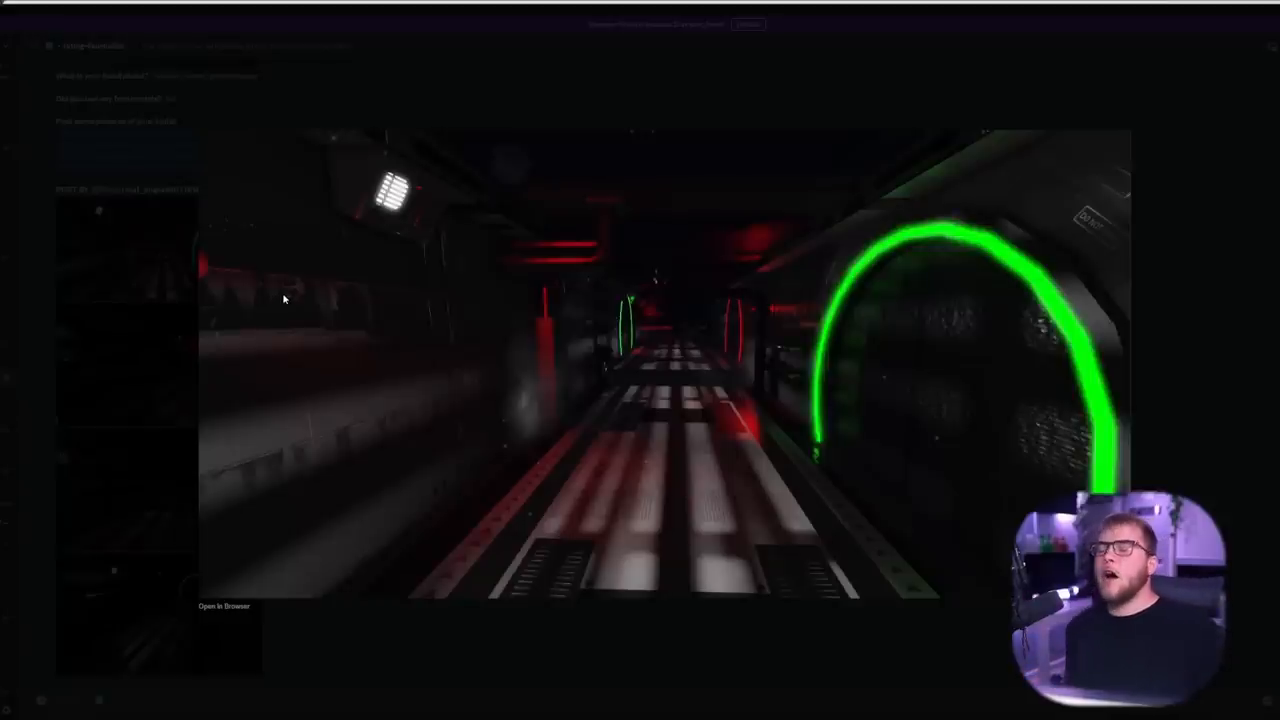
mouse_move(370, 264)
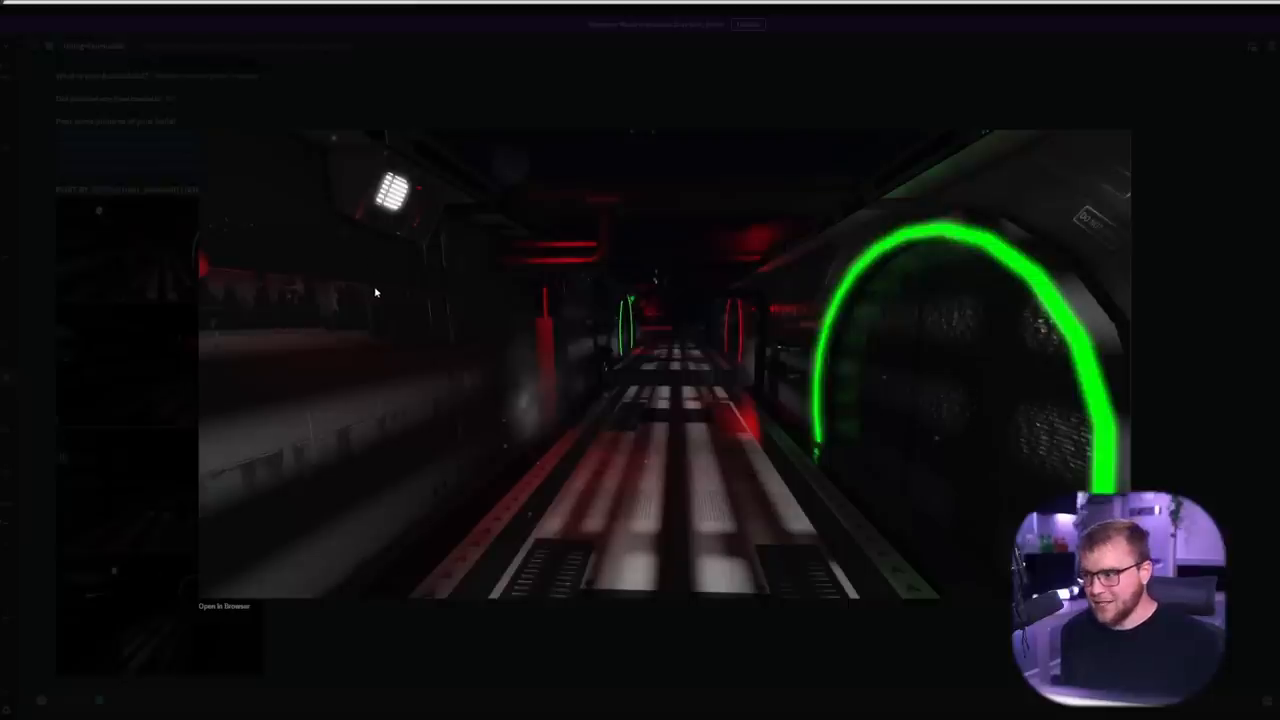
mouse_move(544, 306)
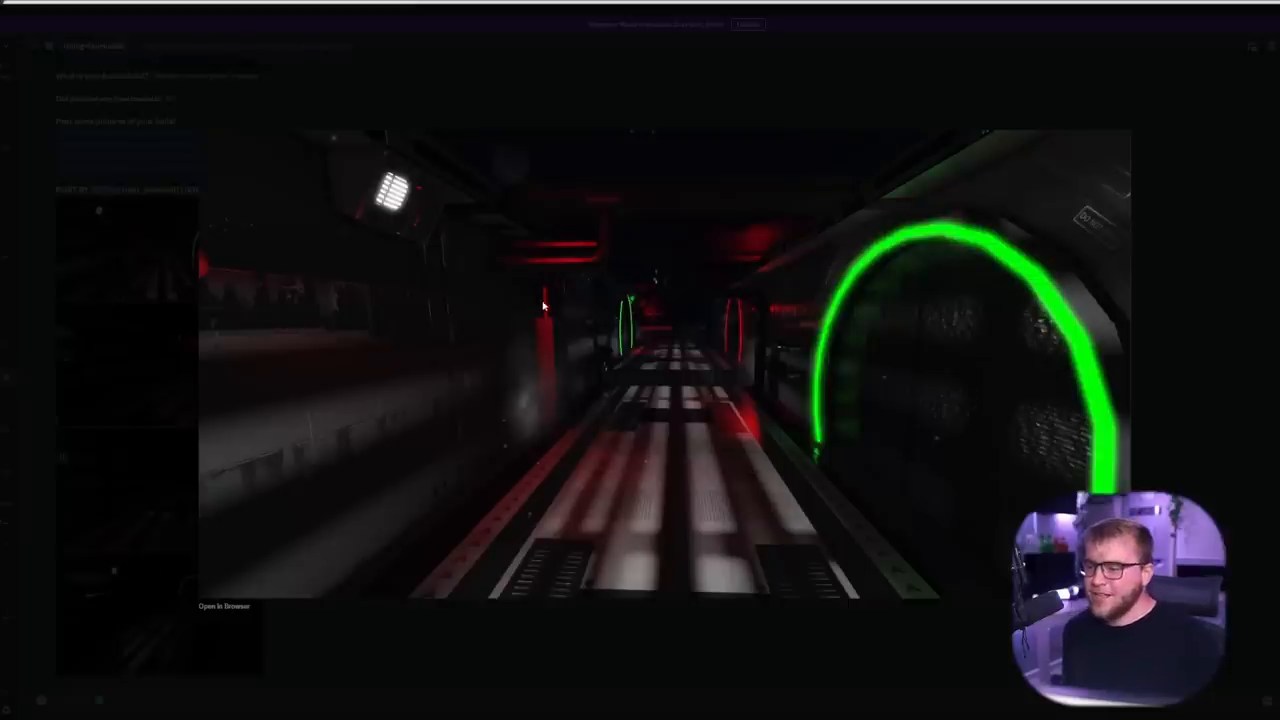
mouse_move(600, 300)
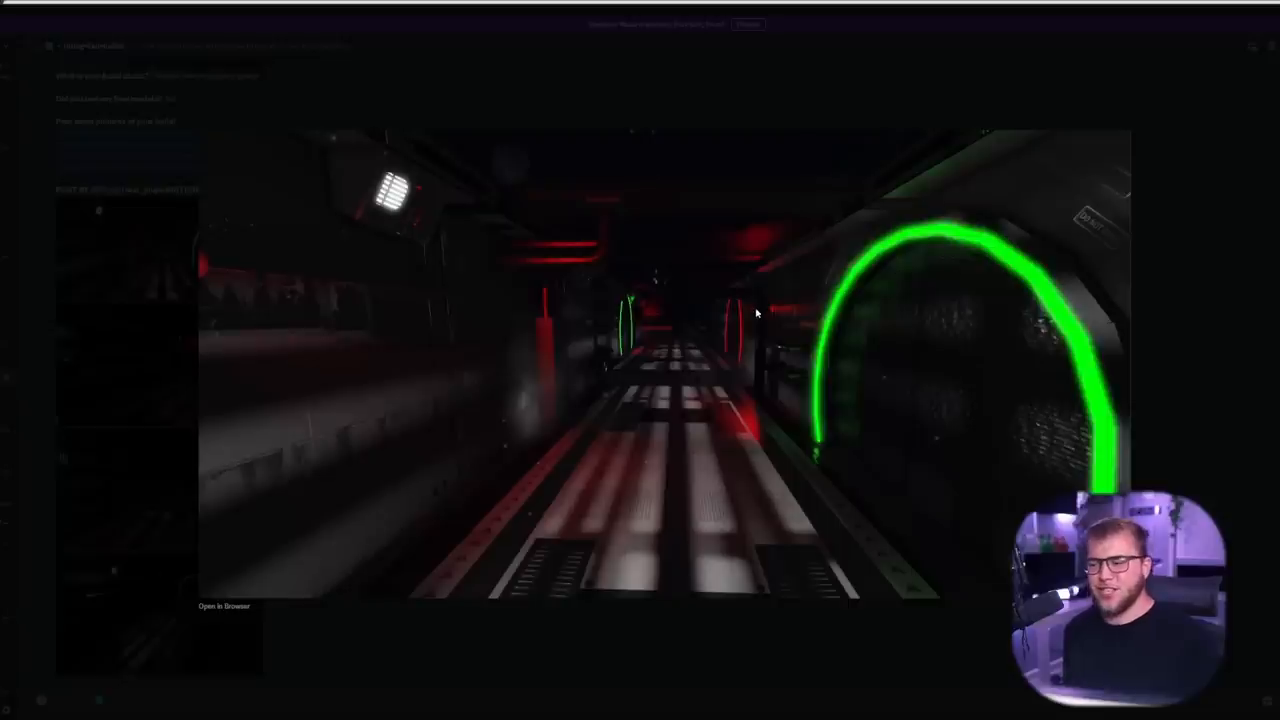
mouse_move(494, 256)
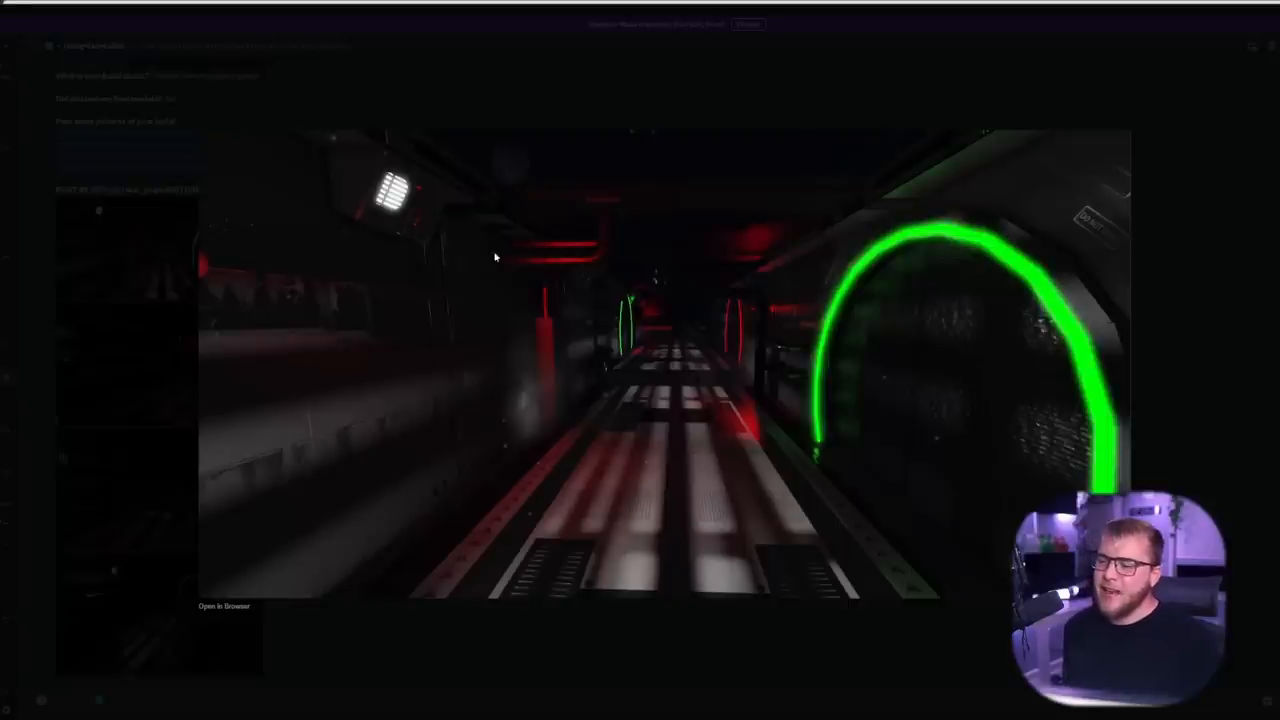
mouse_move(708, 332)
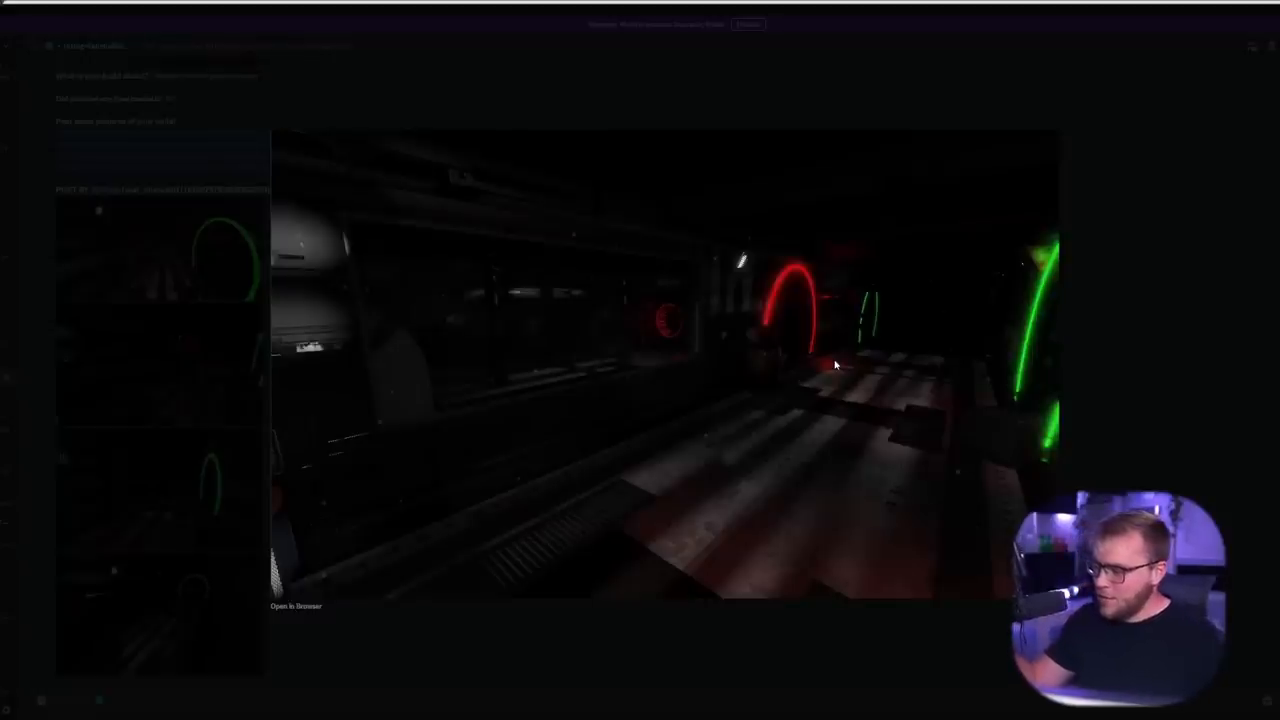
mouse_move(832, 364)
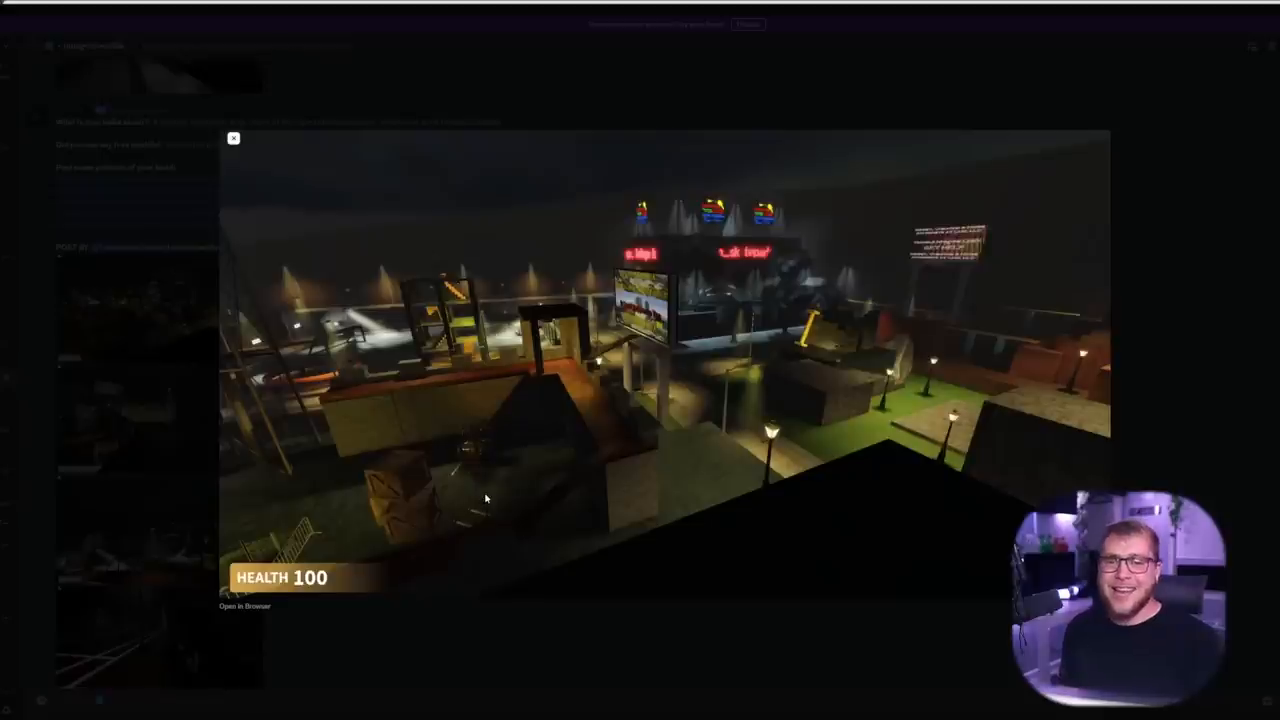
mouse_move(508, 388)
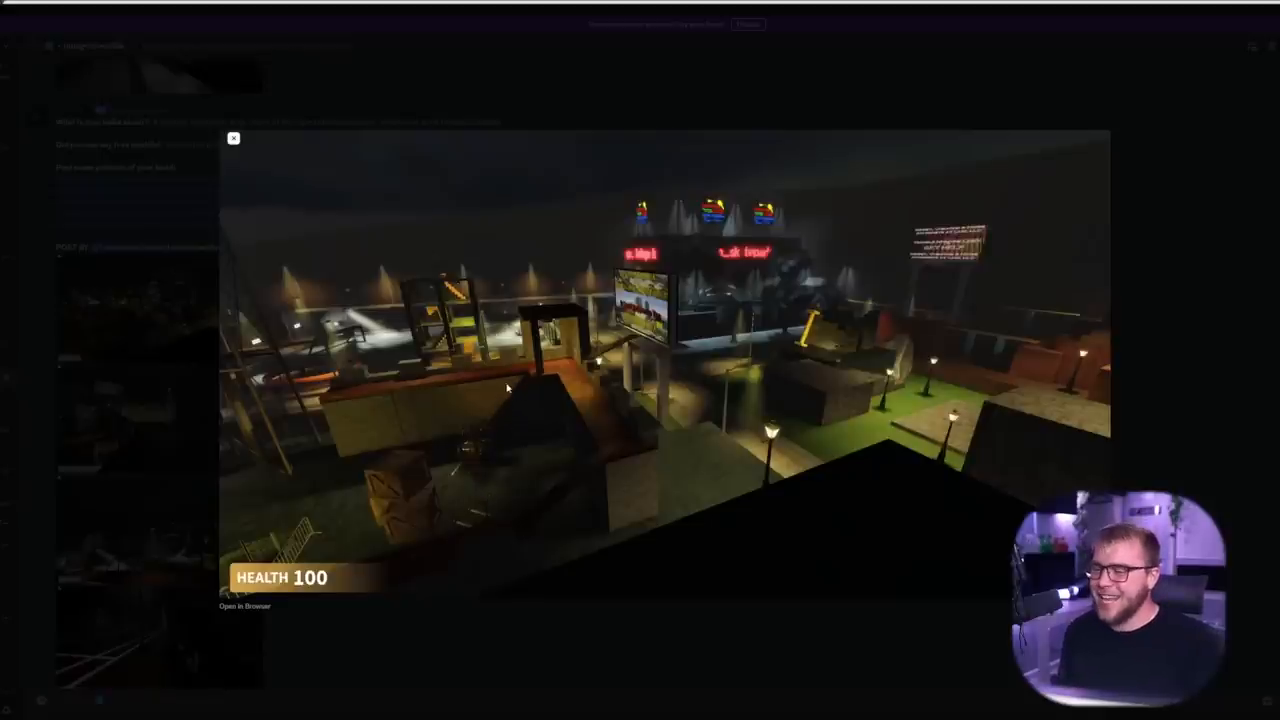